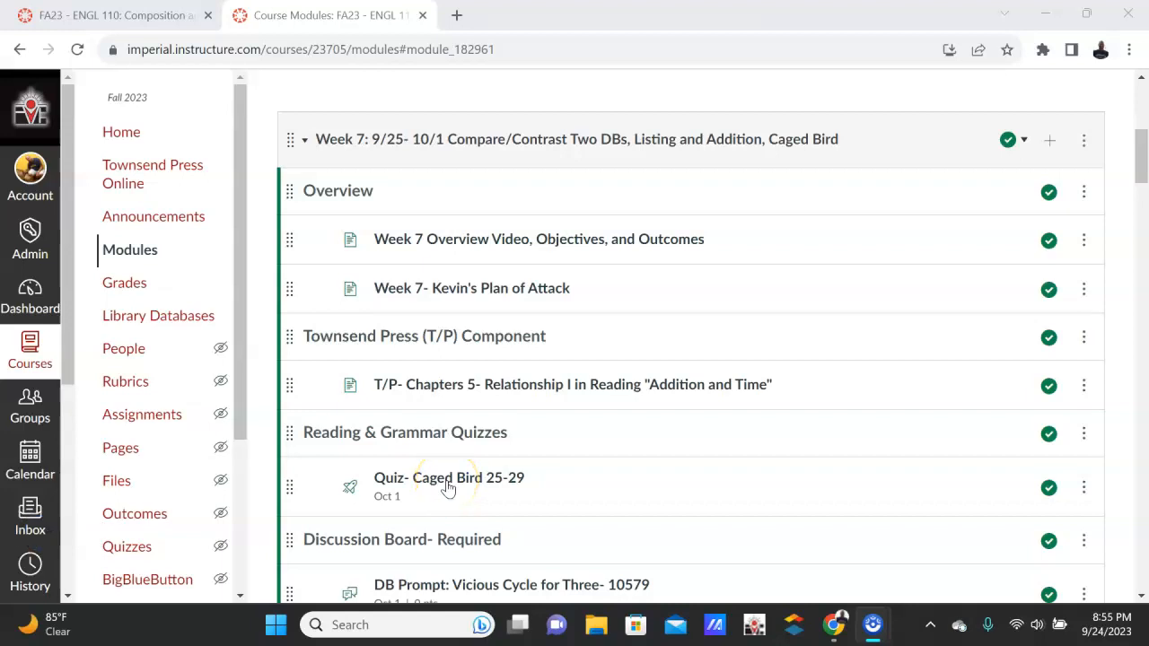
mouse_move(442, 158)
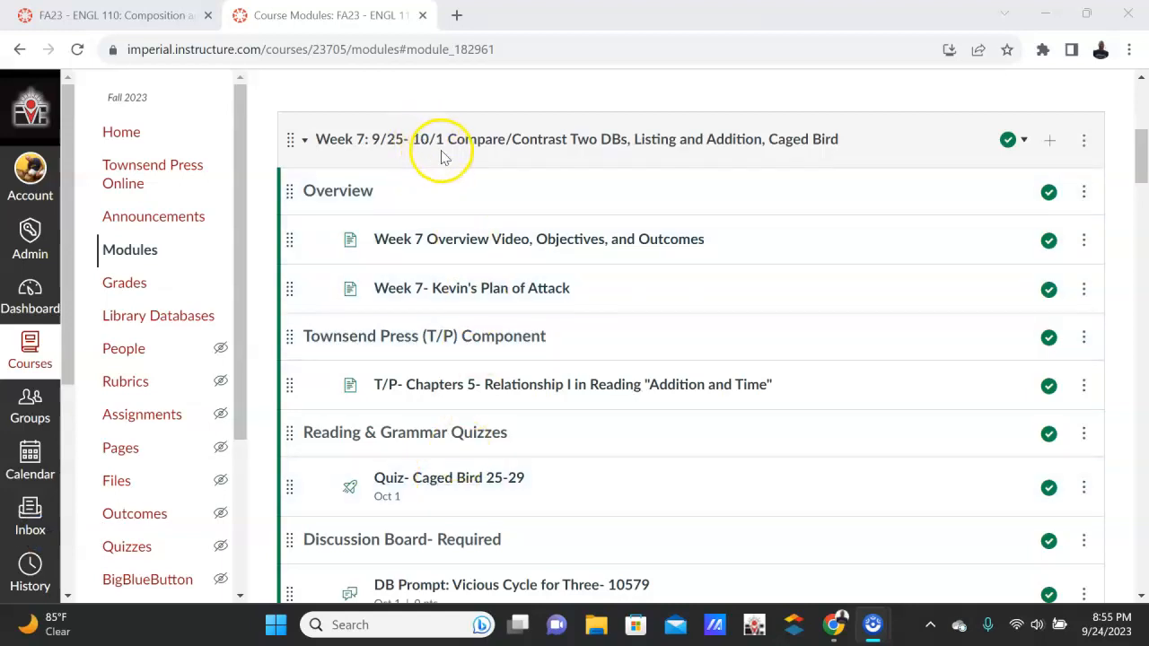
mouse_move(601, 153)
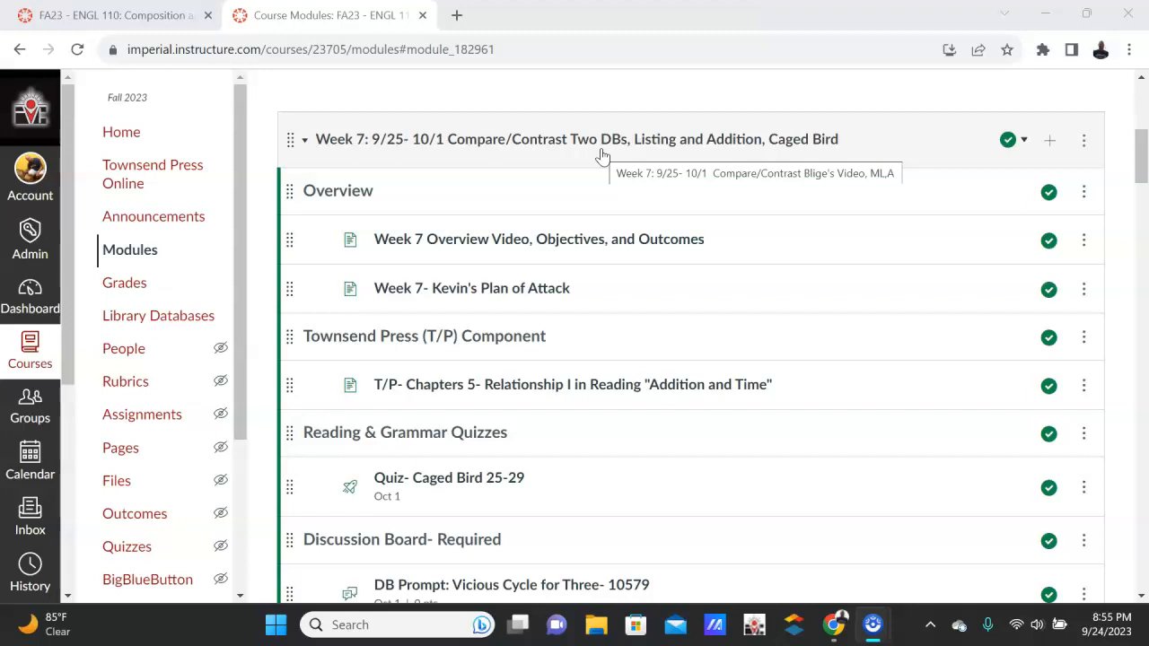
mouse_move(745, 140)
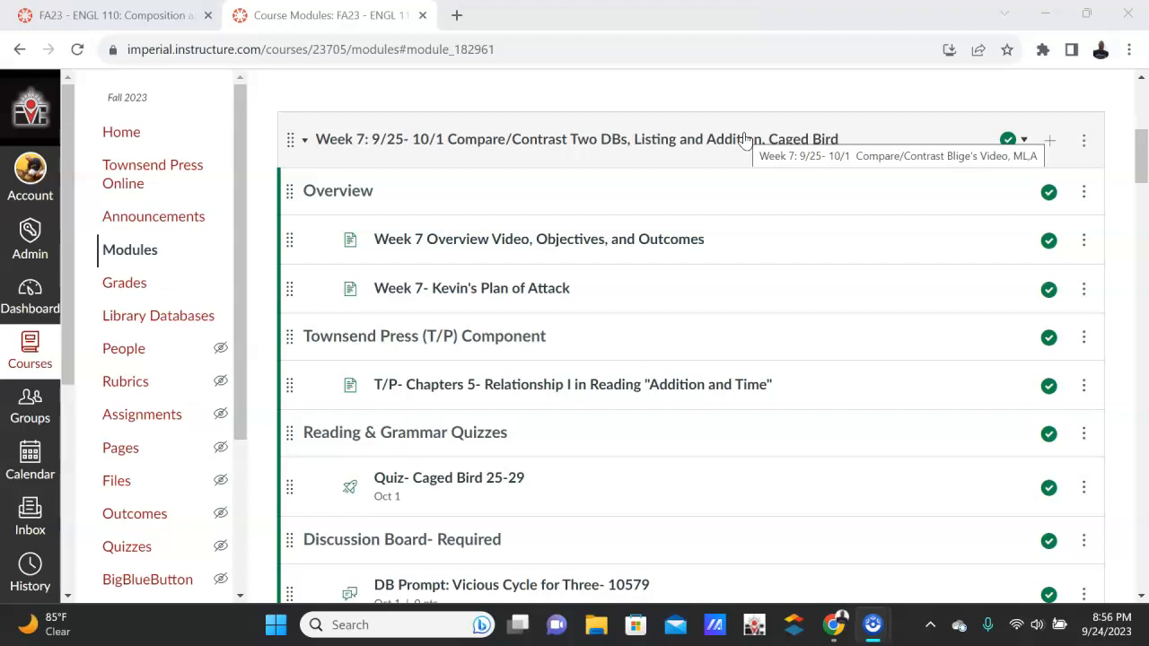
mouse_move(744, 152)
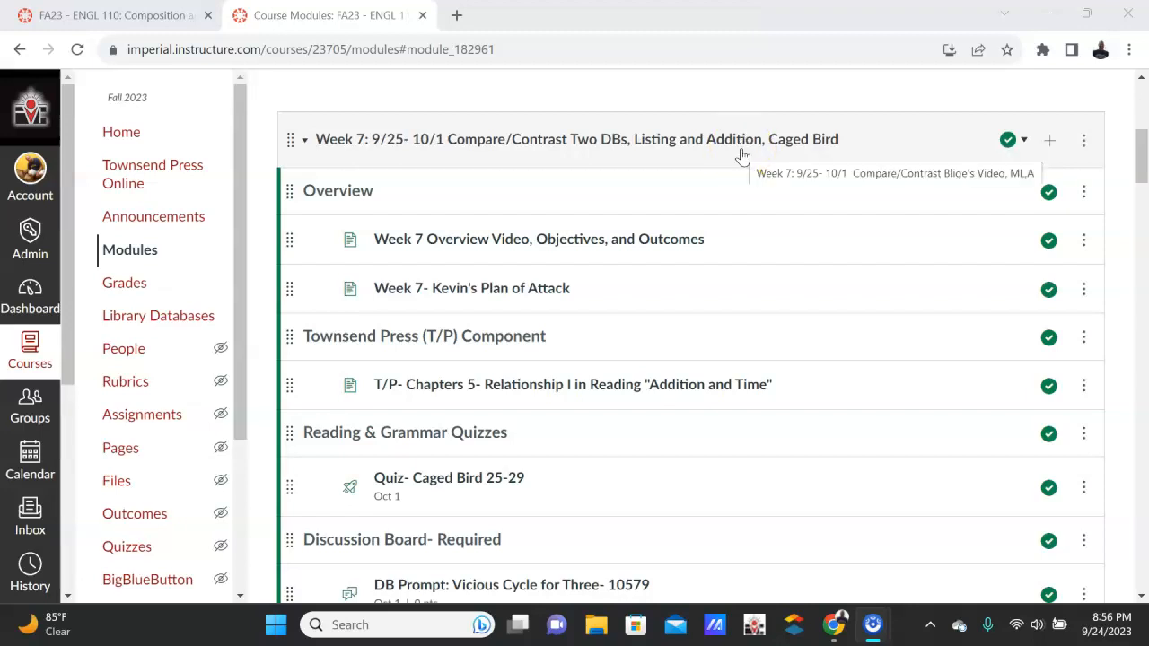
mouse_move(826, 147)
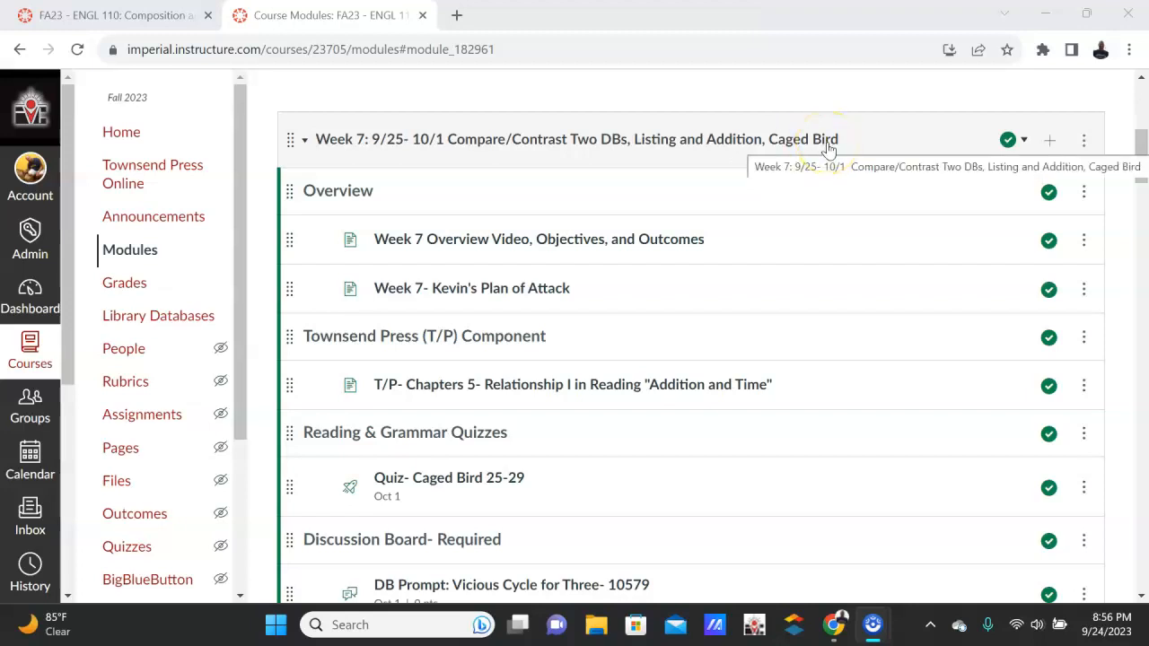
mouse_move(481, 239)
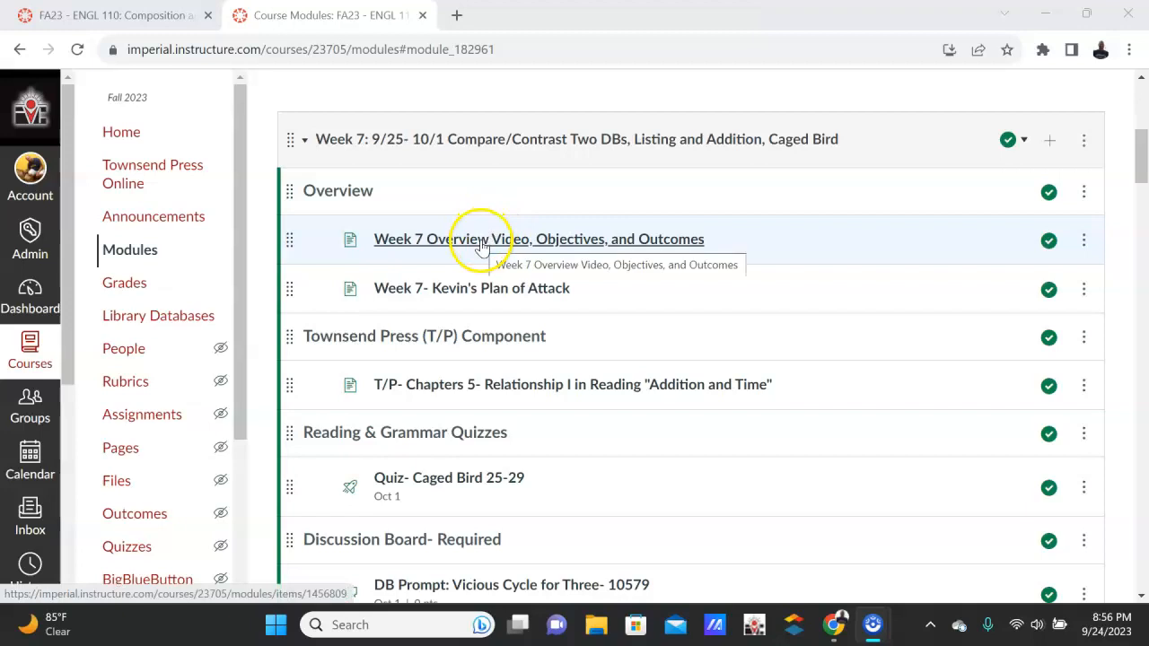
- Open the 'T/P- Chapters 5- Relationship I in Reading "Addition and Time"' page from the Week 7 module
scroll(down, 3)
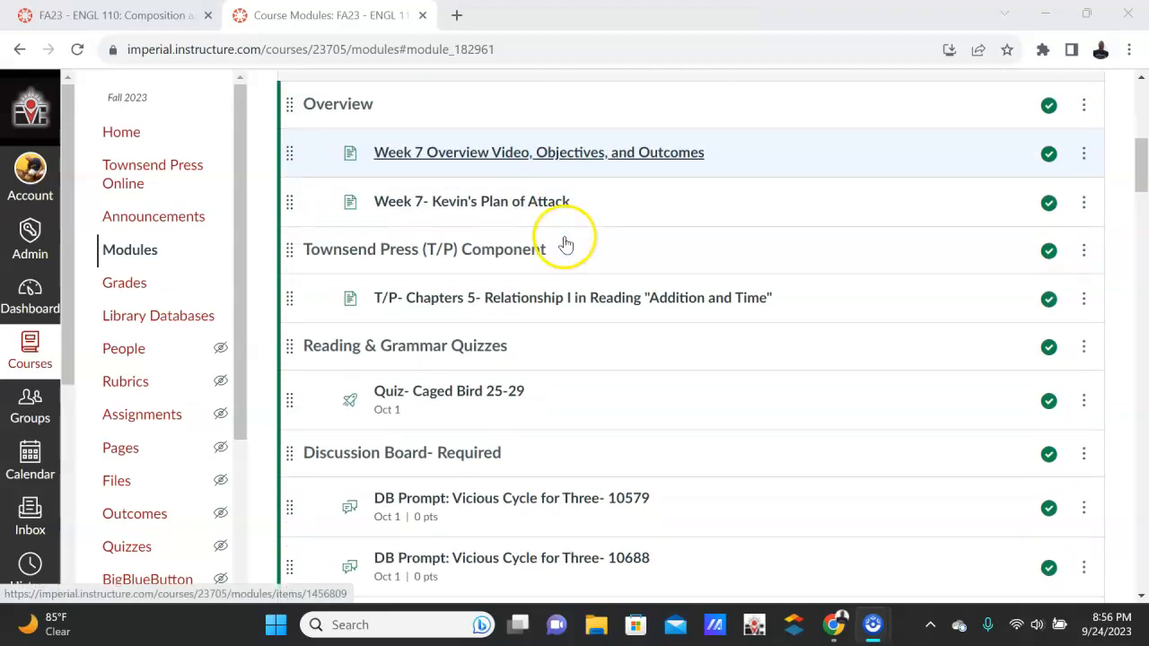
mouse_move(470, 197)
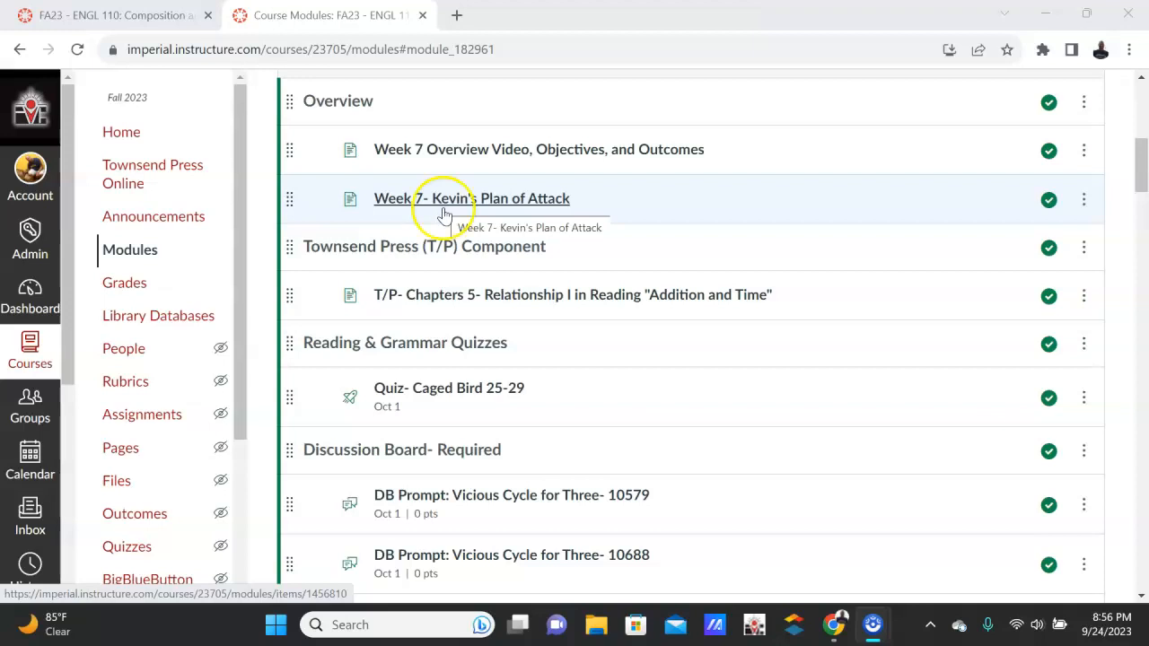
scroll(down, 3)
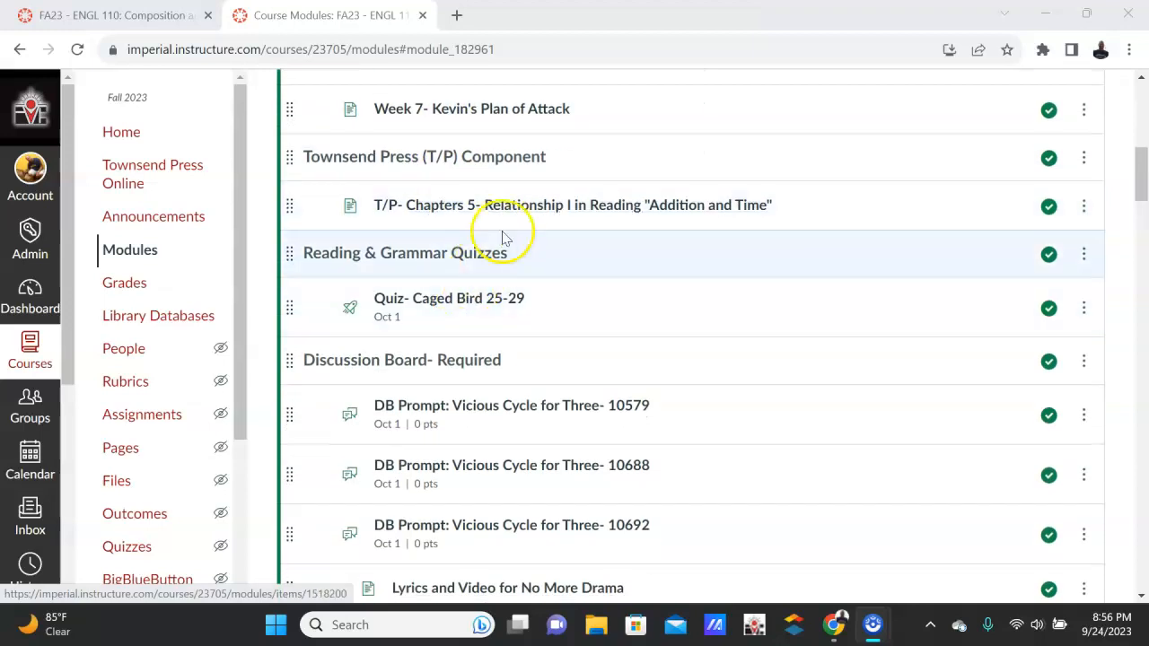
click(571, 205)
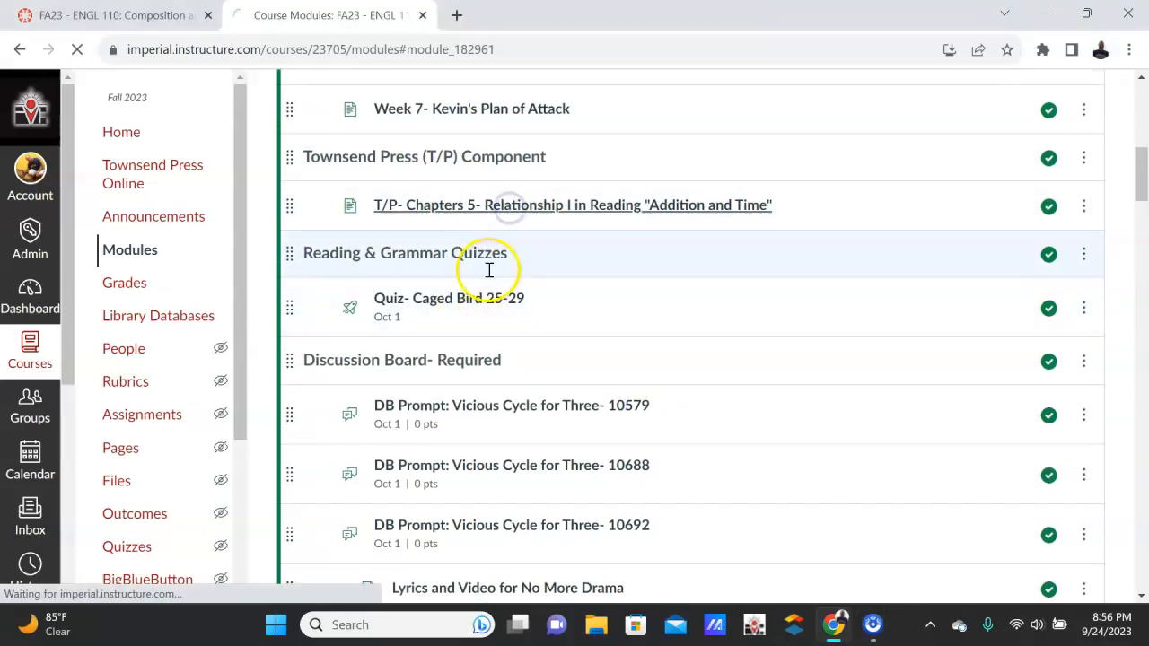
click(571, 205)
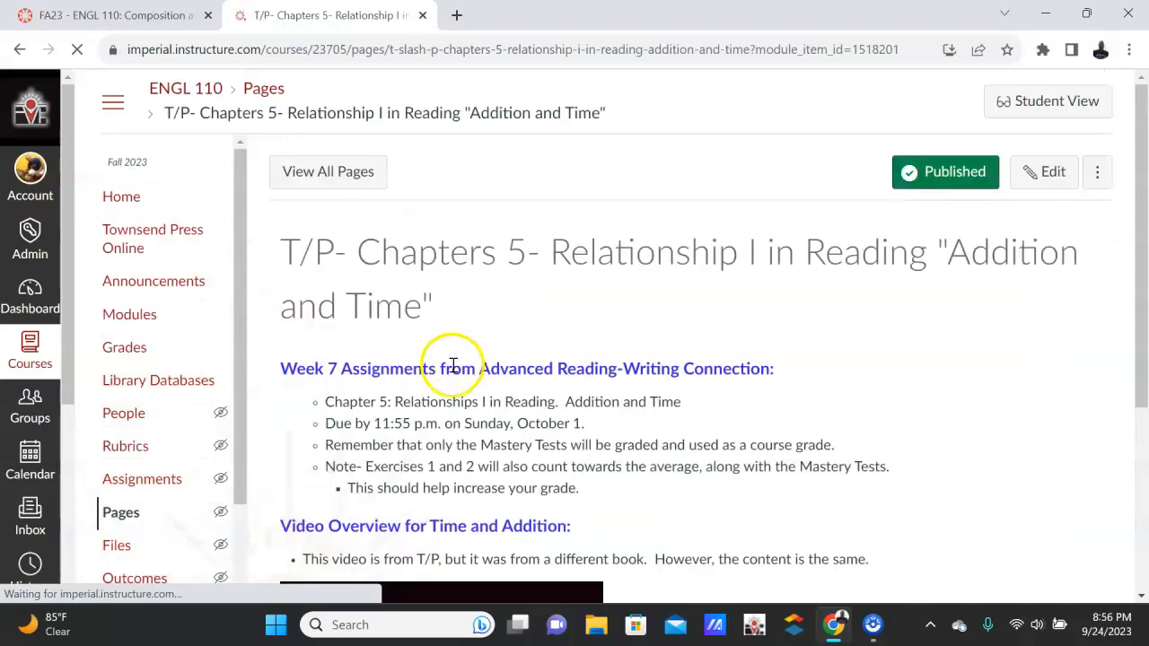
- Review the Chapter 5 page's assignments and video overview, then return via 'Back to Week 7 Module'
scroll(down, 3)
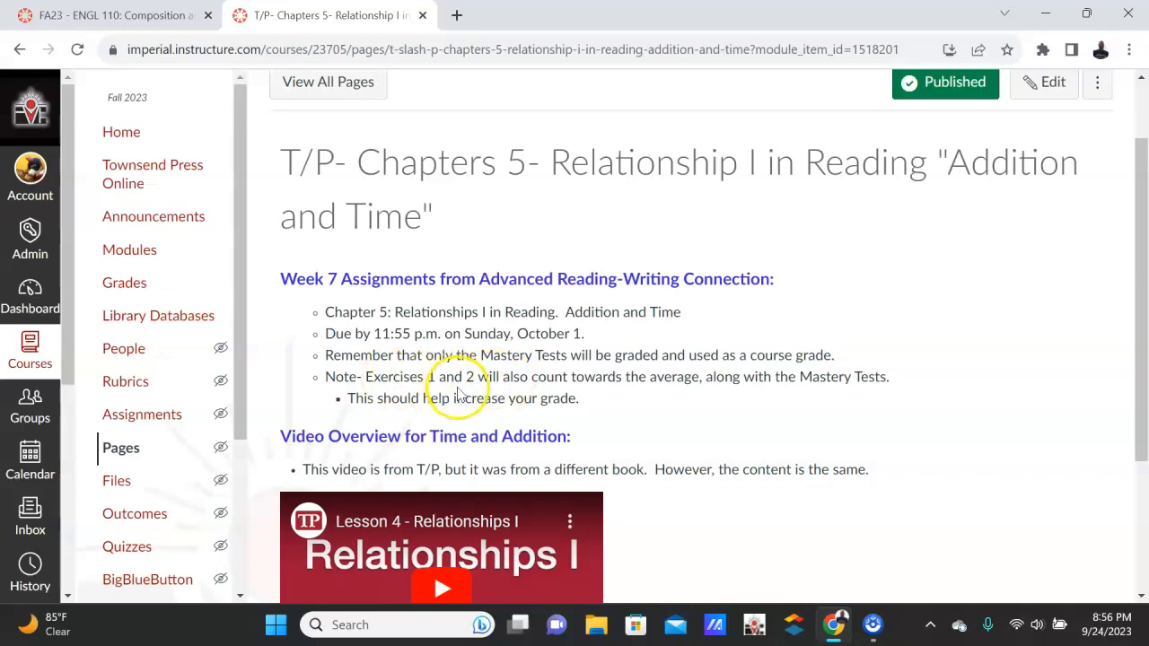
mouse_move(474, 384)
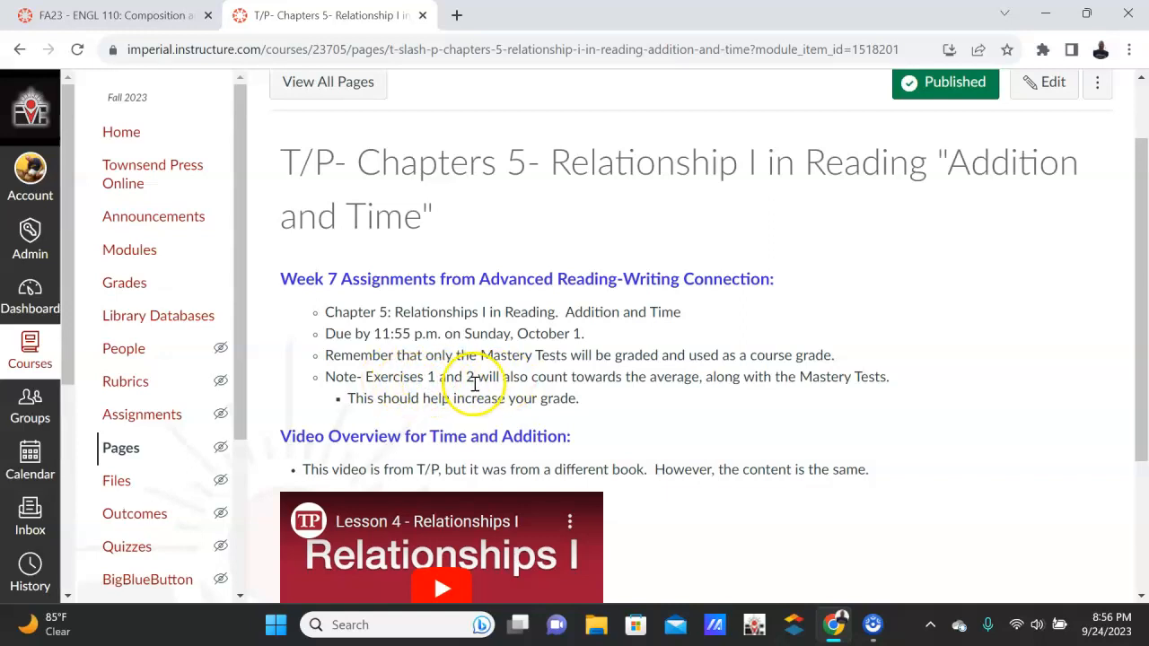
mouse_move(888, 377)
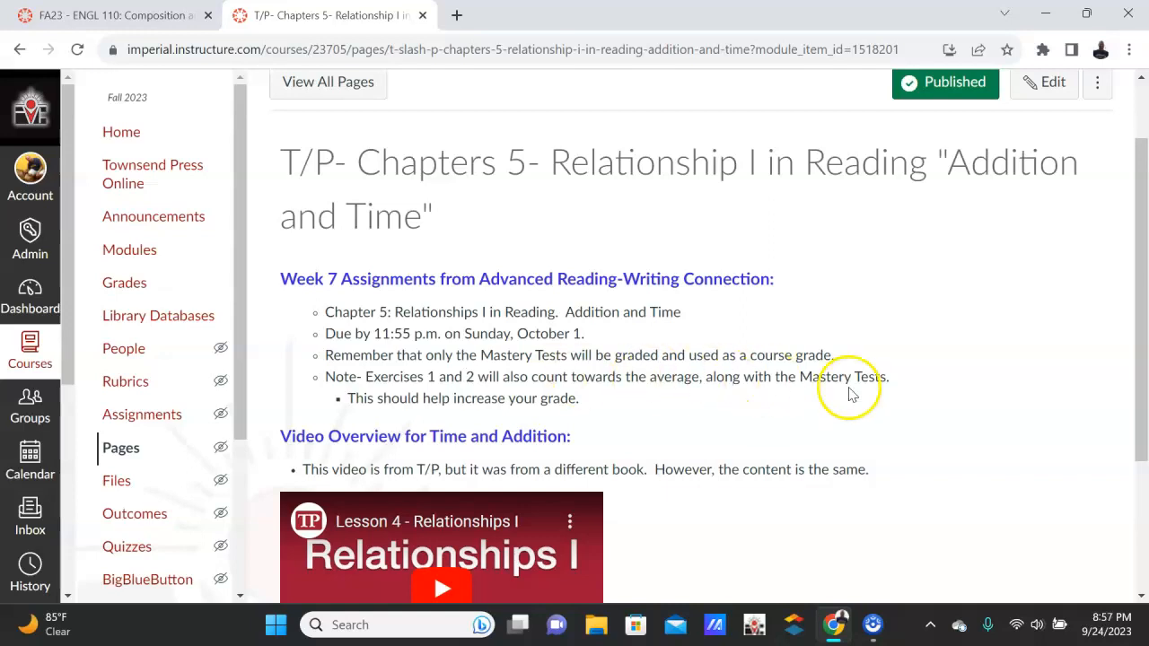
scroll(down, 3)
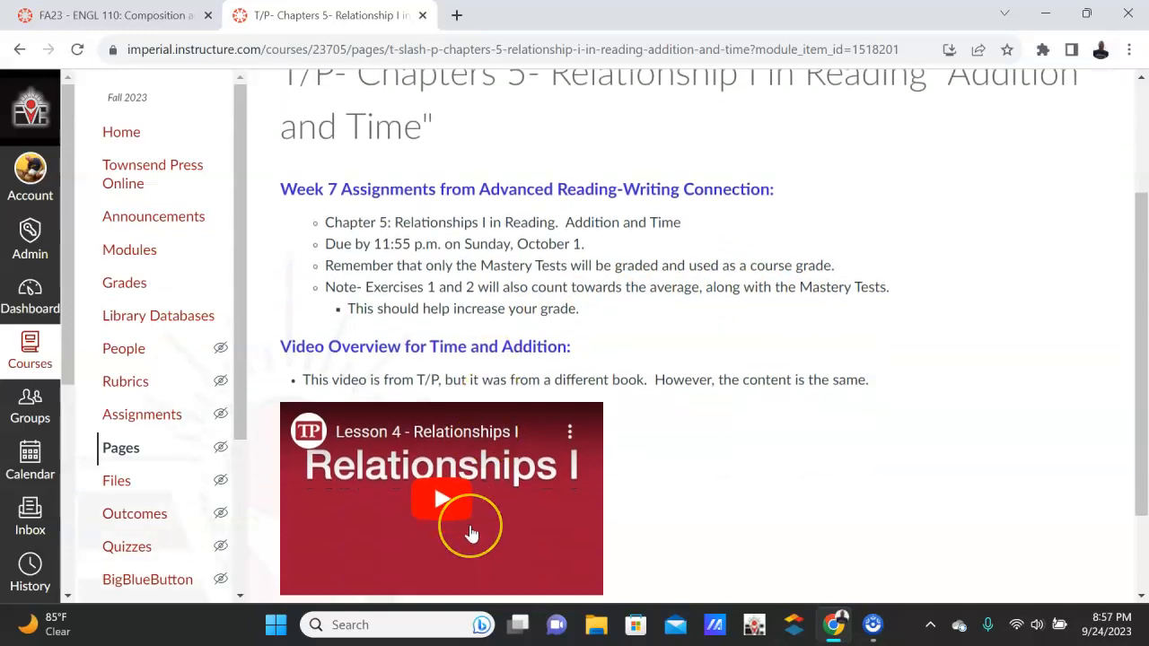
scroll(down, 3)
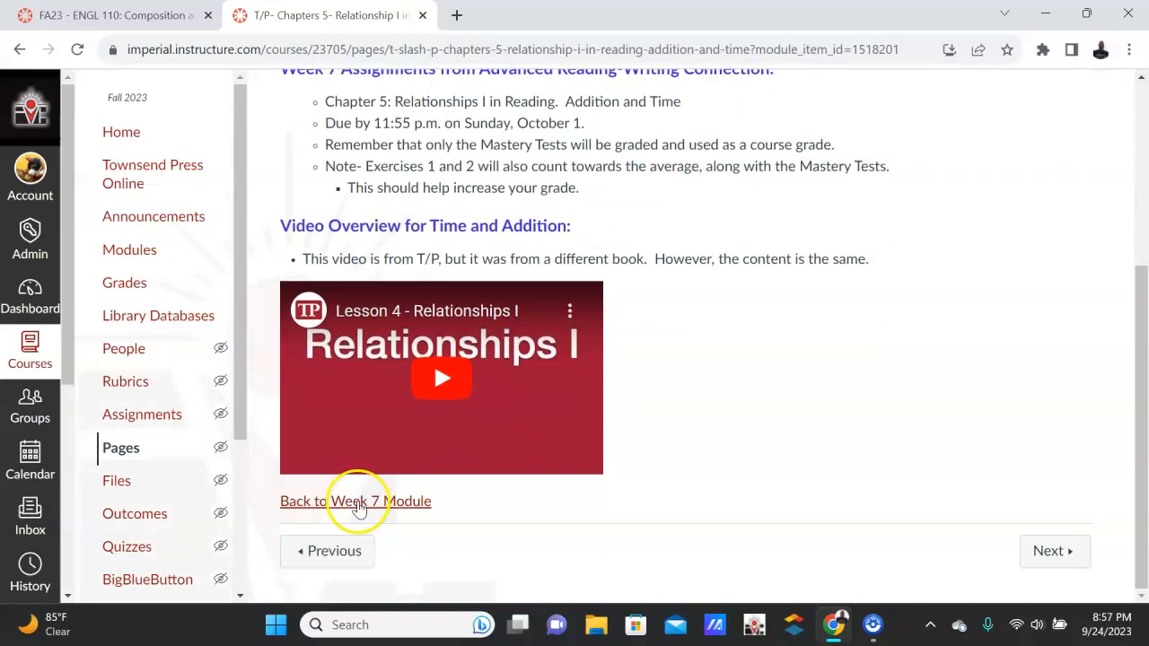
click(355, 501)
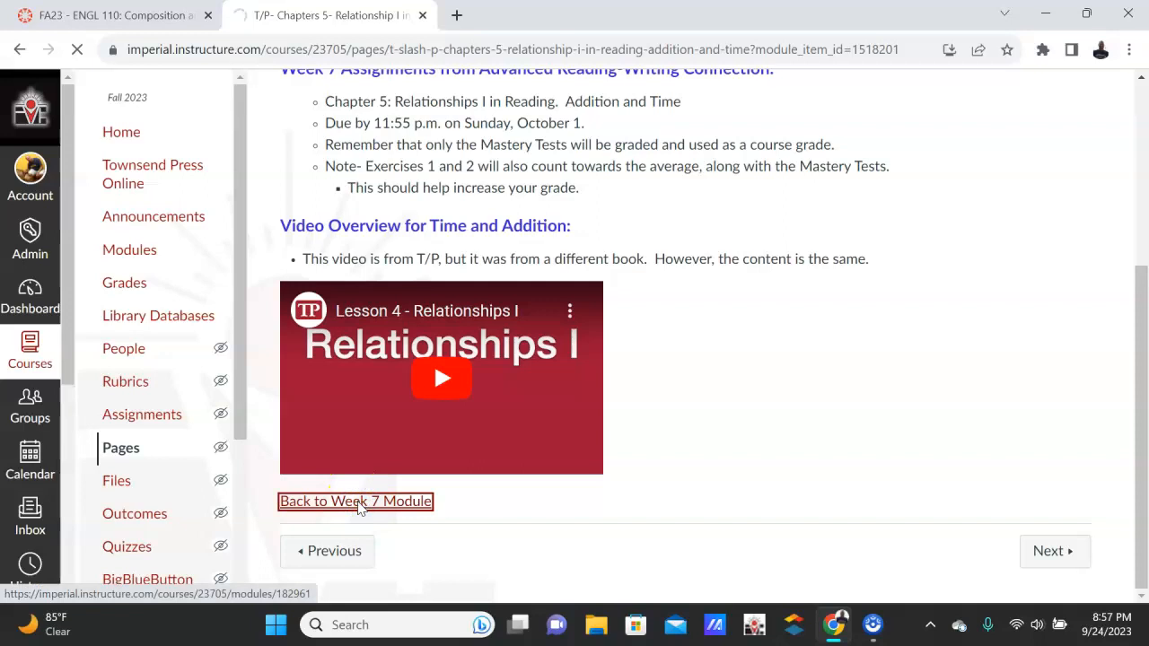
- Review the Week 7 module's quiz, required and optional Discussion Board sections
click(356, 501)
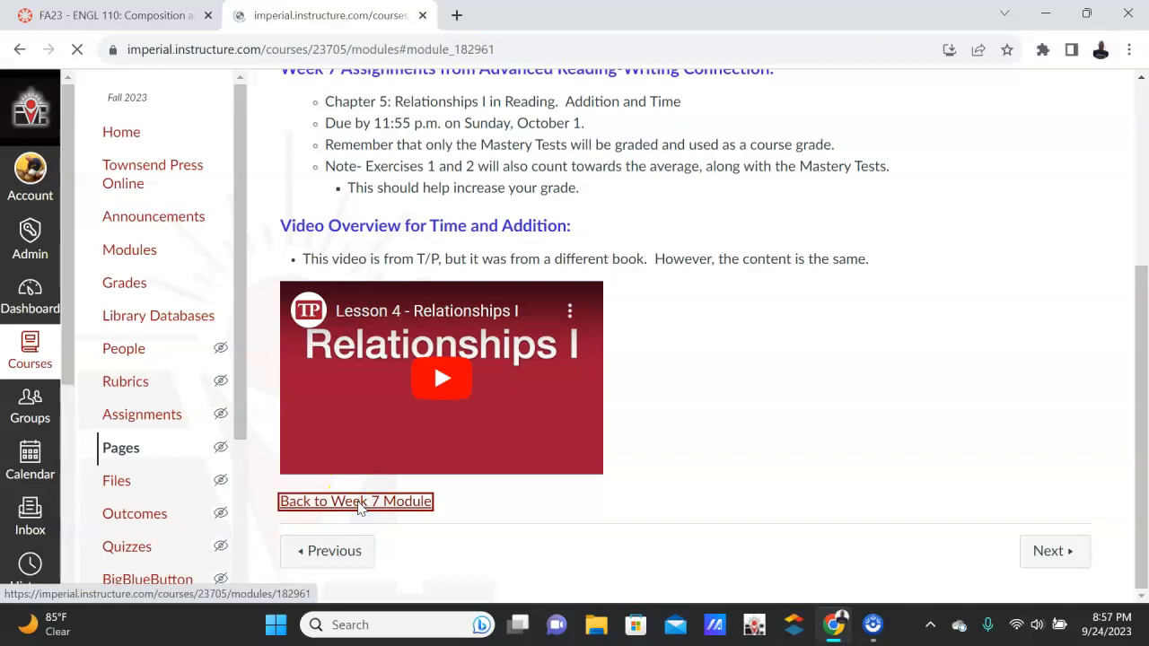
click(356, 501)
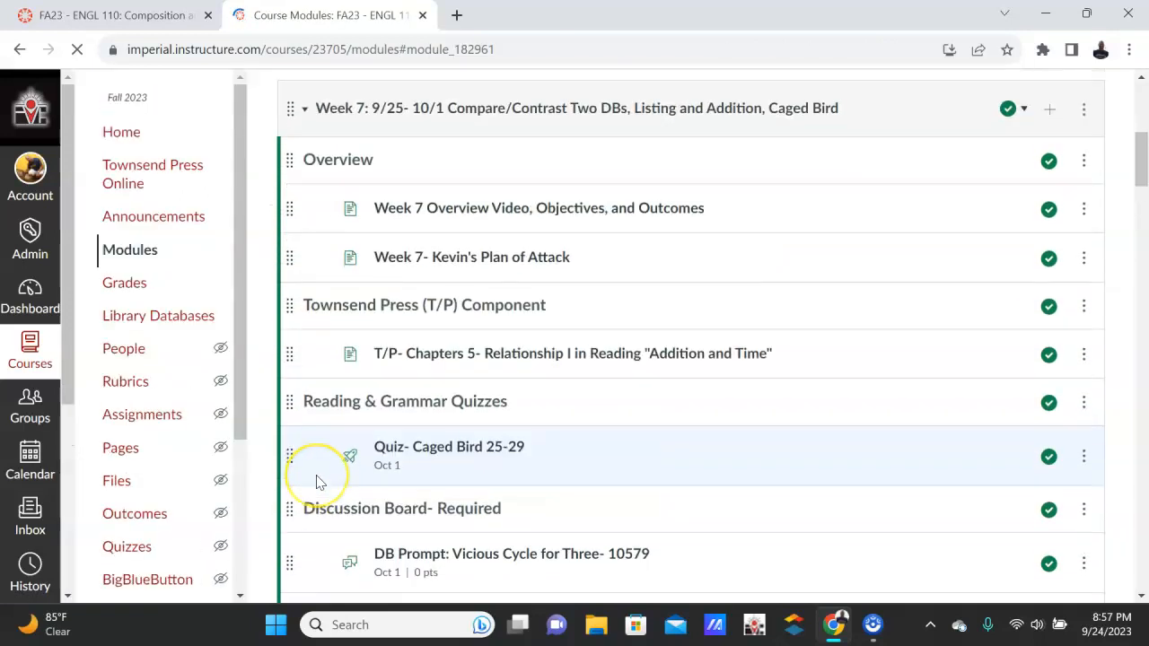
scroll(down, 3)
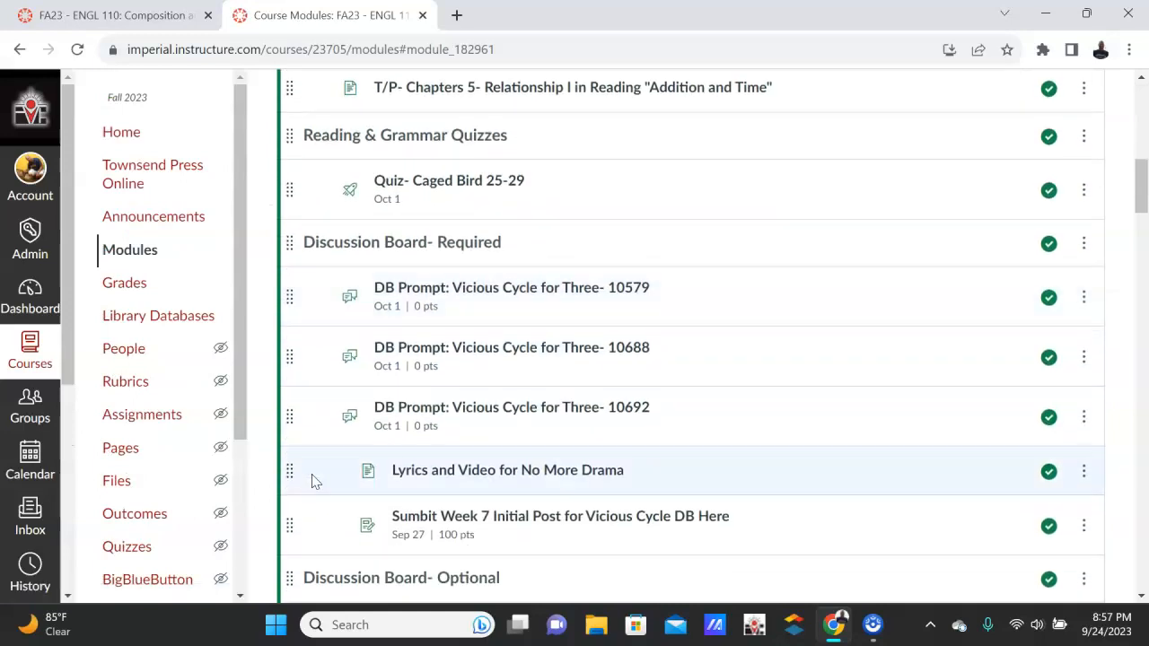
mouse_move(474, 196)
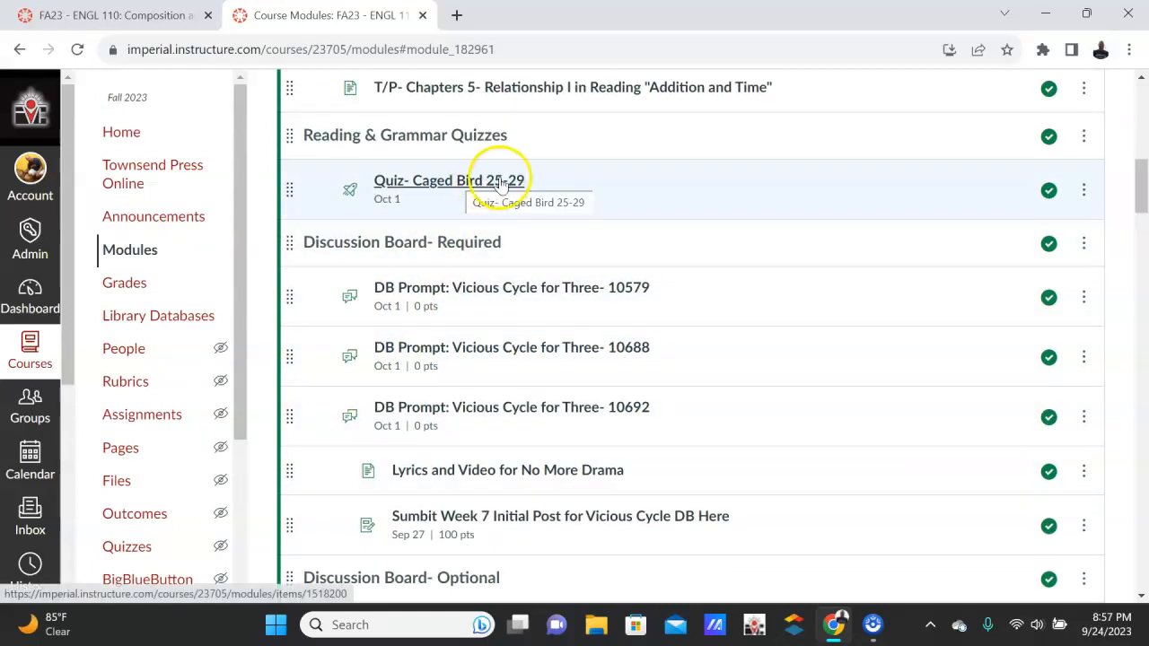
scroll(down, 3)
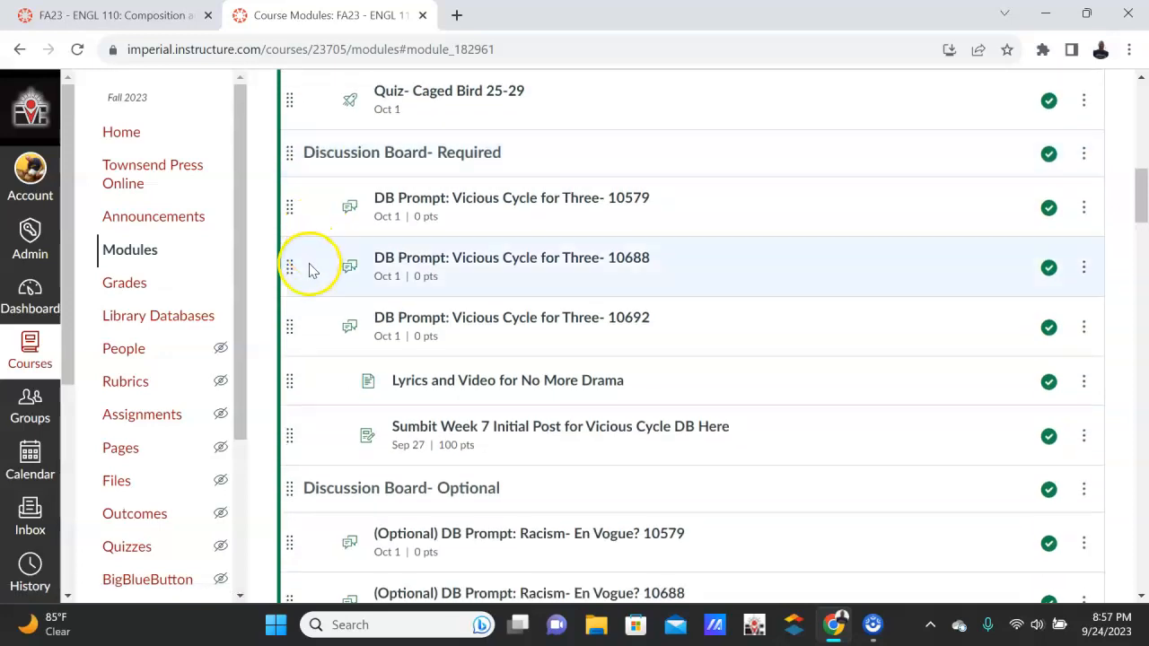
mouse_move(357, 169)
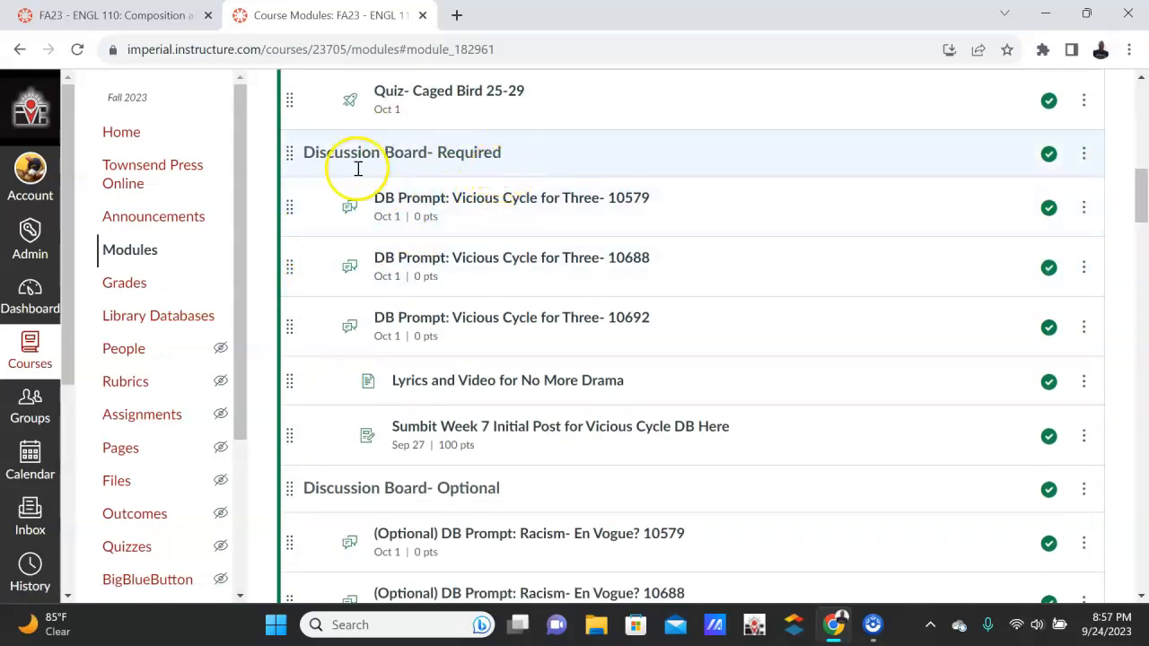
scroll(down, 3)
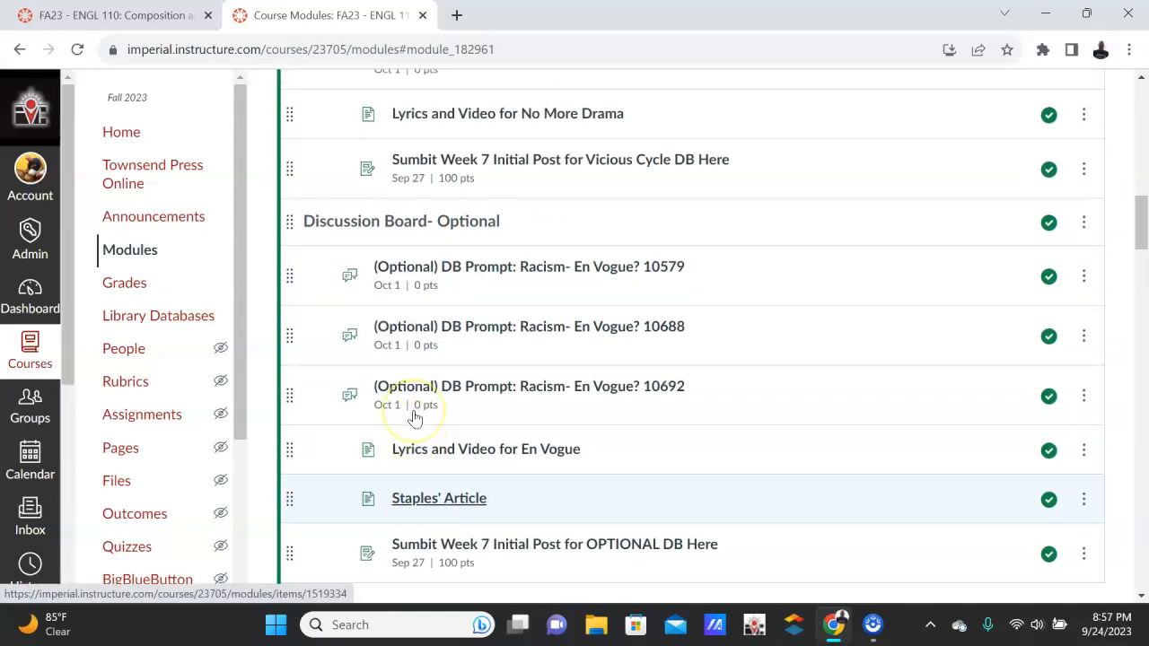
scroll(up, 3)
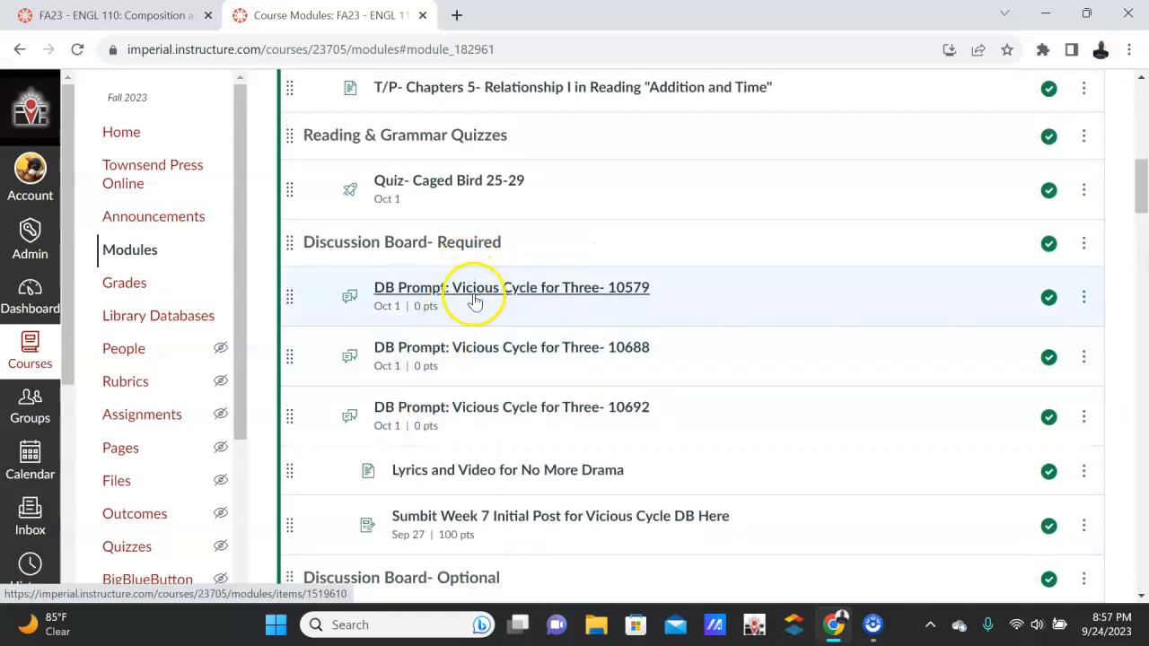
click(510, 287)
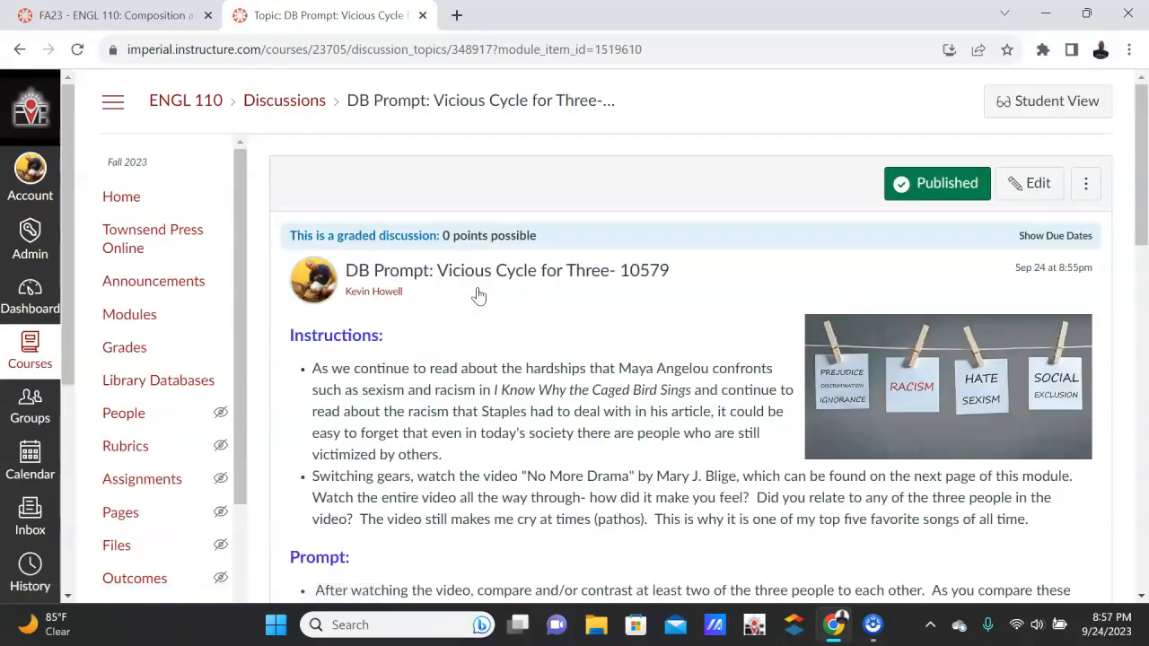
scroll(down, 3)
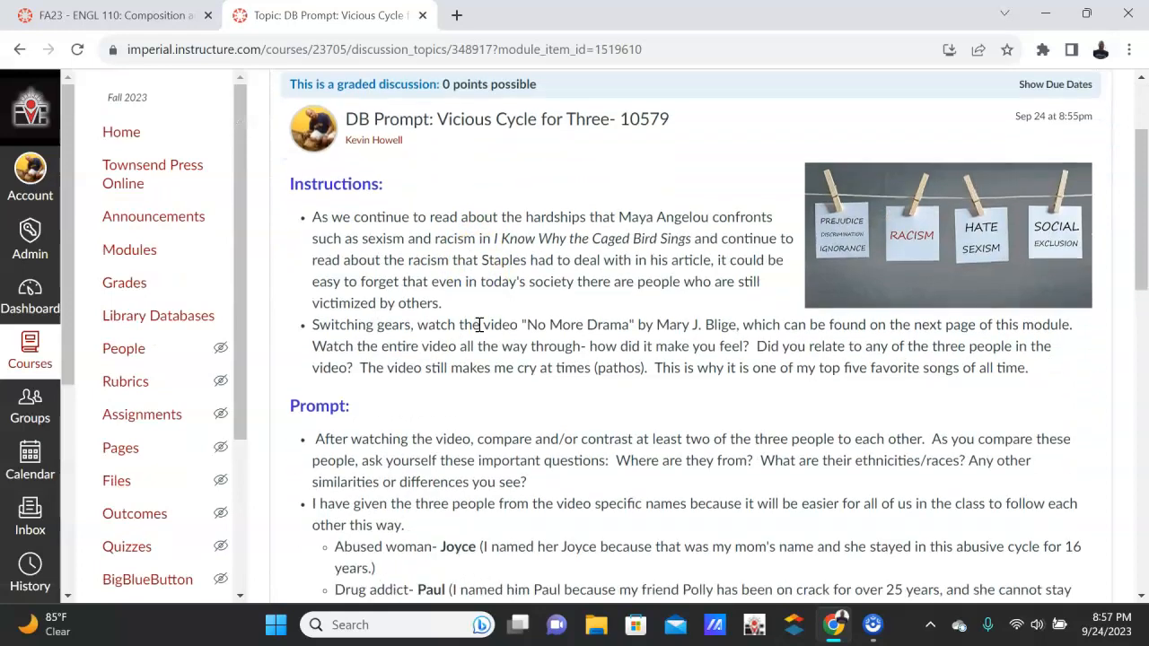
scroll(down, 3)
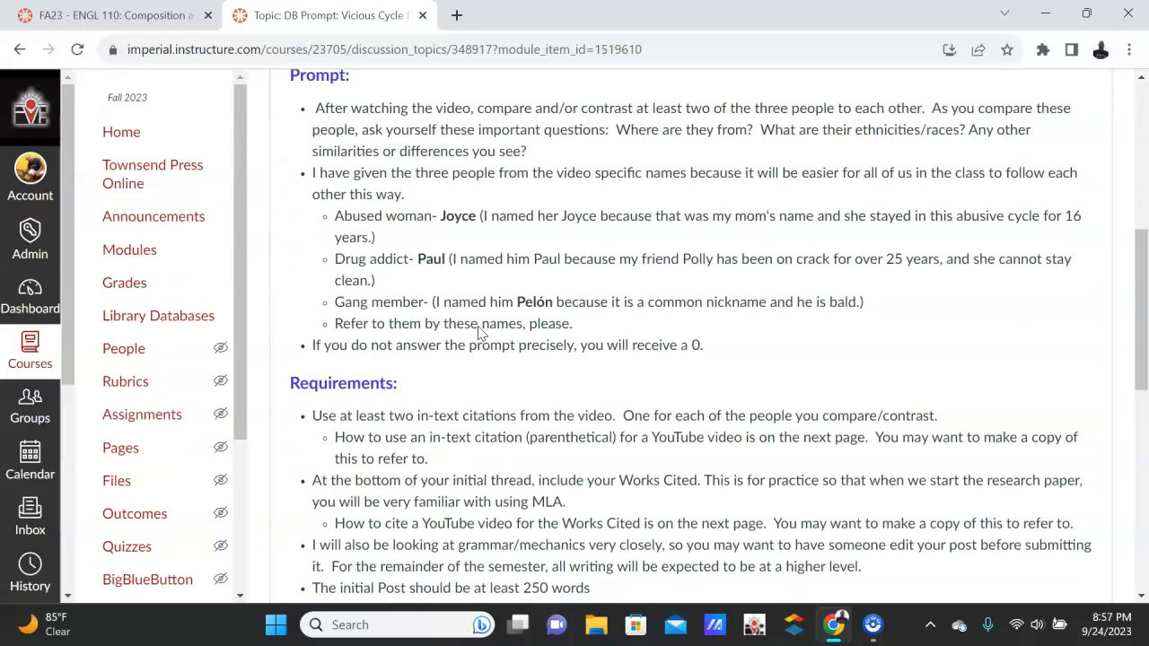
scroll(up, 3)
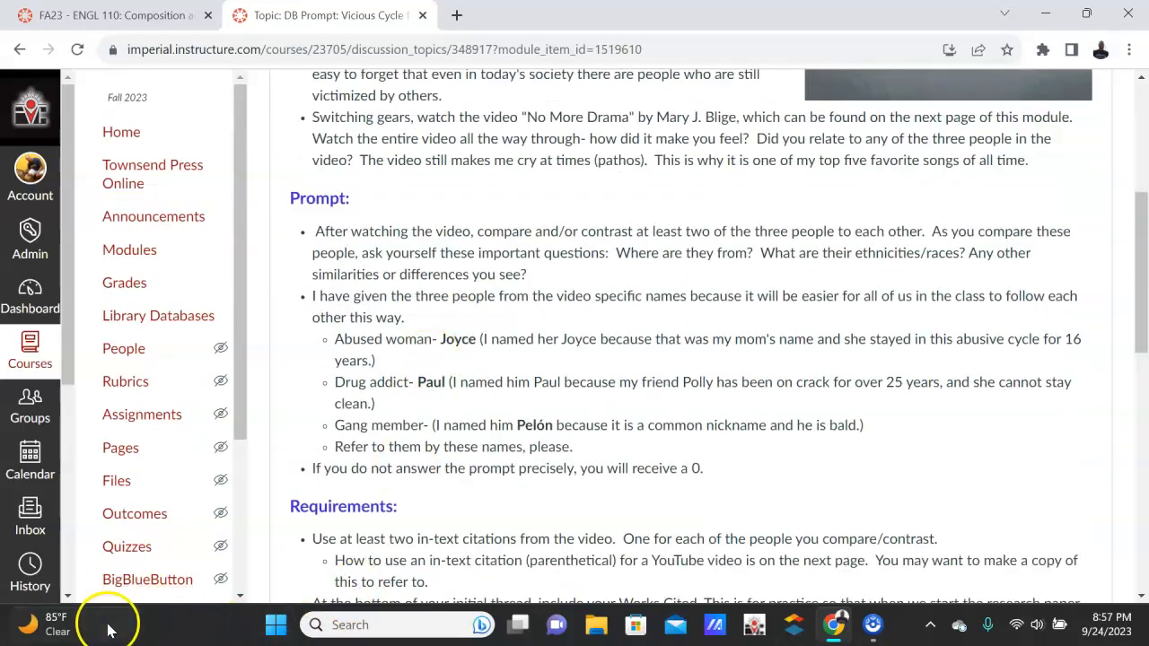
scroll(down, 3)
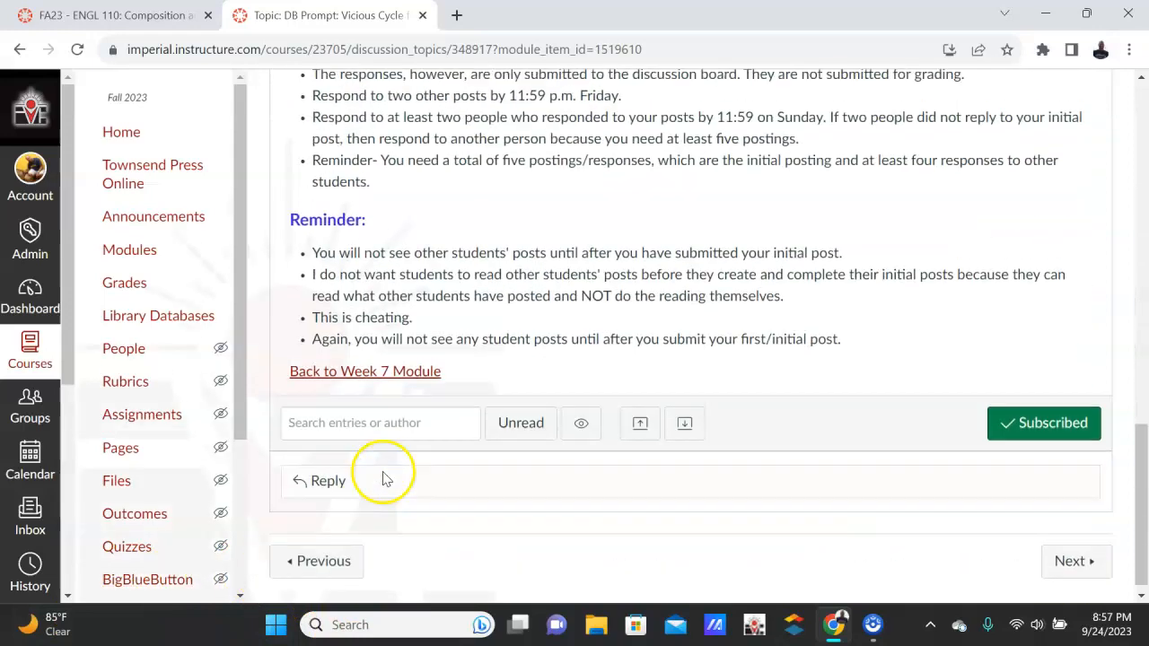
scroll(up, 3)
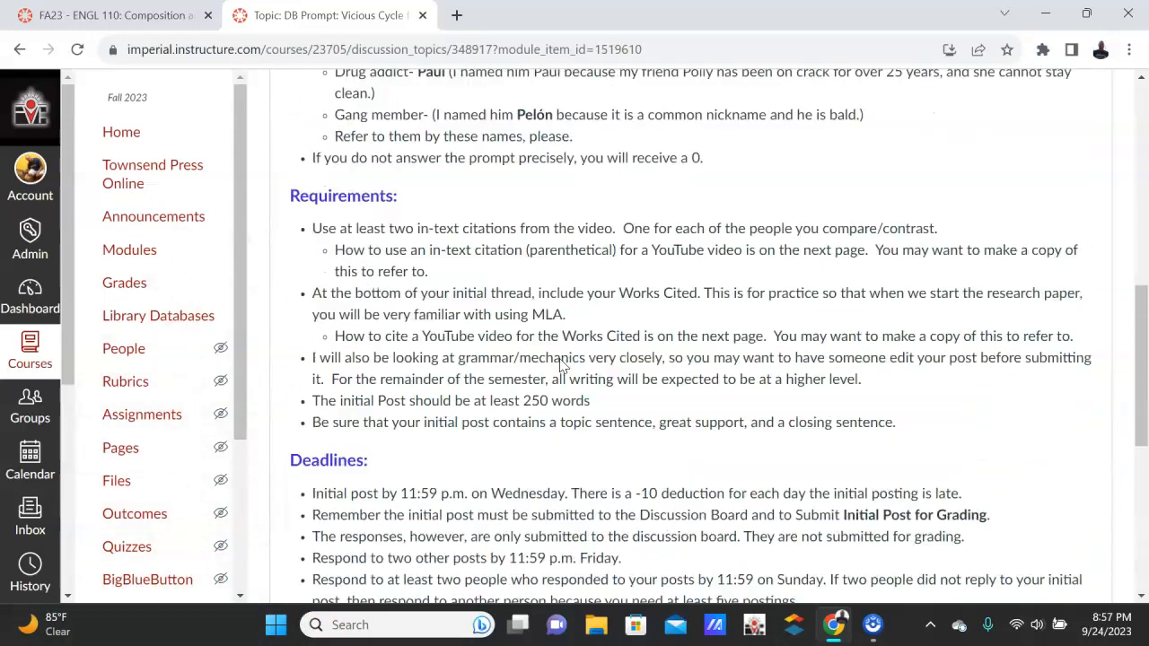
scroll(up, 3)
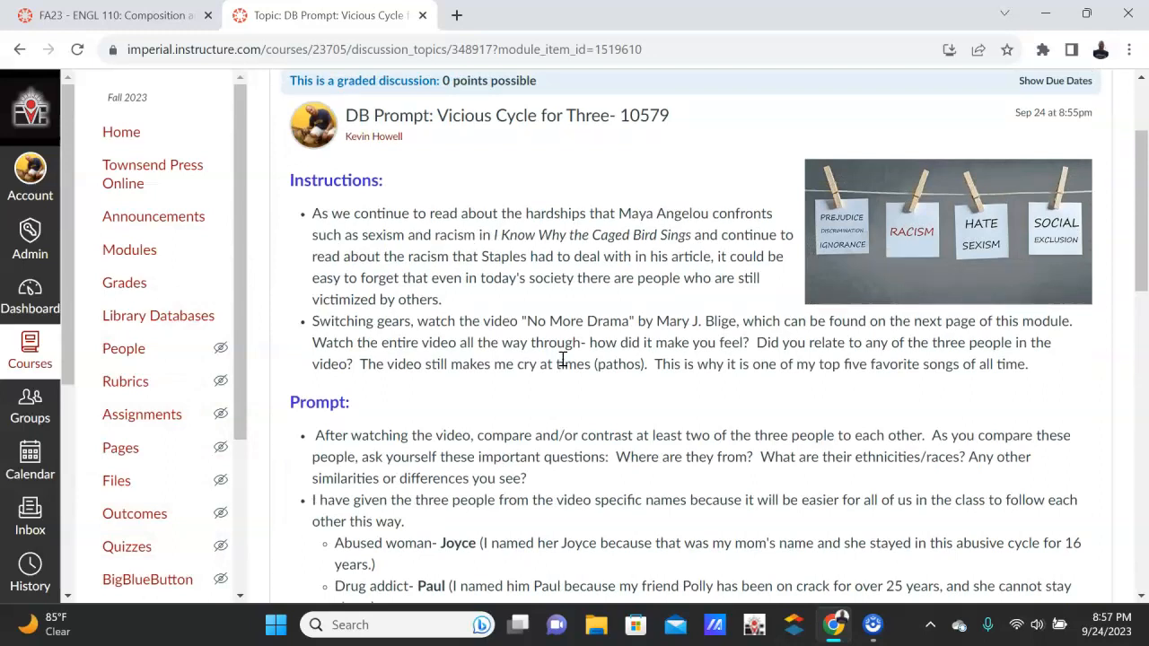
scroll(down, 3)
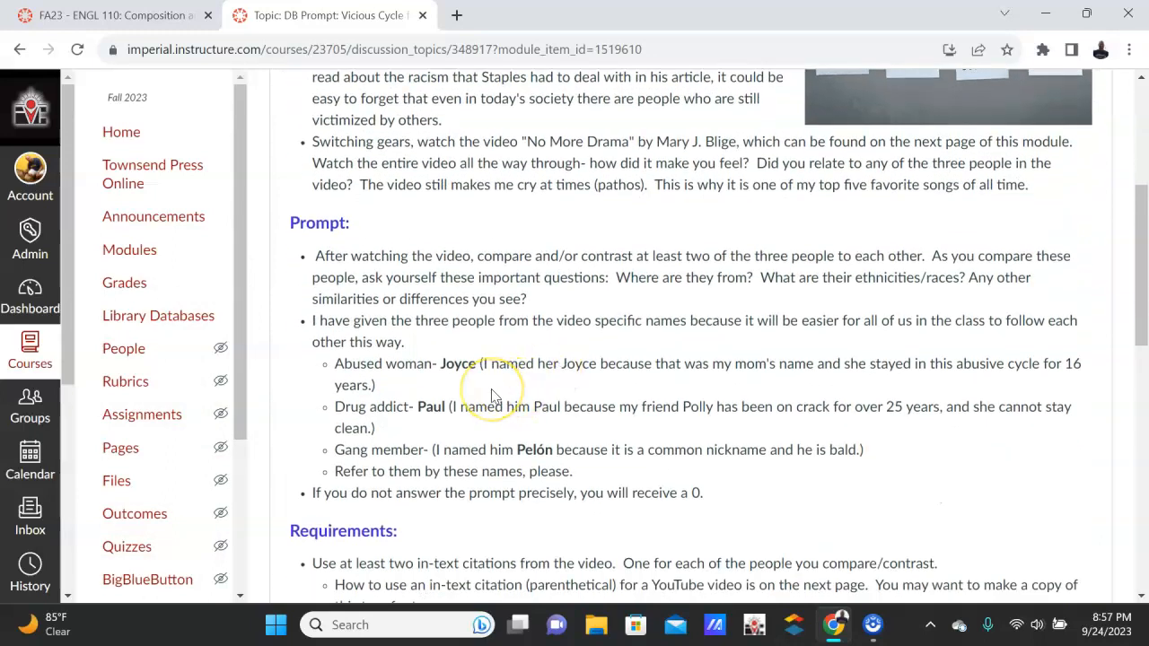
mouse_move(452, 384)
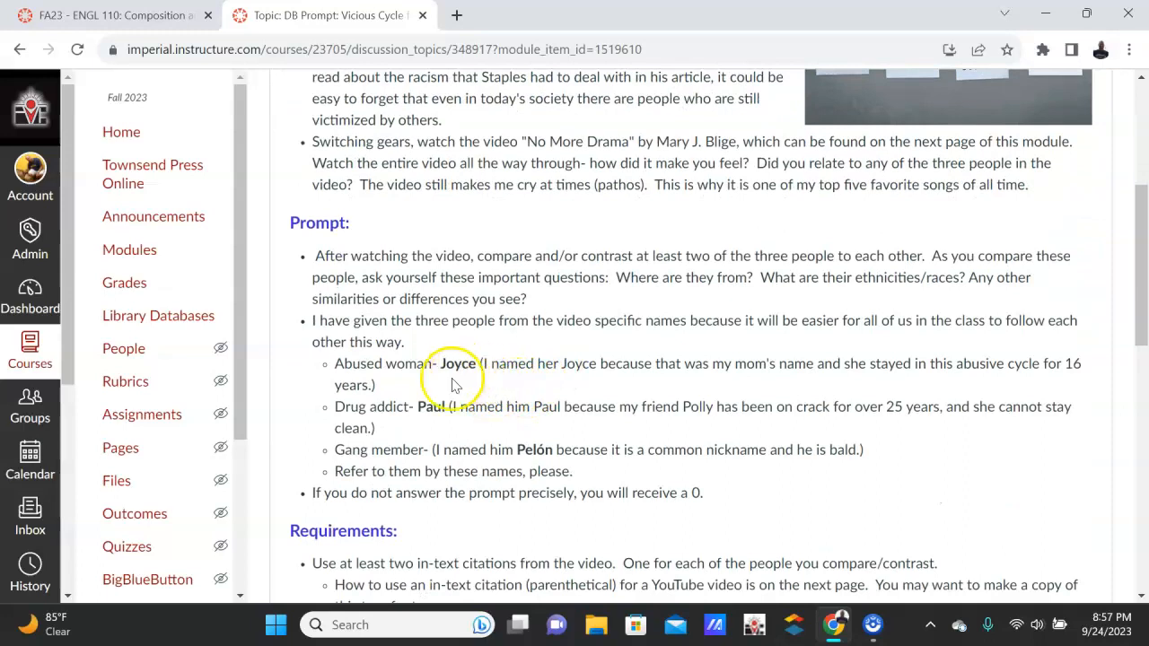
mouse_move(543, 370)
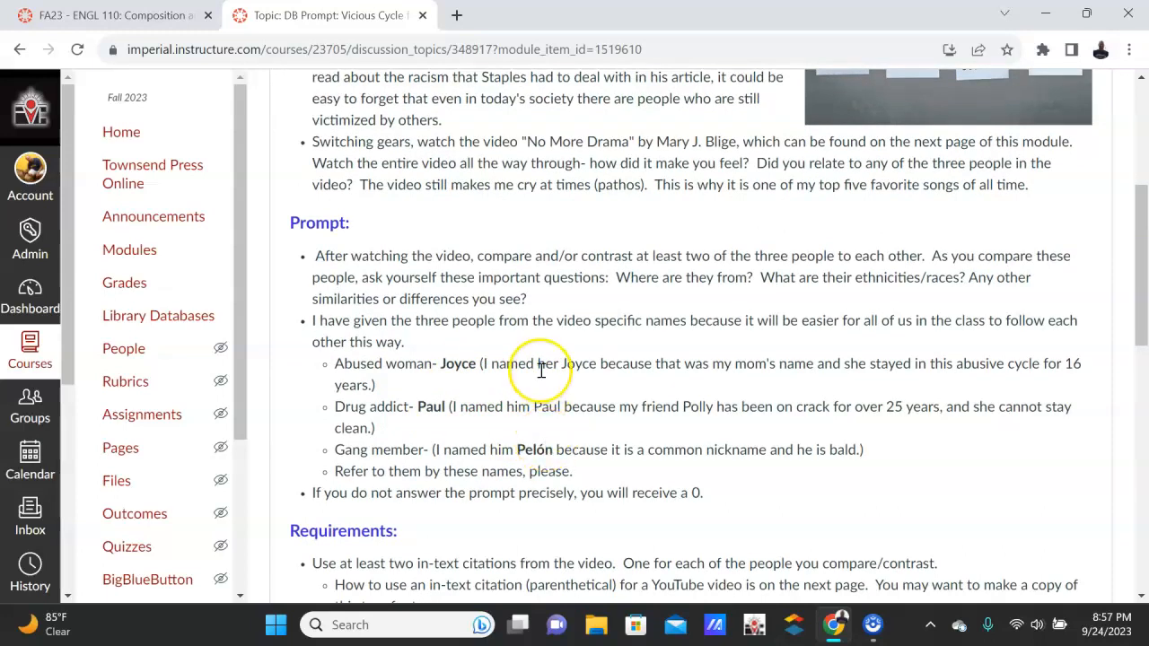
mouse_move(460, 470)
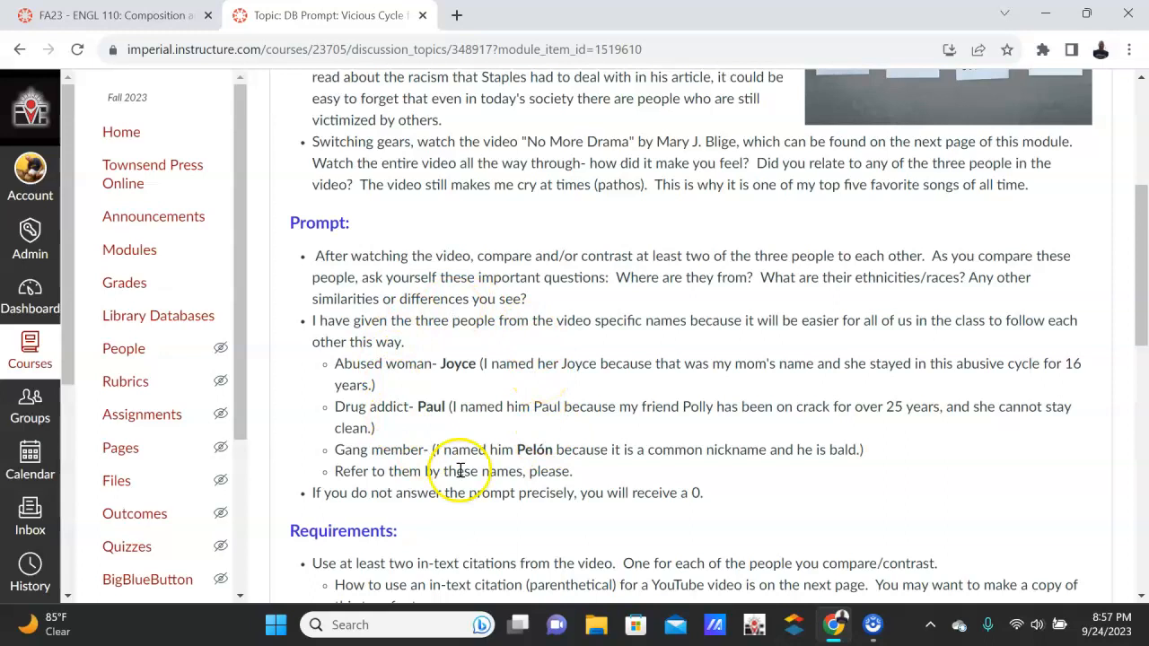
mouse_move(492, 350)
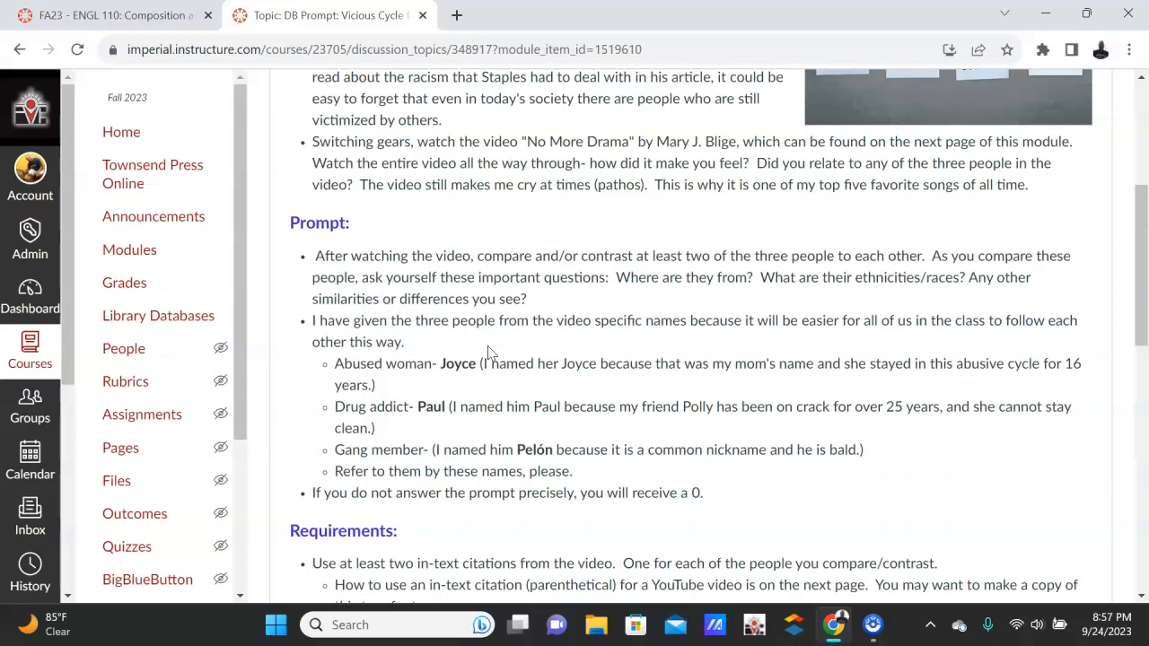
scroll(up, 3)
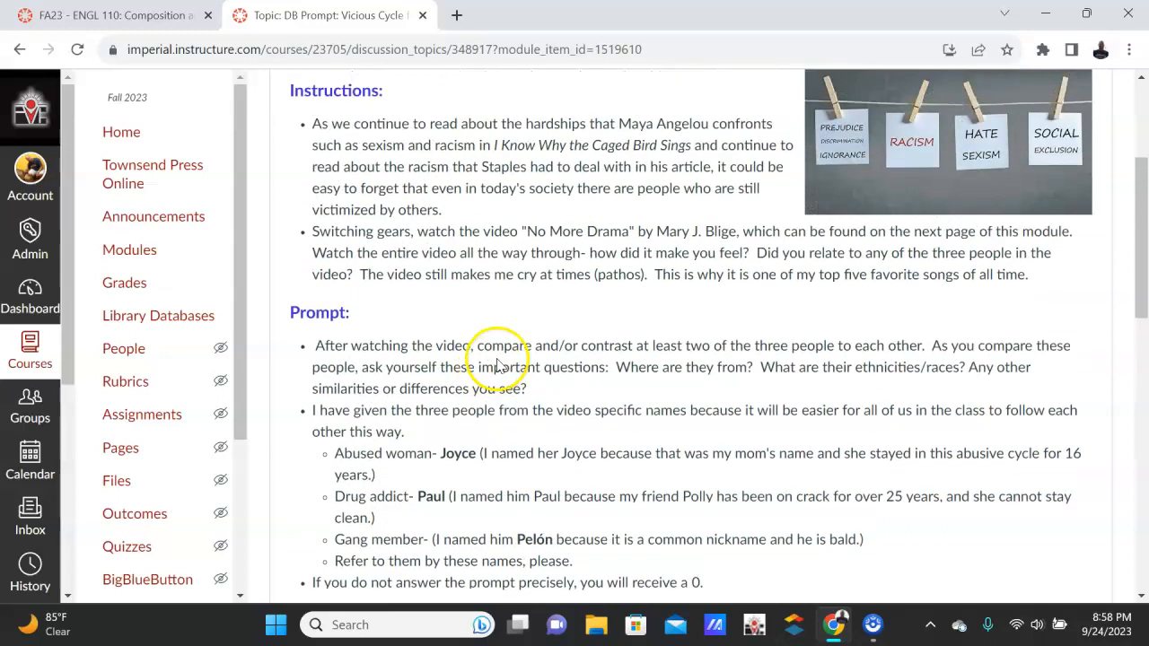
mouse_move(482, 341)
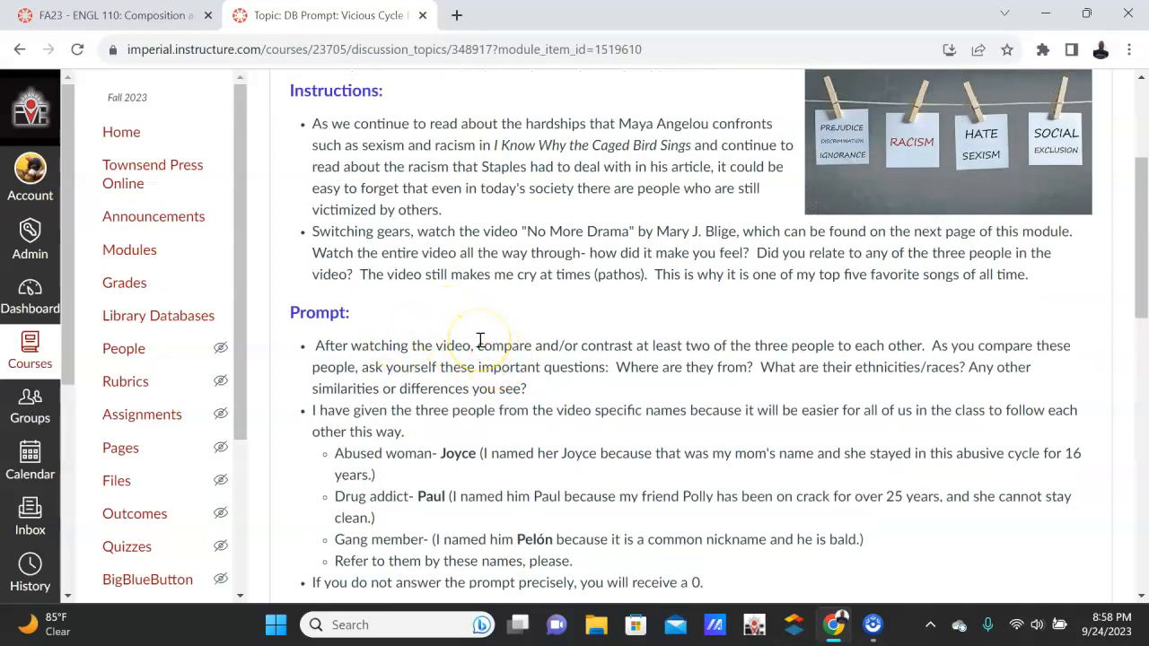
mouse_move(650, 345)
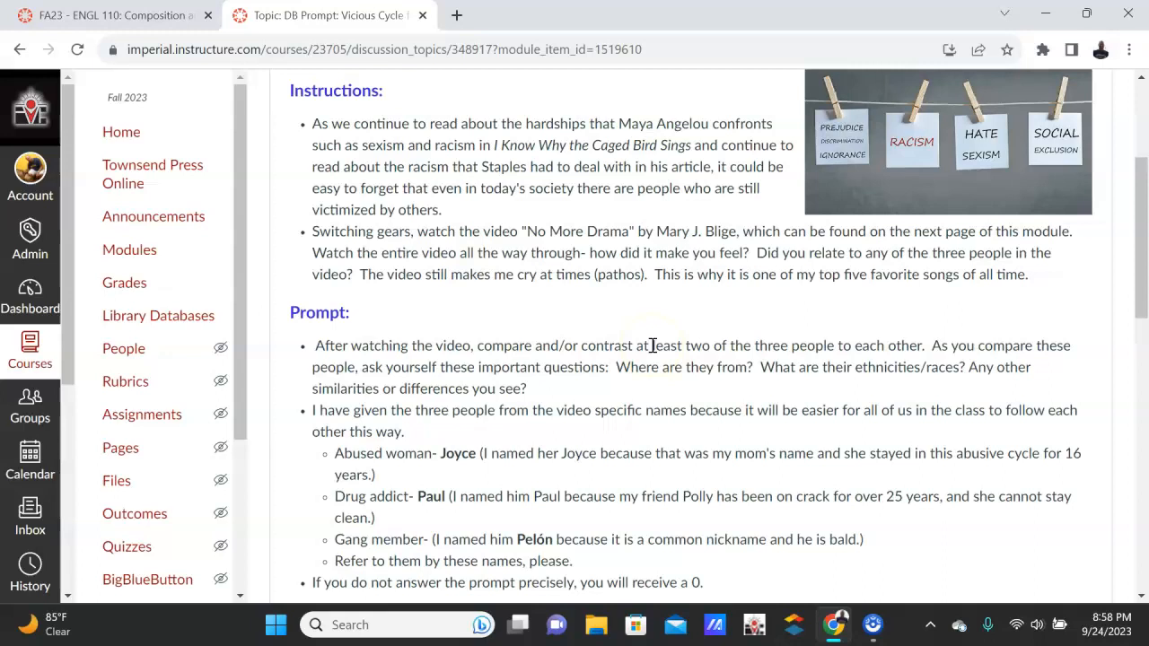
scroll(down, 3)
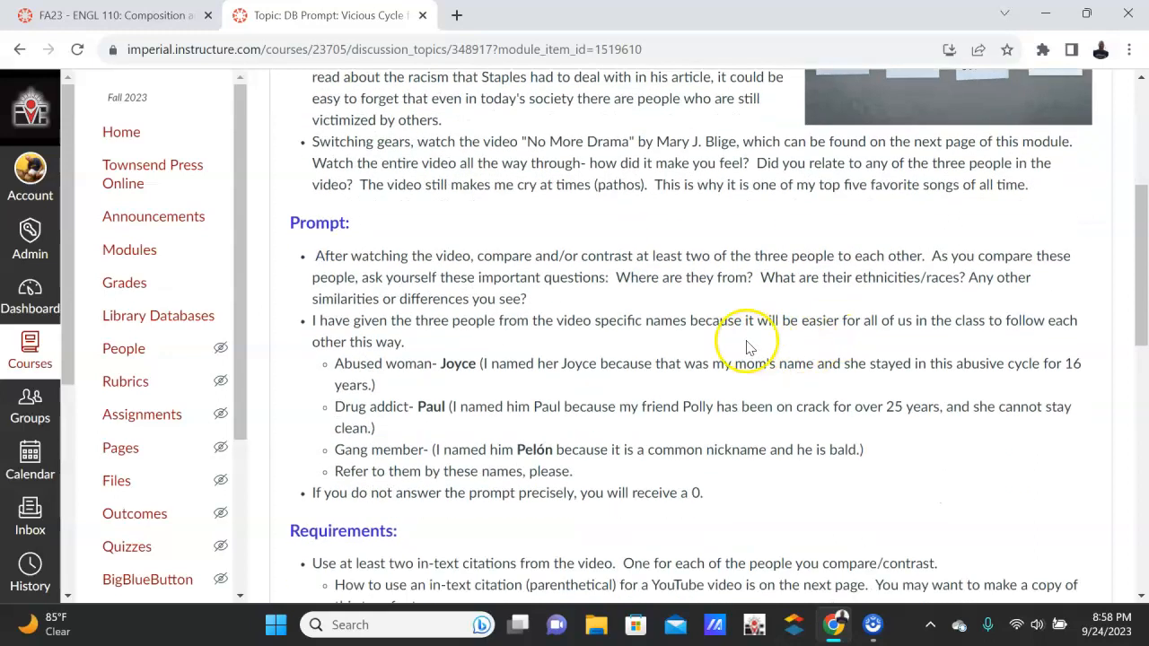
mouse_move(764, 319)
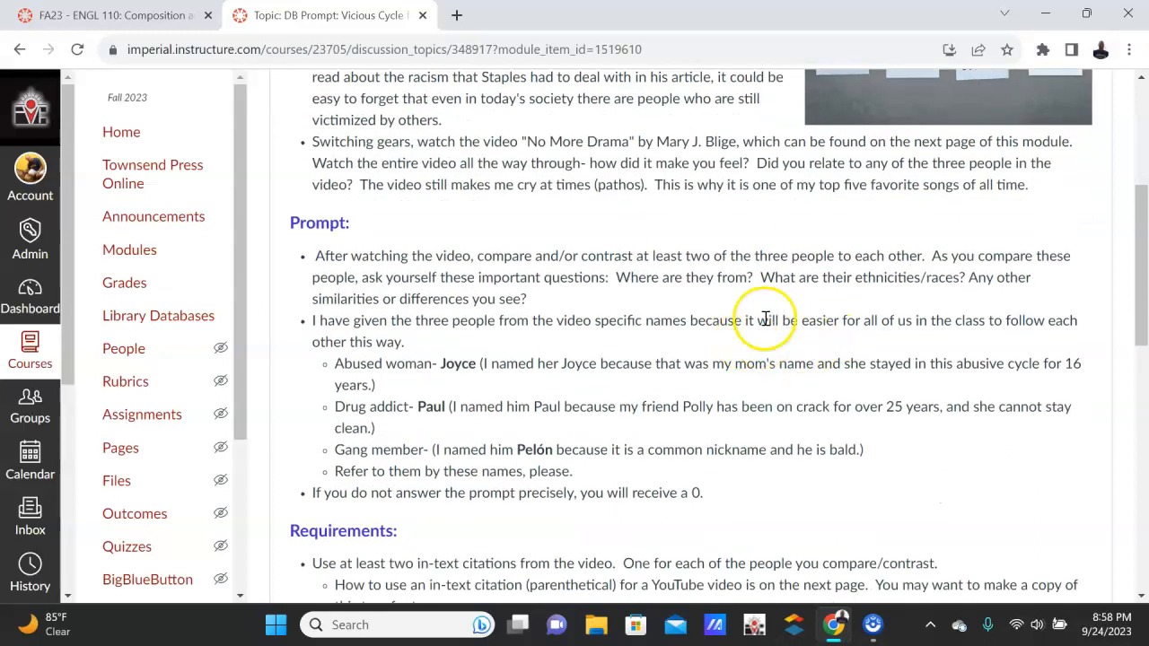
mouse_move(822, 276)
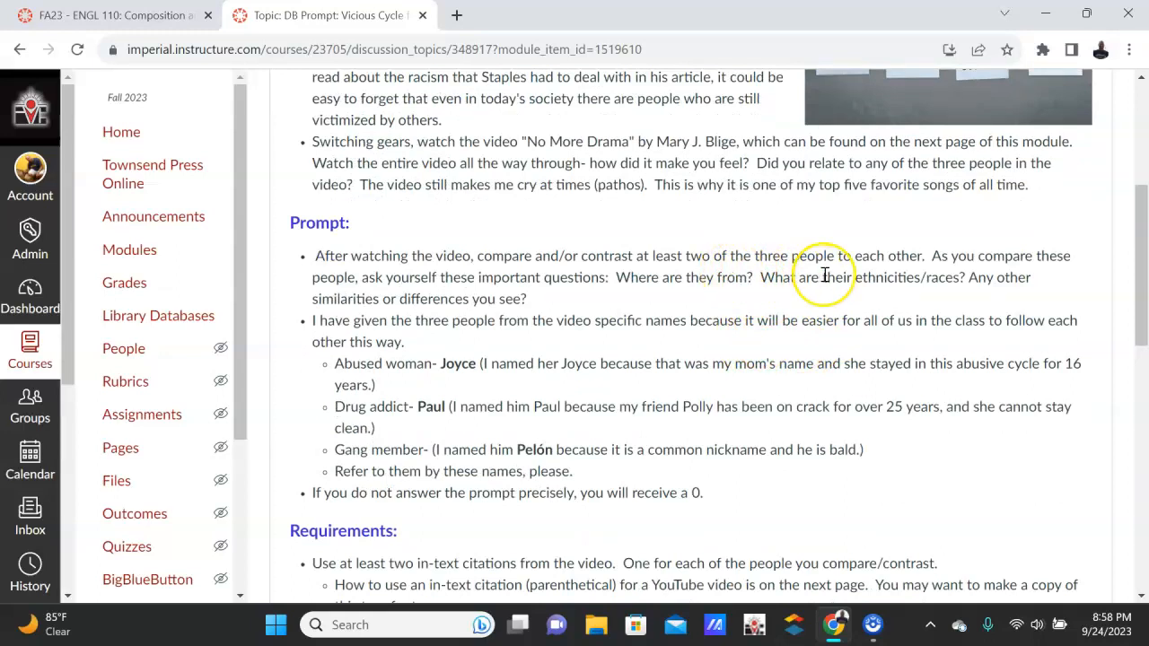
mouse_move(819, 278)
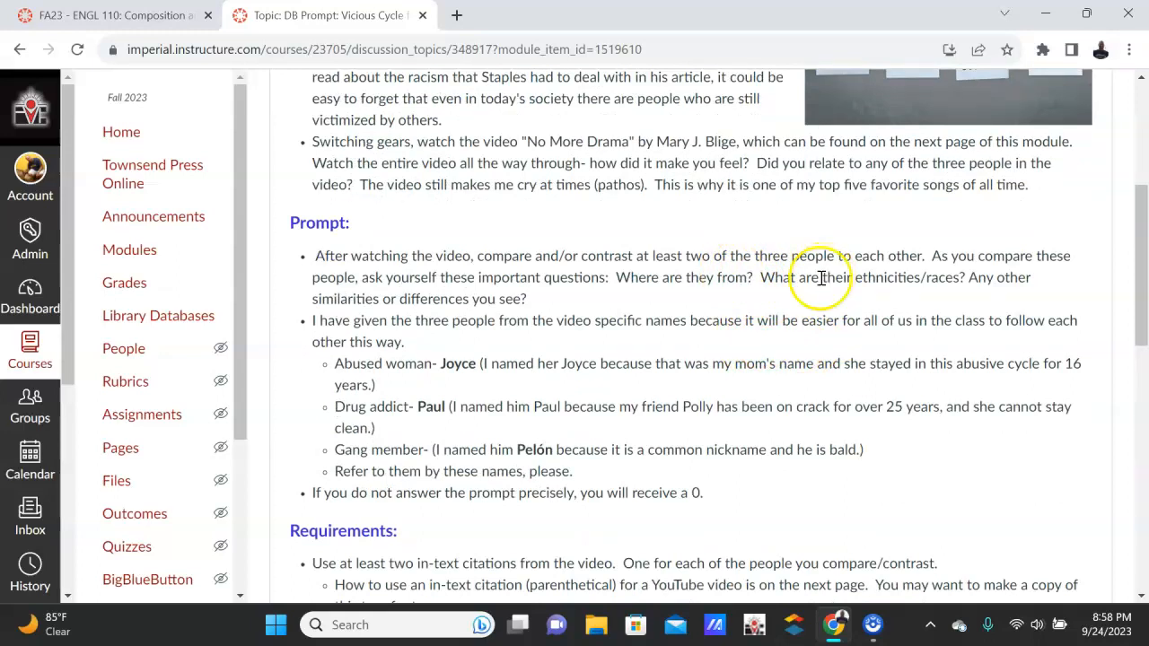
mouse_move(490, 297)
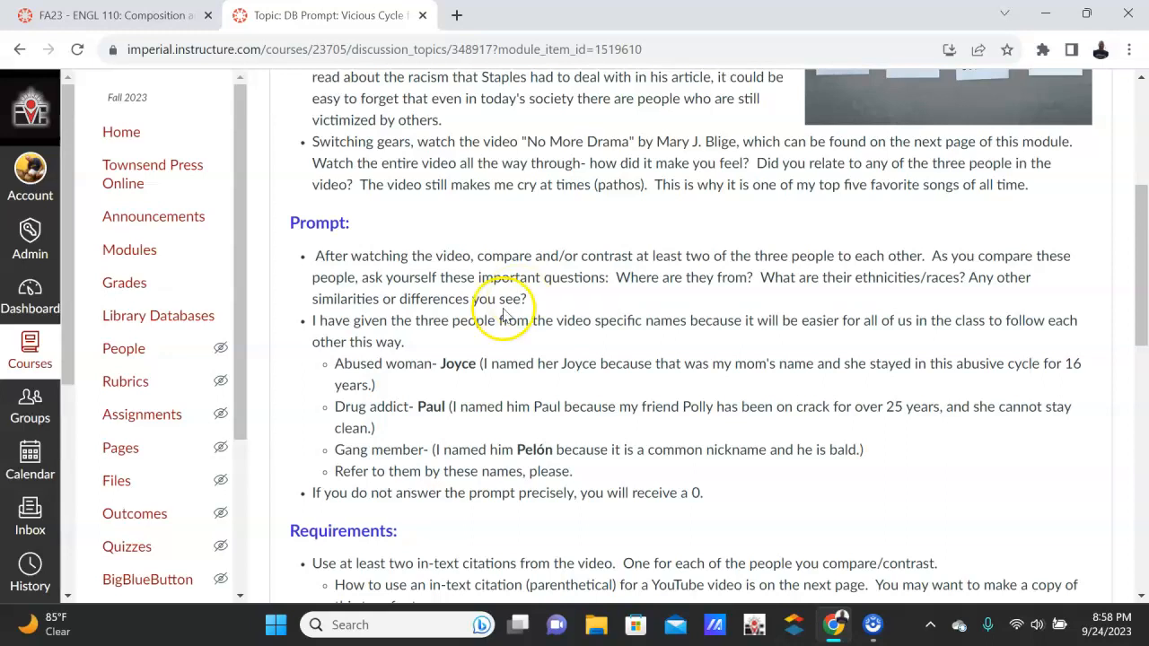
scroll(down, 3)
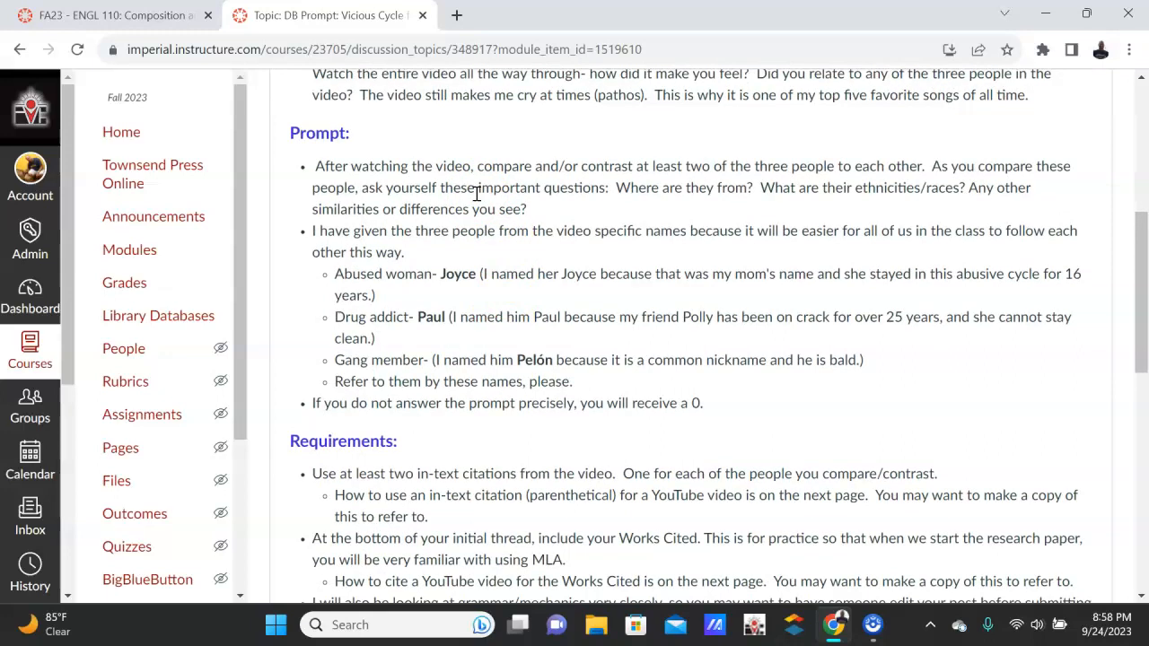
scroll(down, 3)
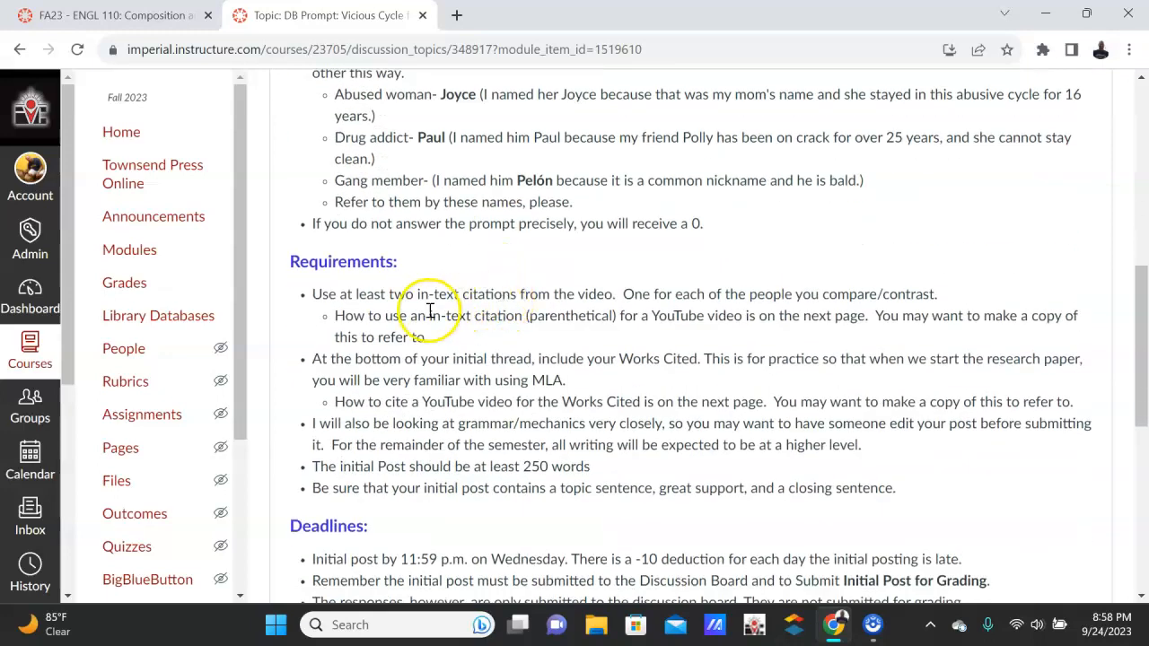
mouse_move(571, 309)
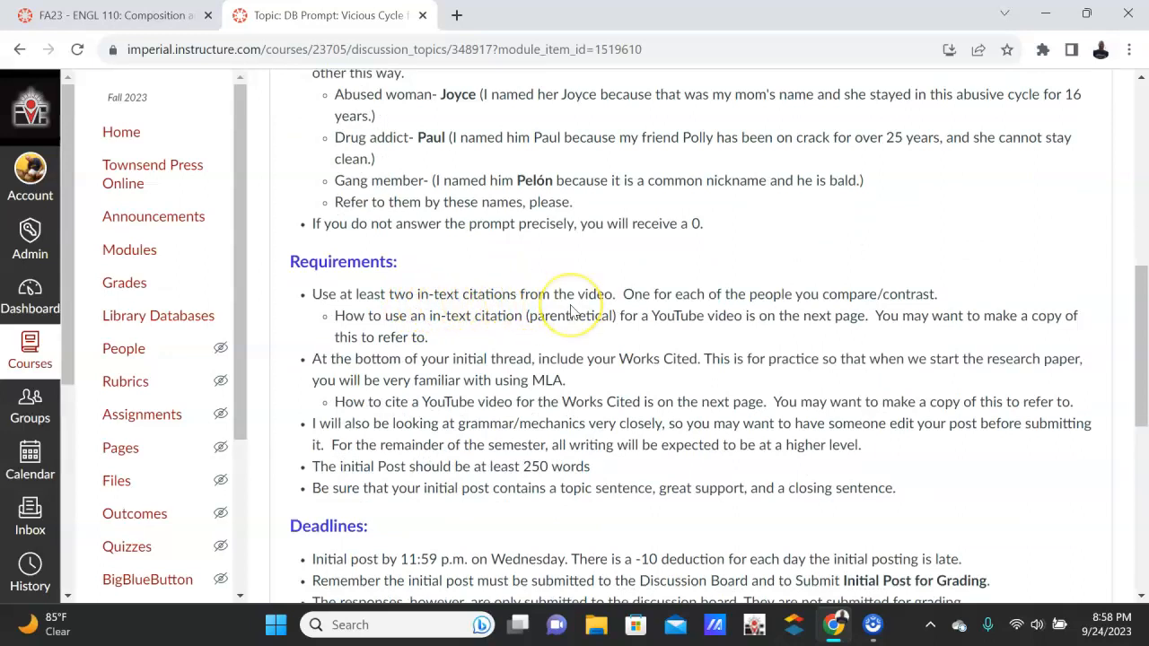
mouse_move(571, 237)
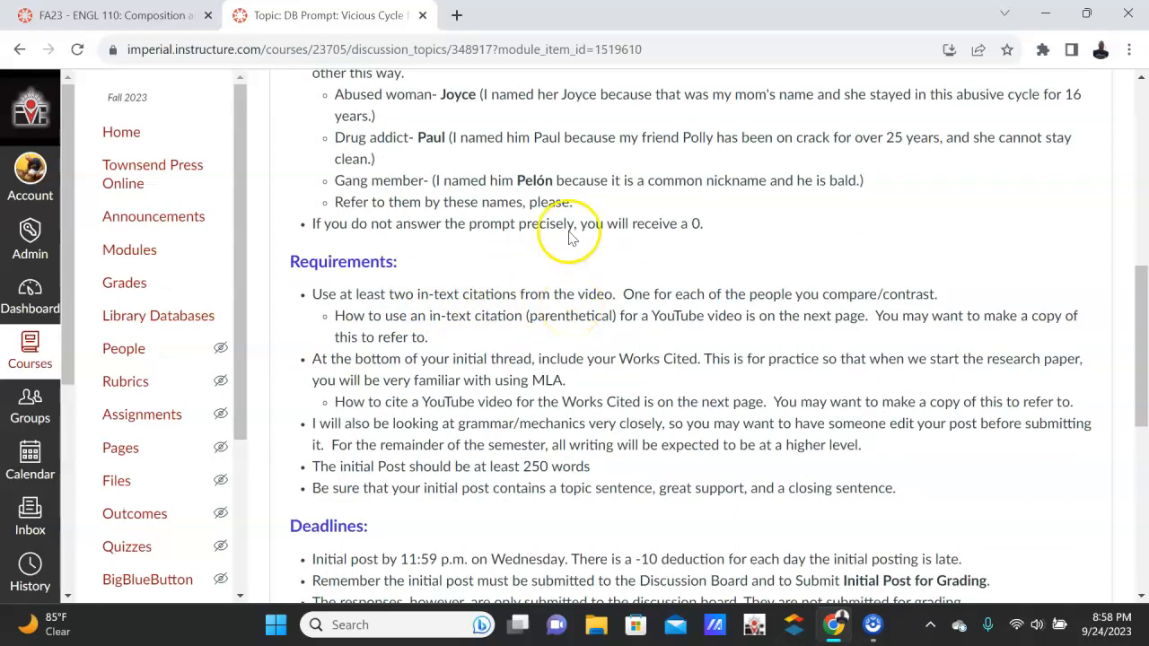
scroll(up, 3)
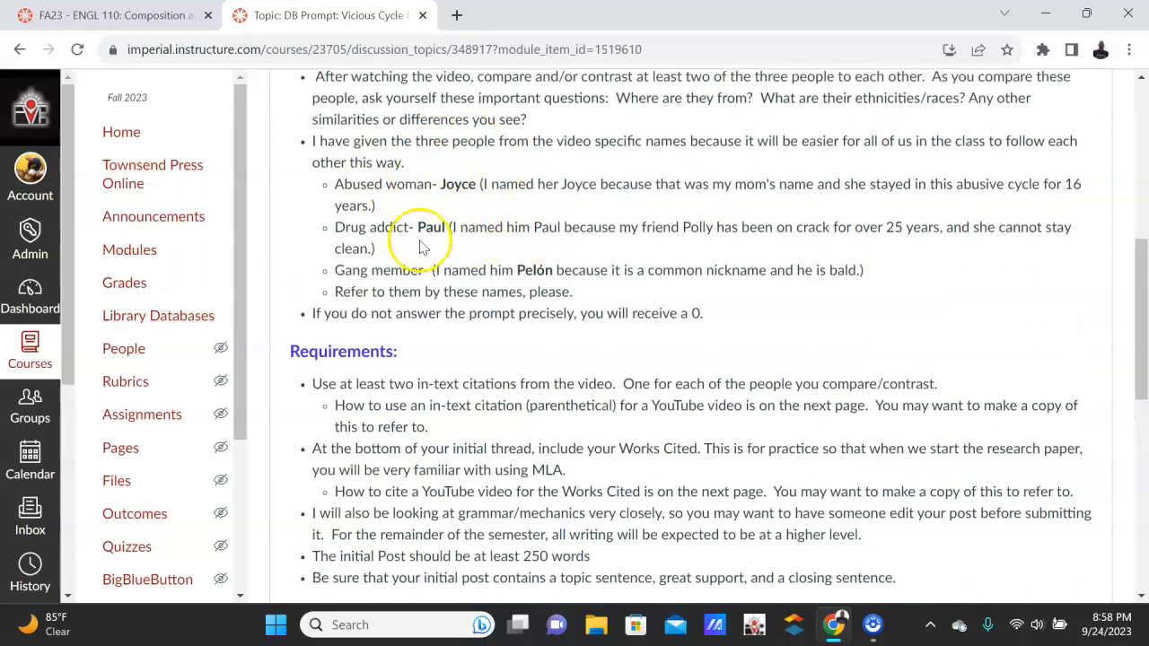
mouse_move(686, 377)
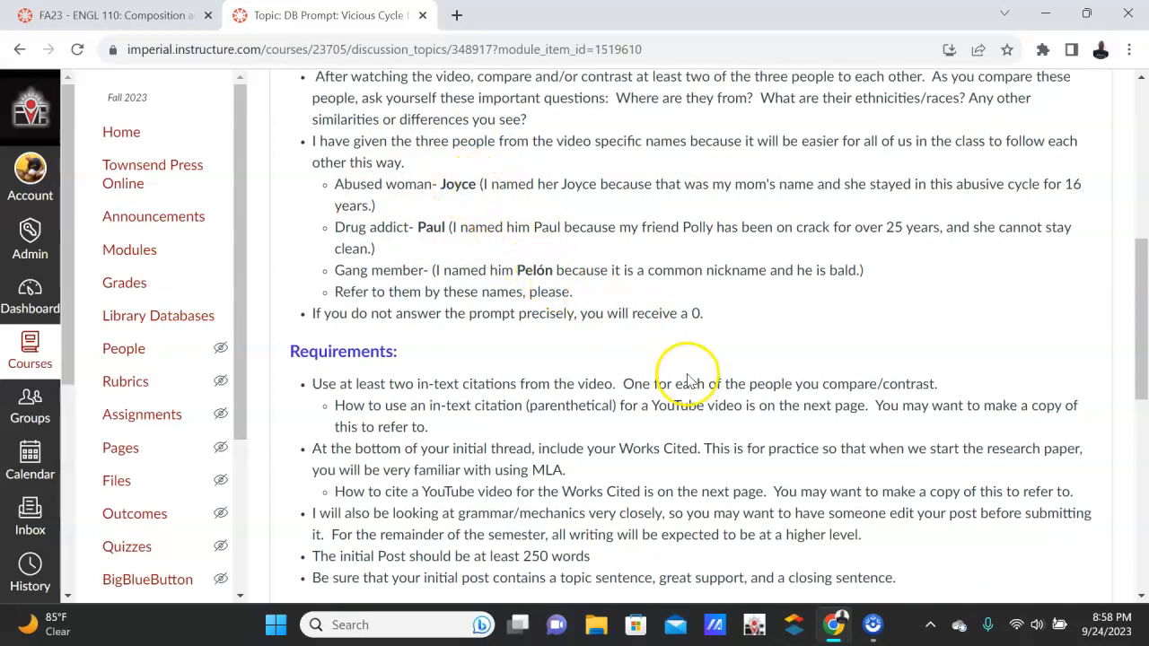
mouse_move(597, 398)
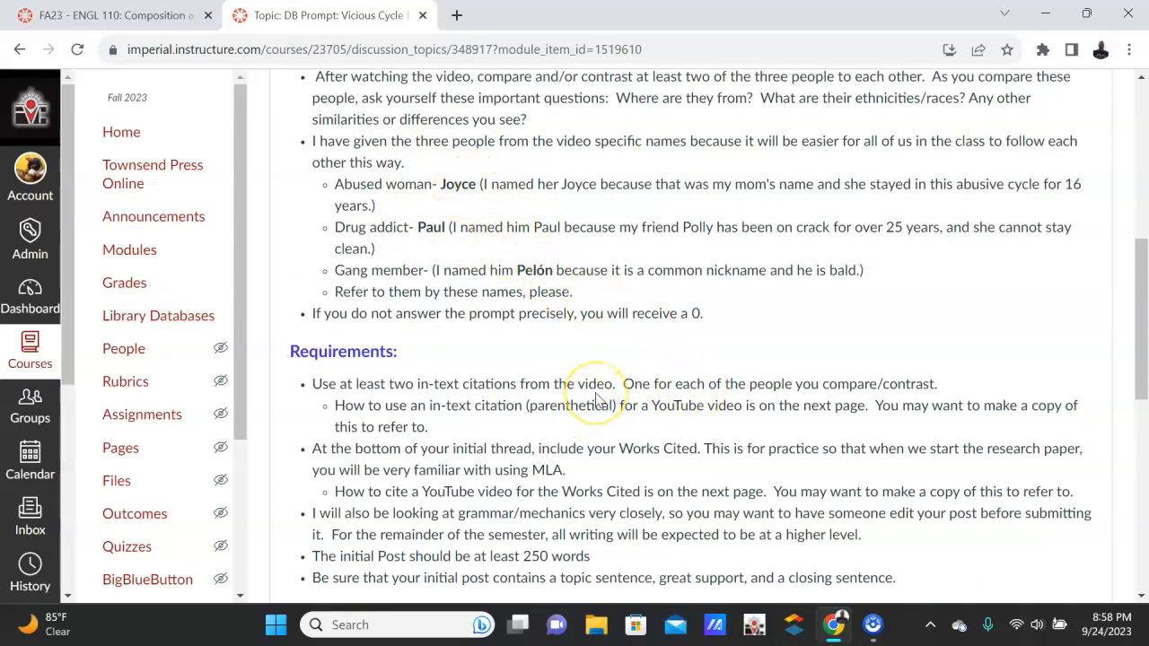
mouse_move(503, 270)
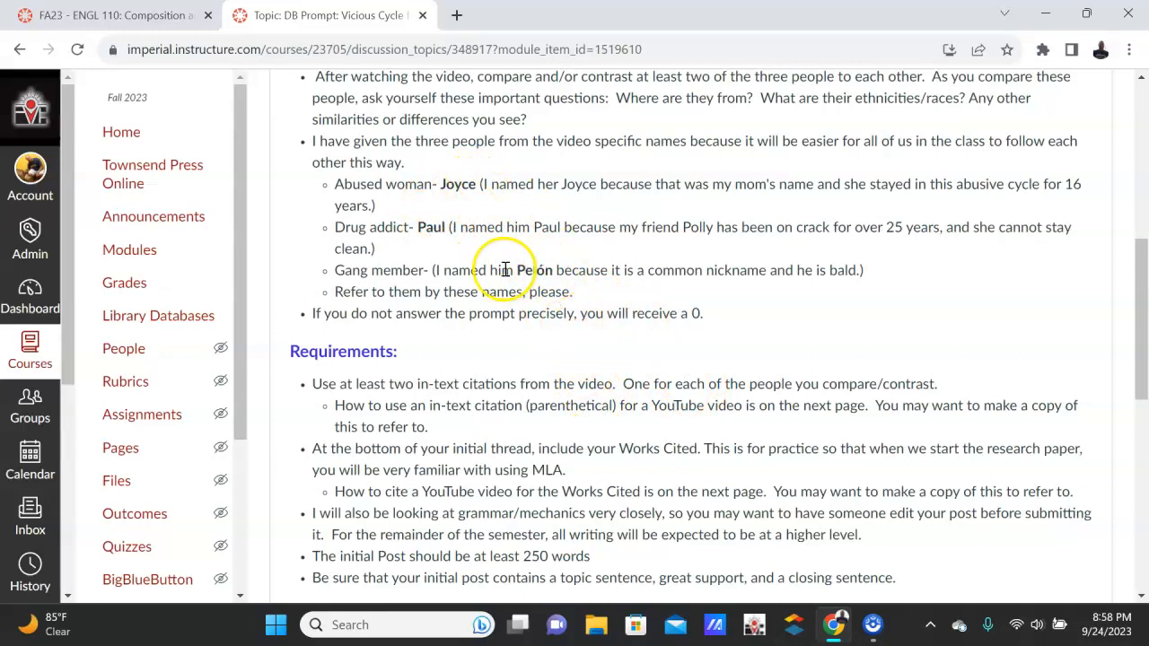
scroll(down, 3)
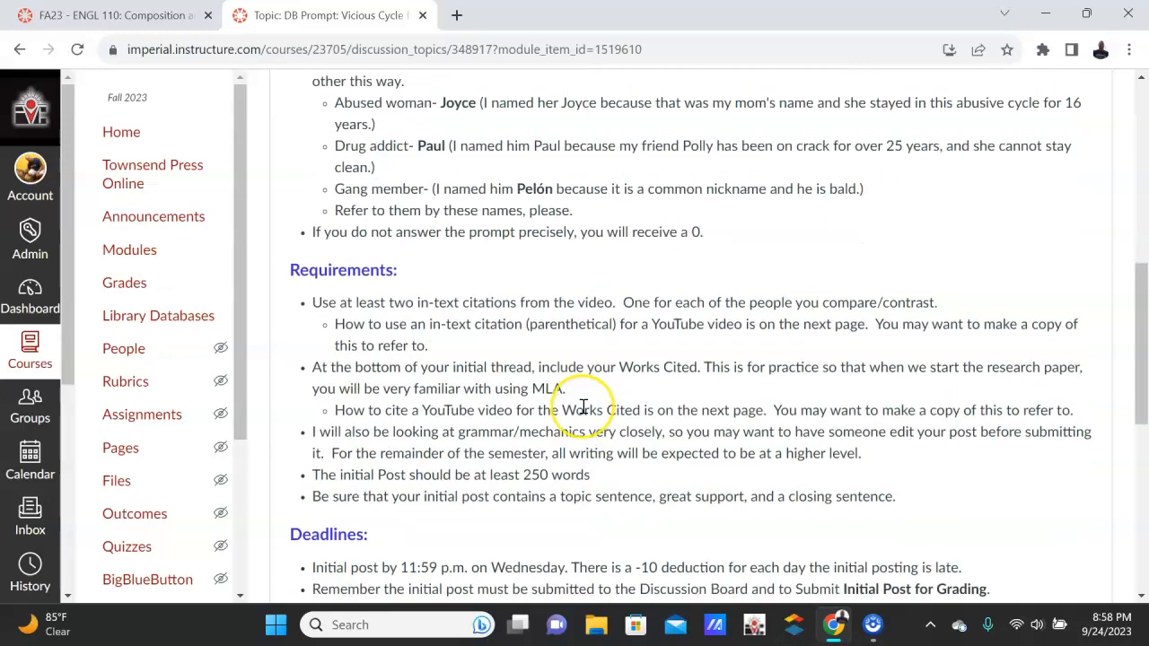
scroll(down, 3)
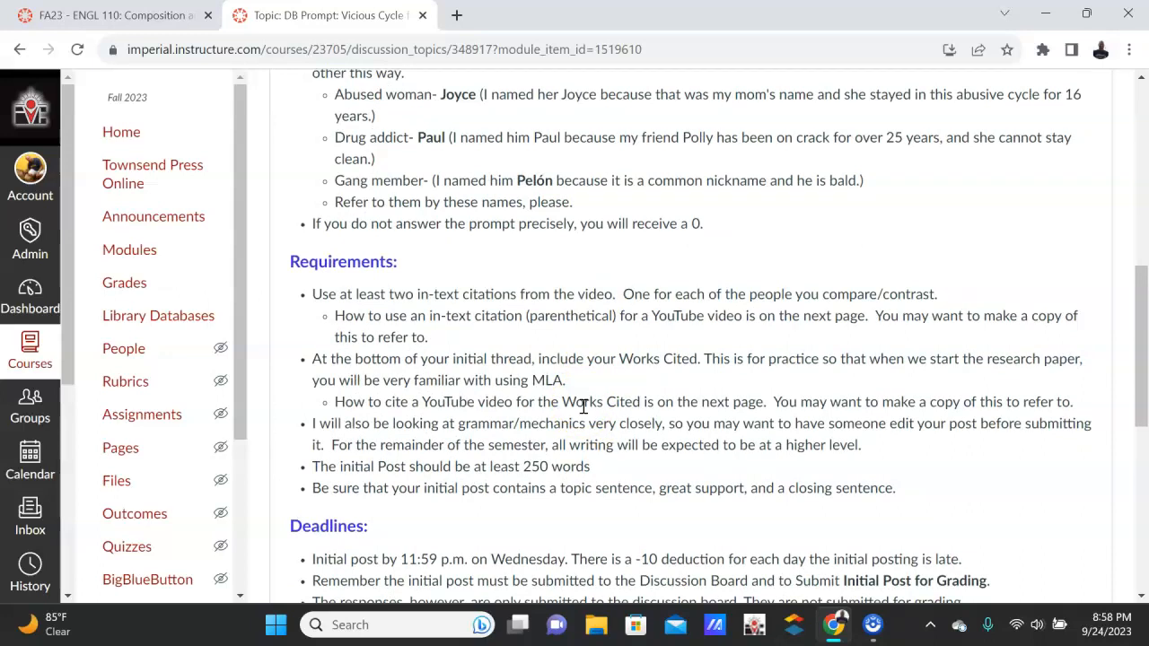
mouse_move(642, 349)
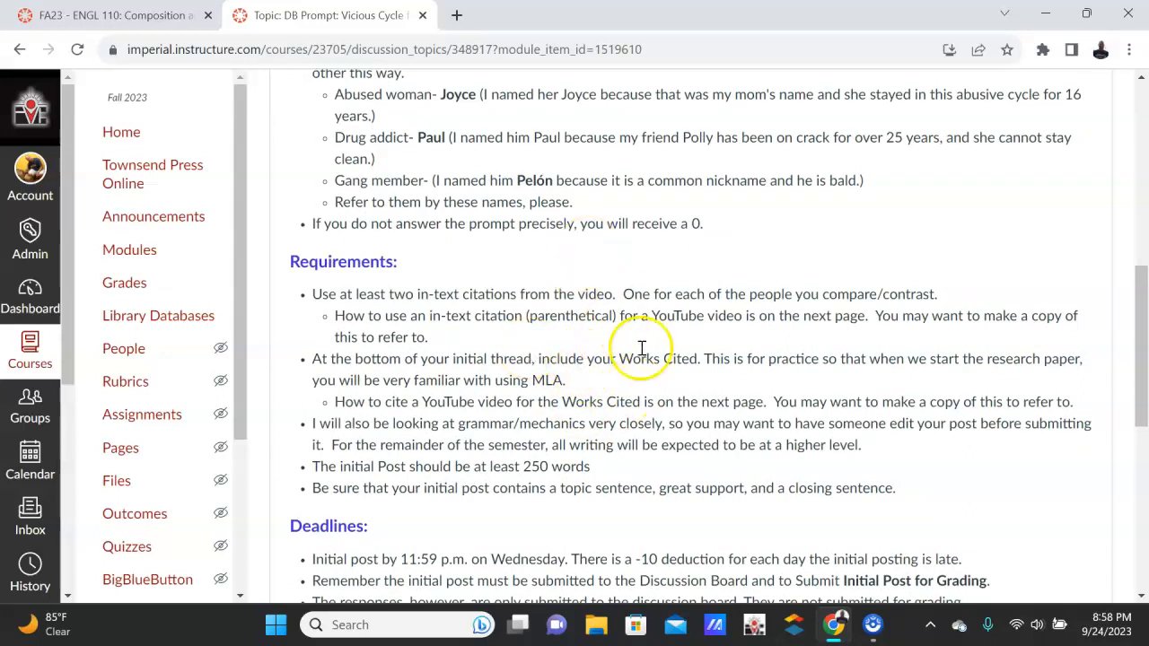
scroll(down, 3)
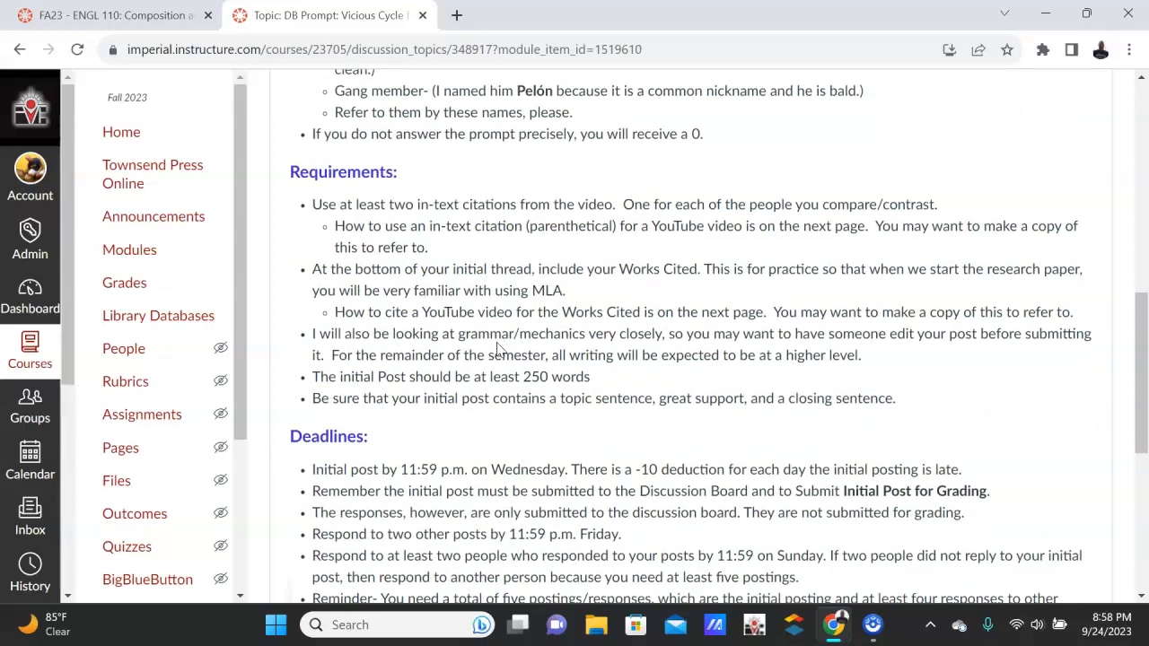
scroll(down, 3)
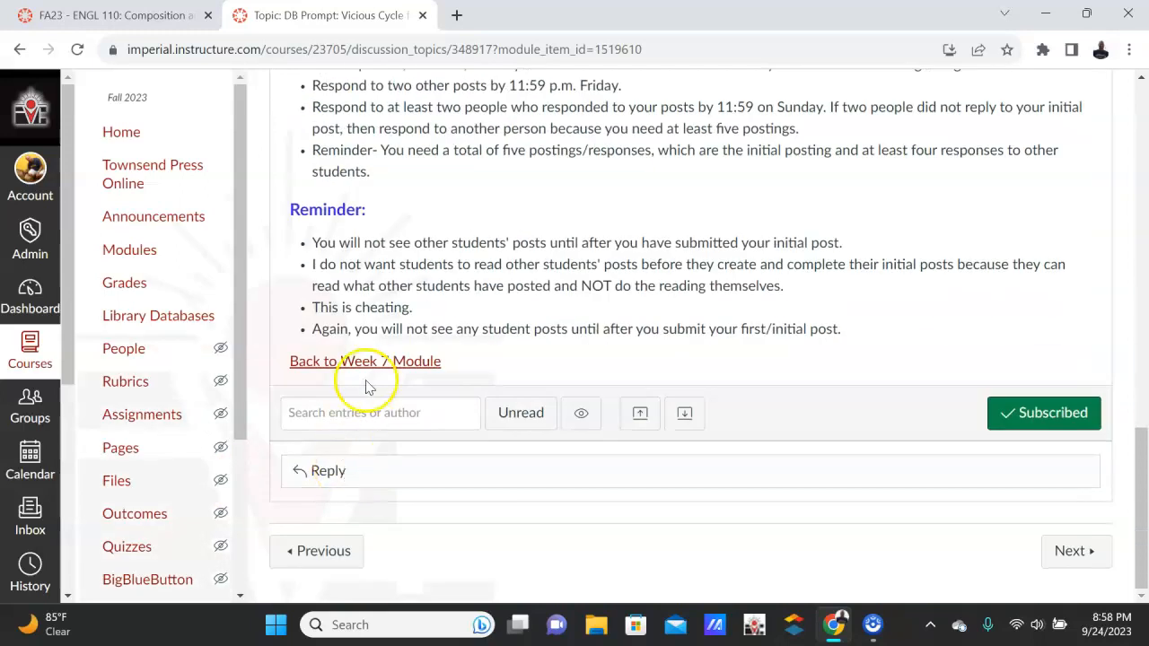
- Return to the Week 7 module and open 'Lyrics and Video for No More Drama' under Discussion Board- Required
click(364, 361)
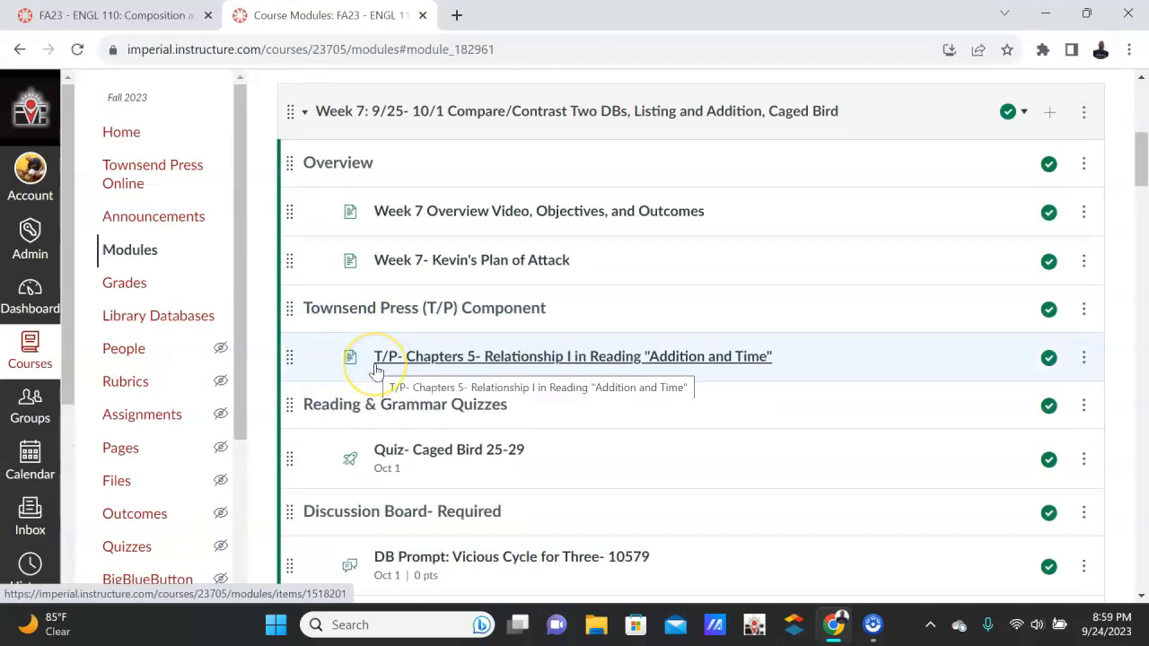
scroll(down, 3)
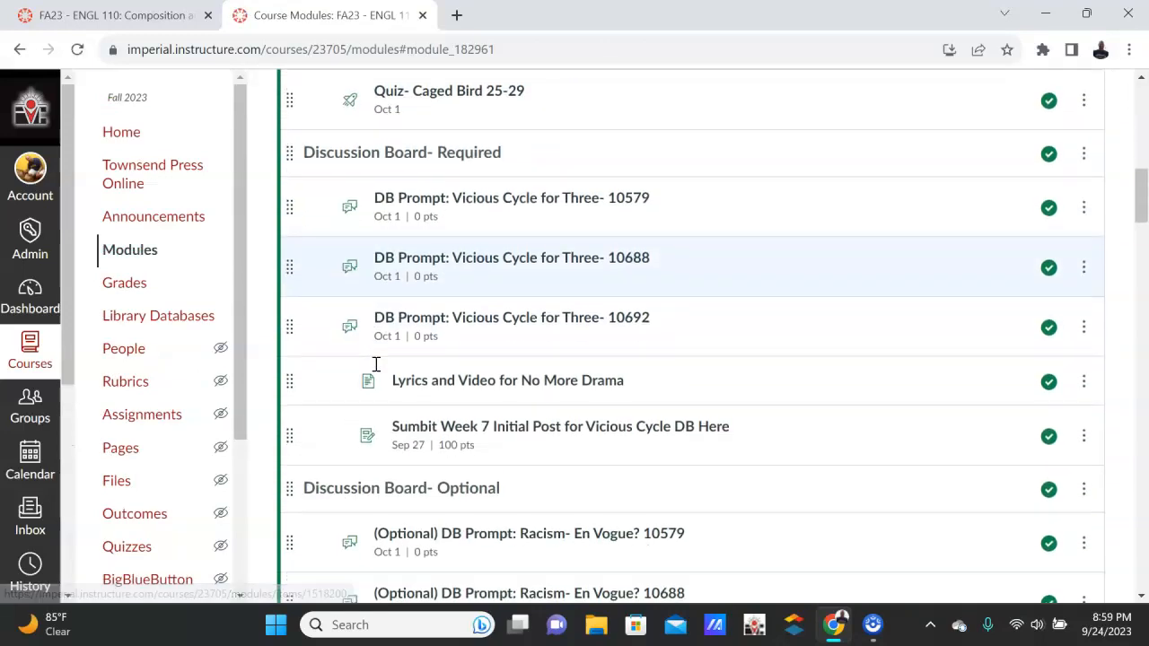
click(507, 380)
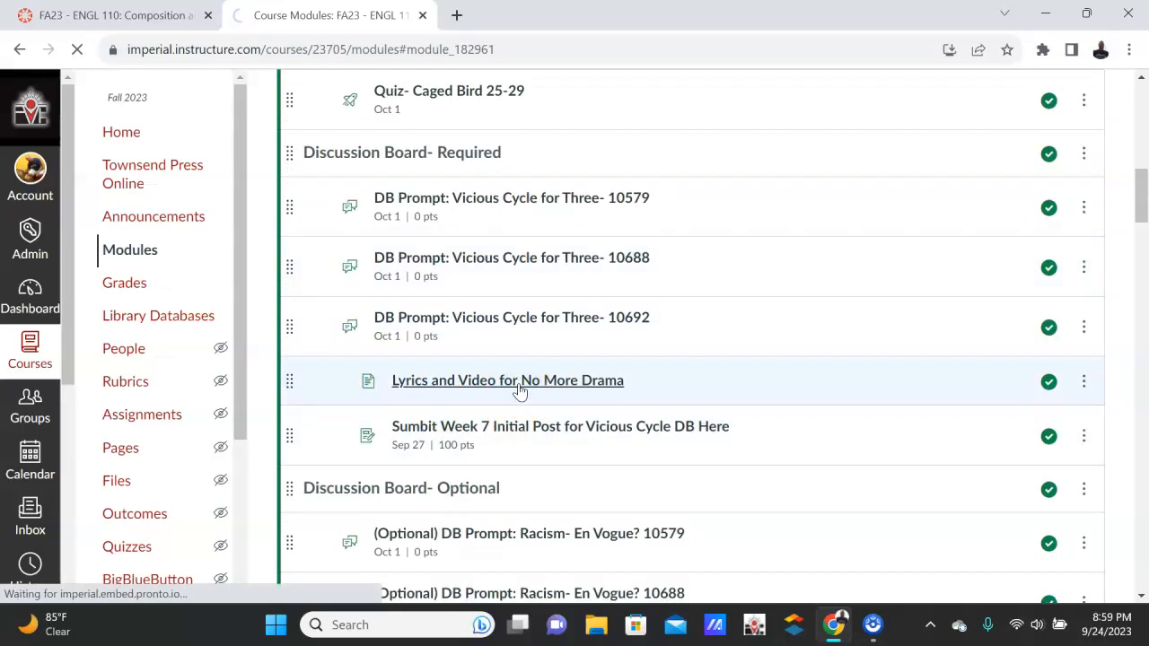
click(506, 380)
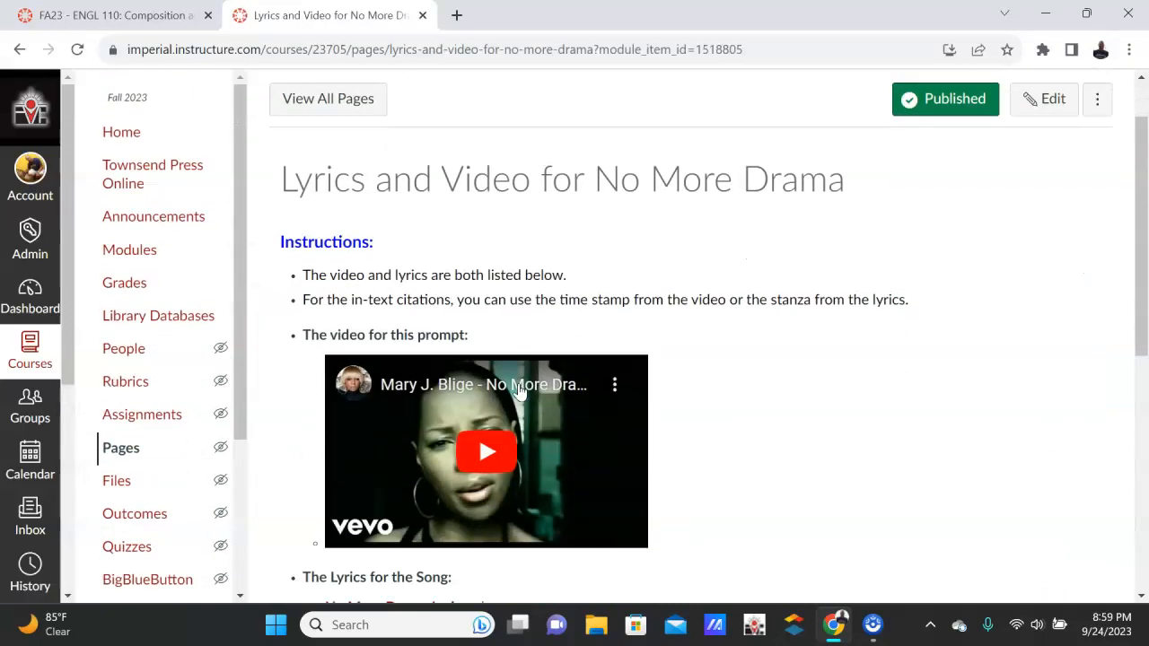
scroll(down, 3)
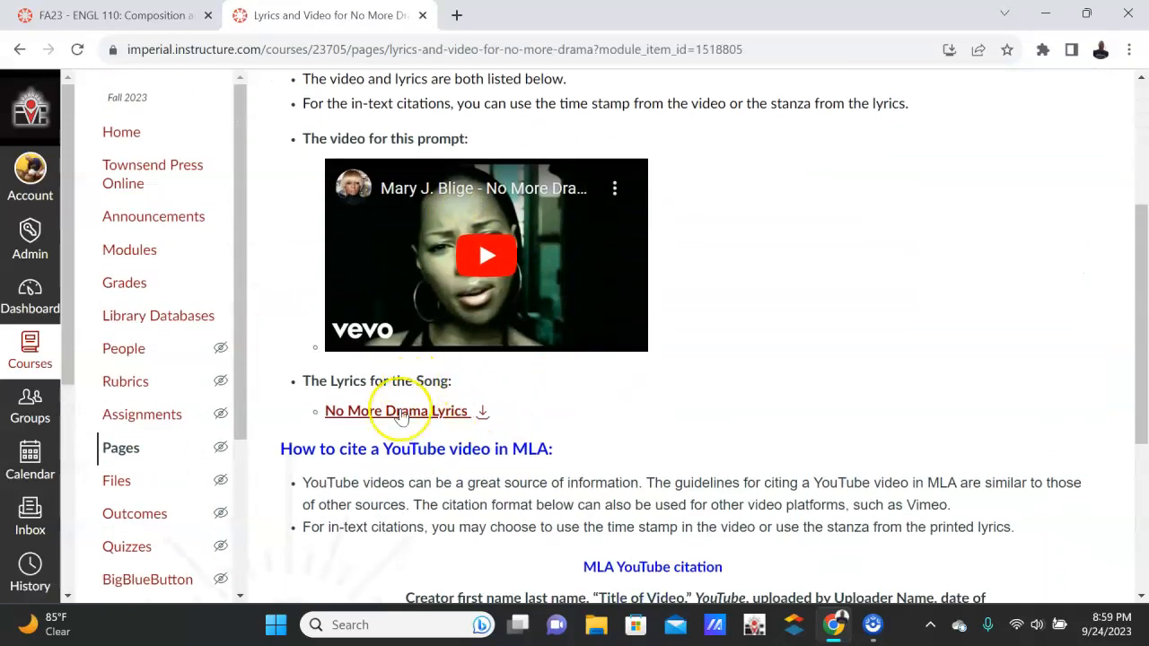
scroll(down, 3)
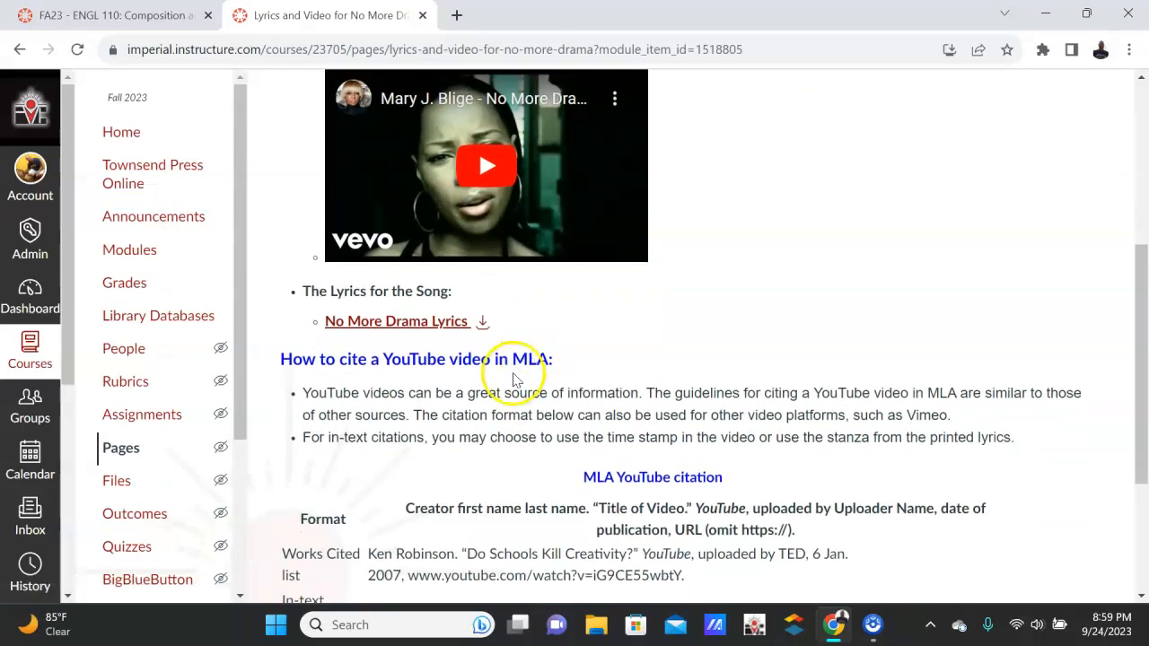
scroll(down, 3)
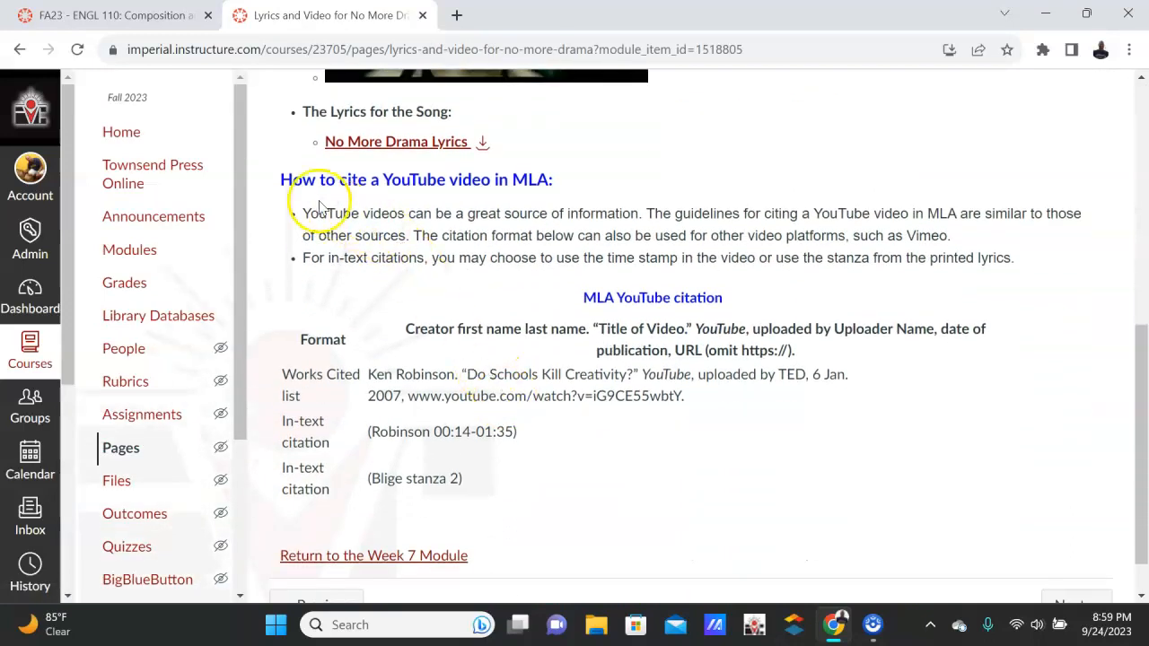
scroll(up, 3)
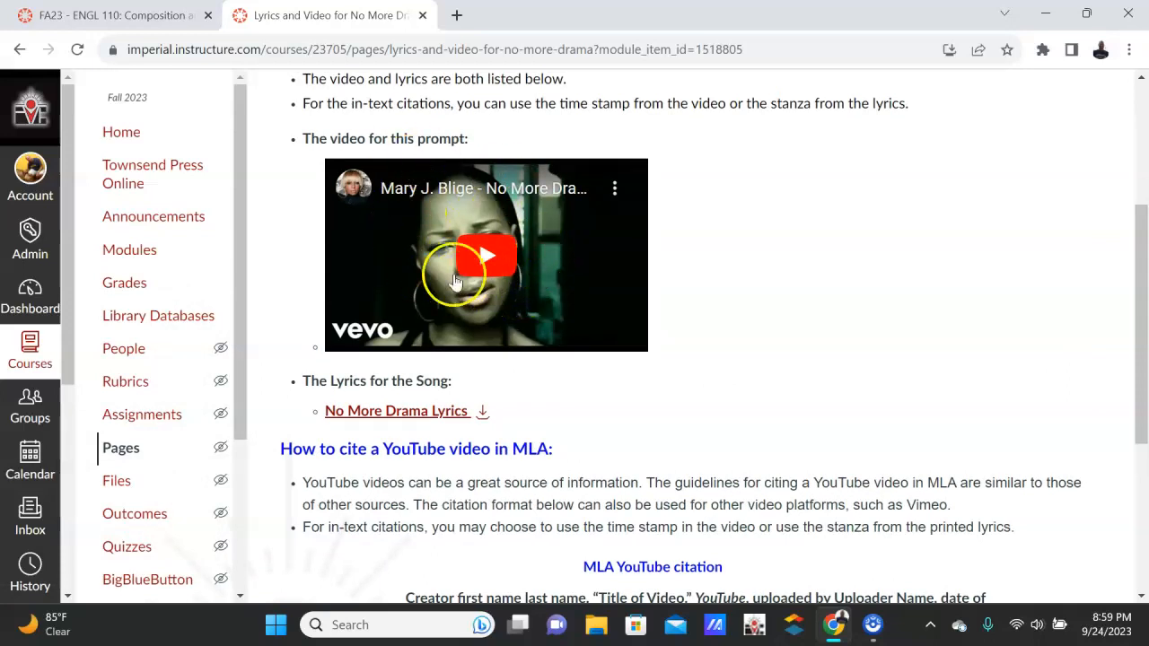
scroll(down, 3)
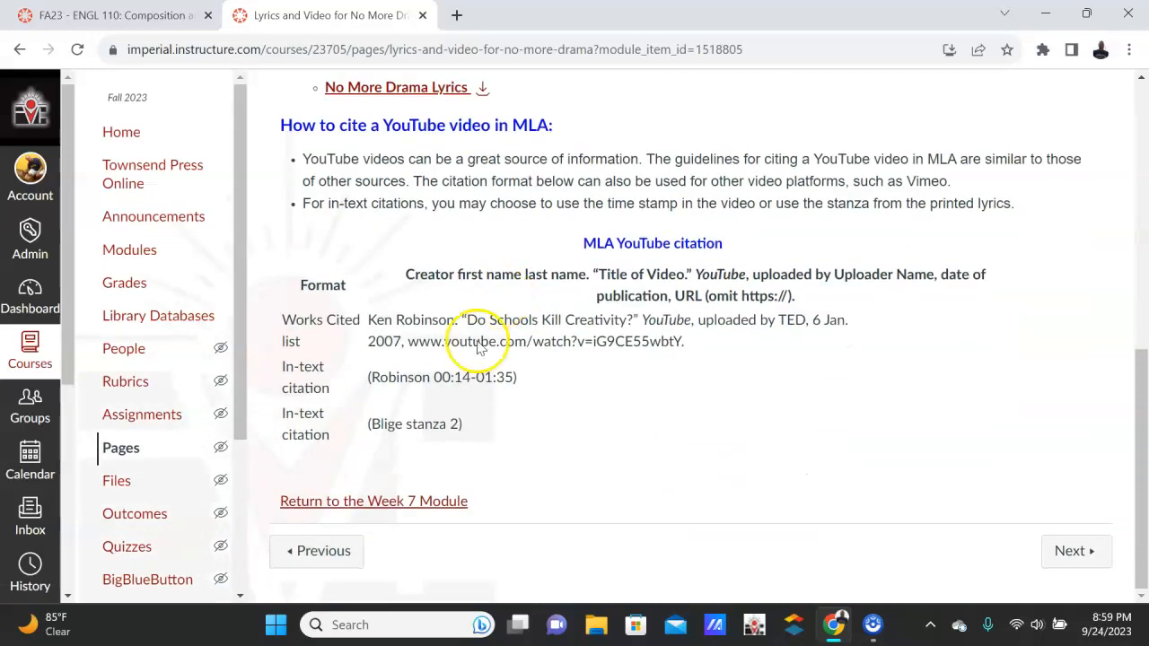
mouse_move(373, 371)
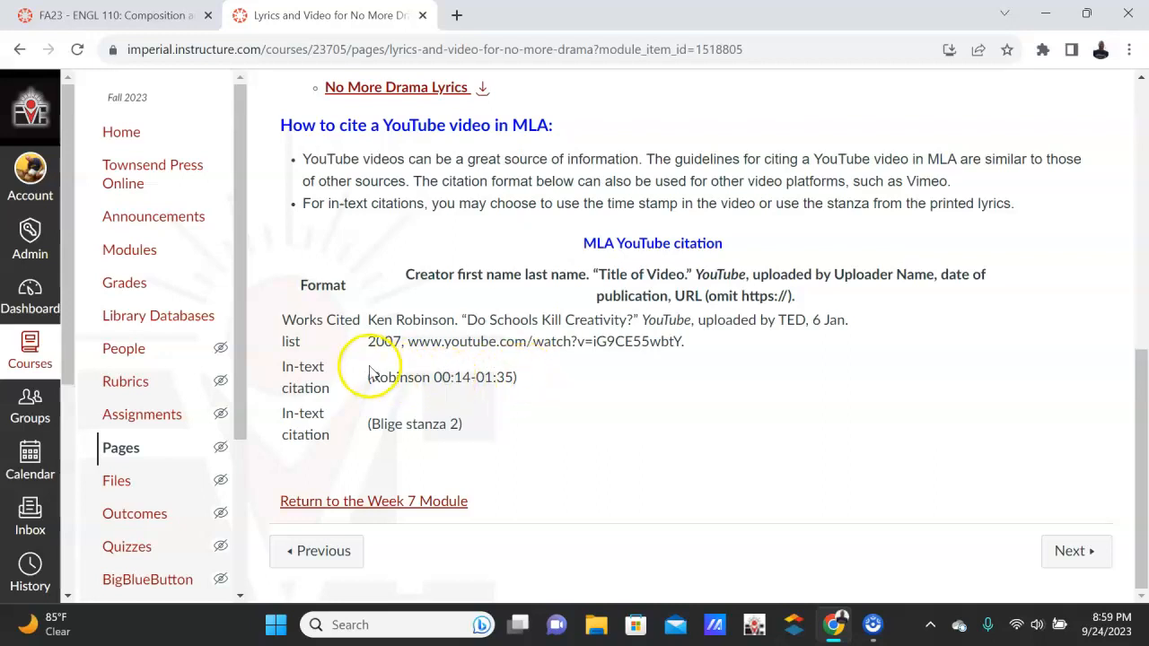
mouse_move(449, 366)
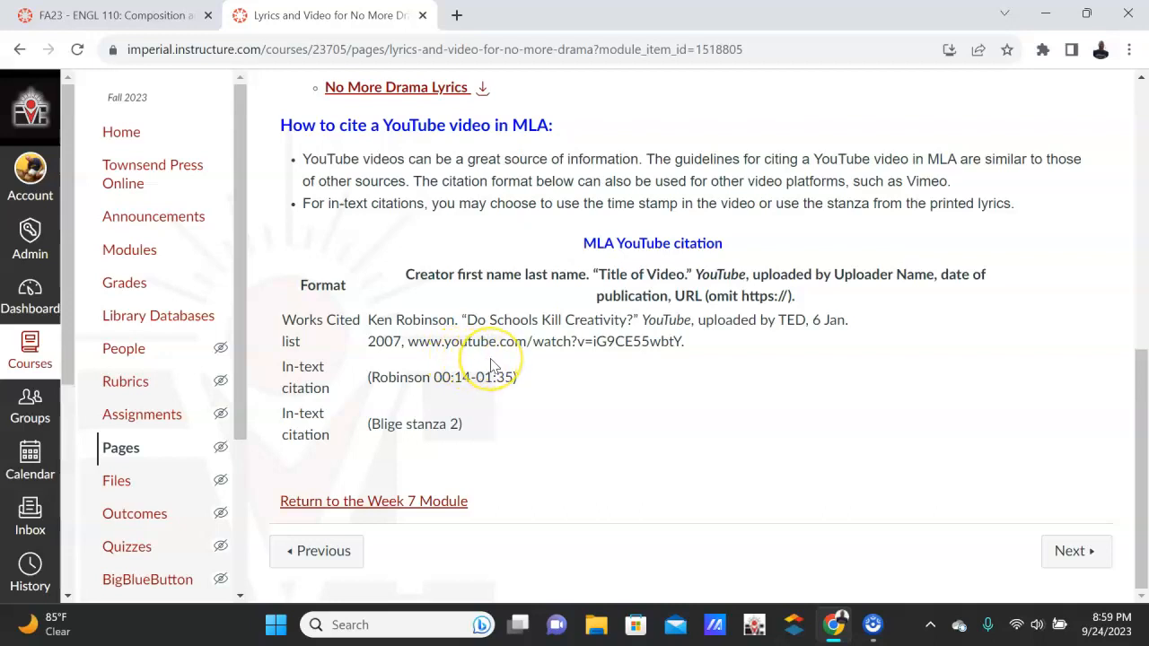
scroll(up, 3)
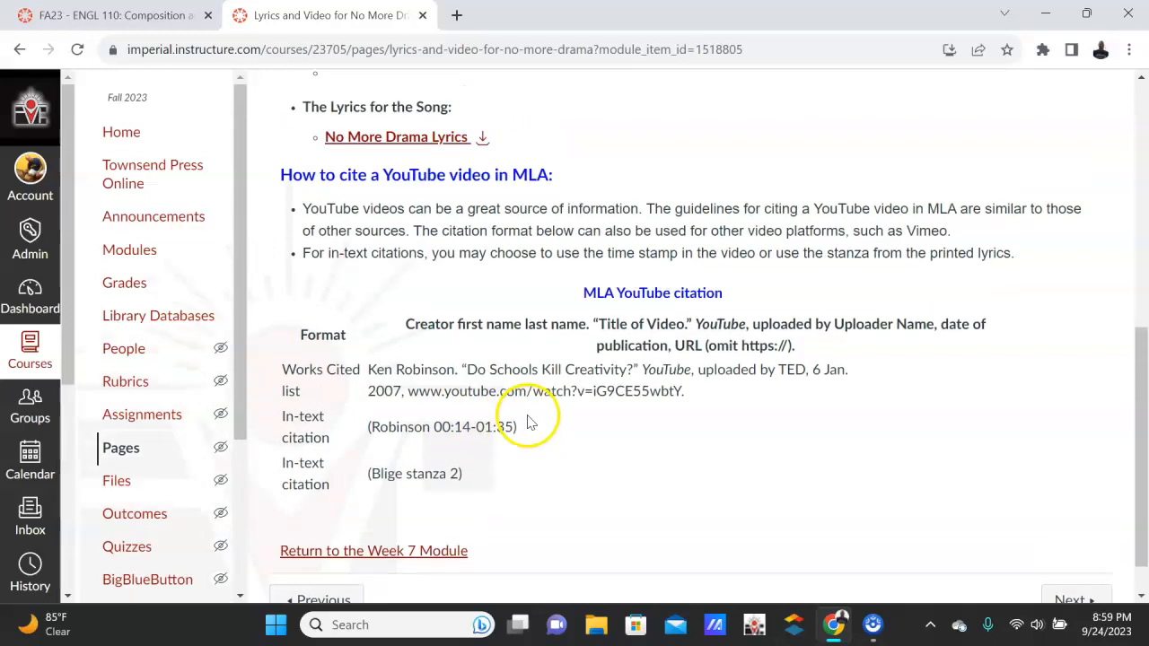
scroll(up, 3)
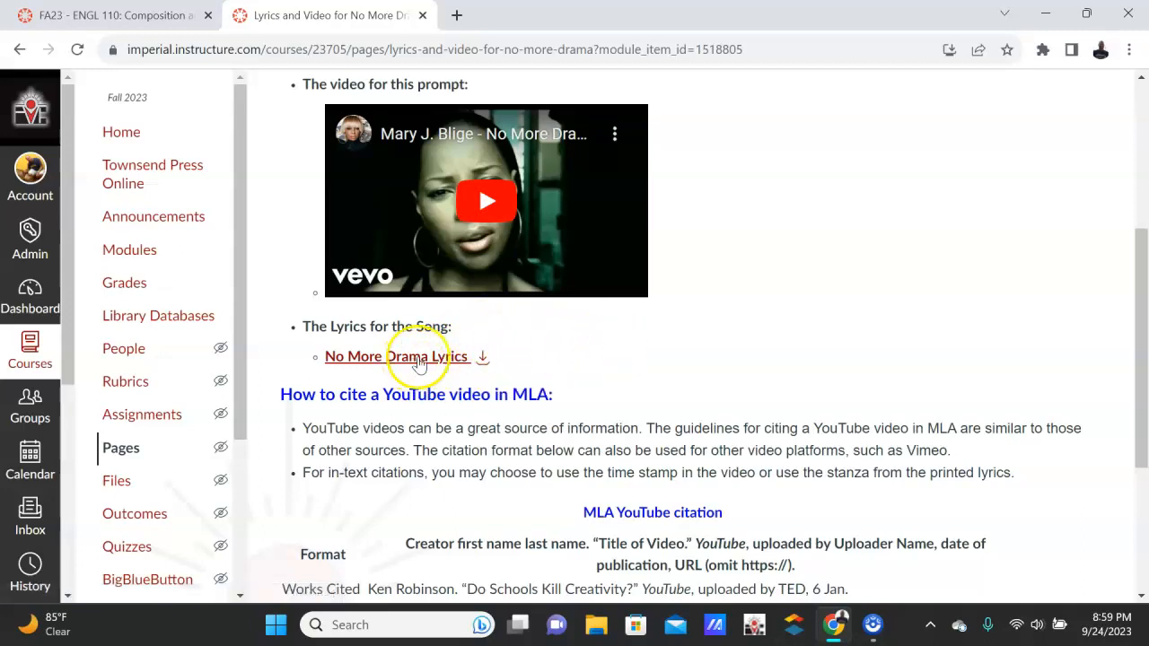
- Open 'Lyrics No More Drama Updated.docx' and read through its stanza-numbered lyrics
click(395, 356)
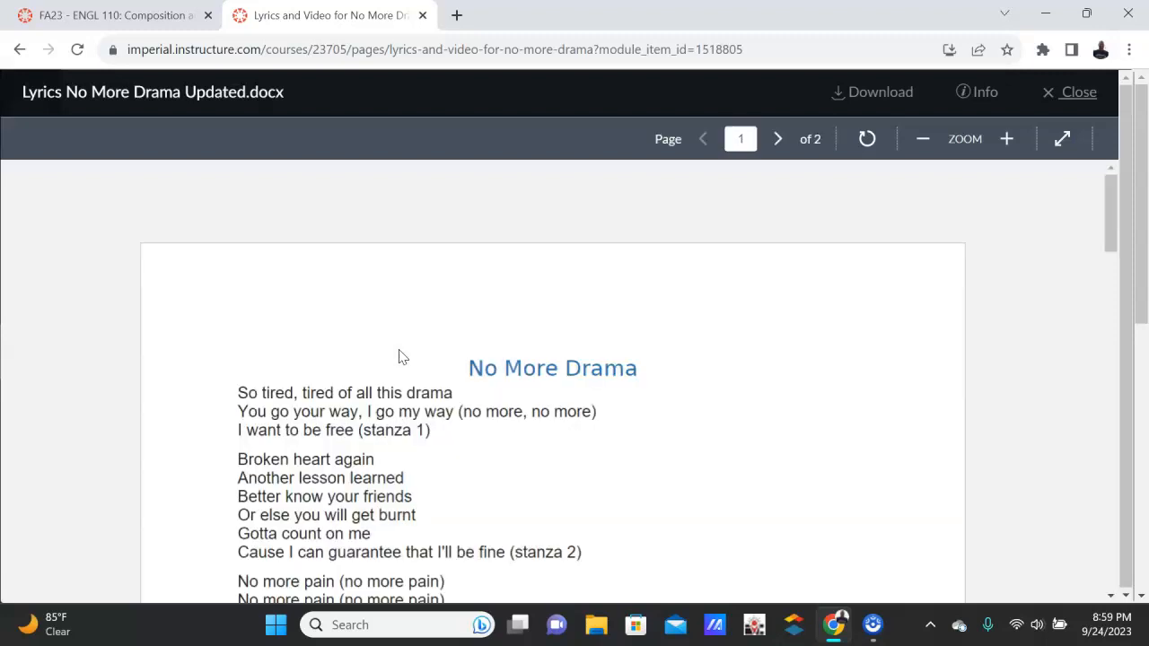
scroll(down, 3)
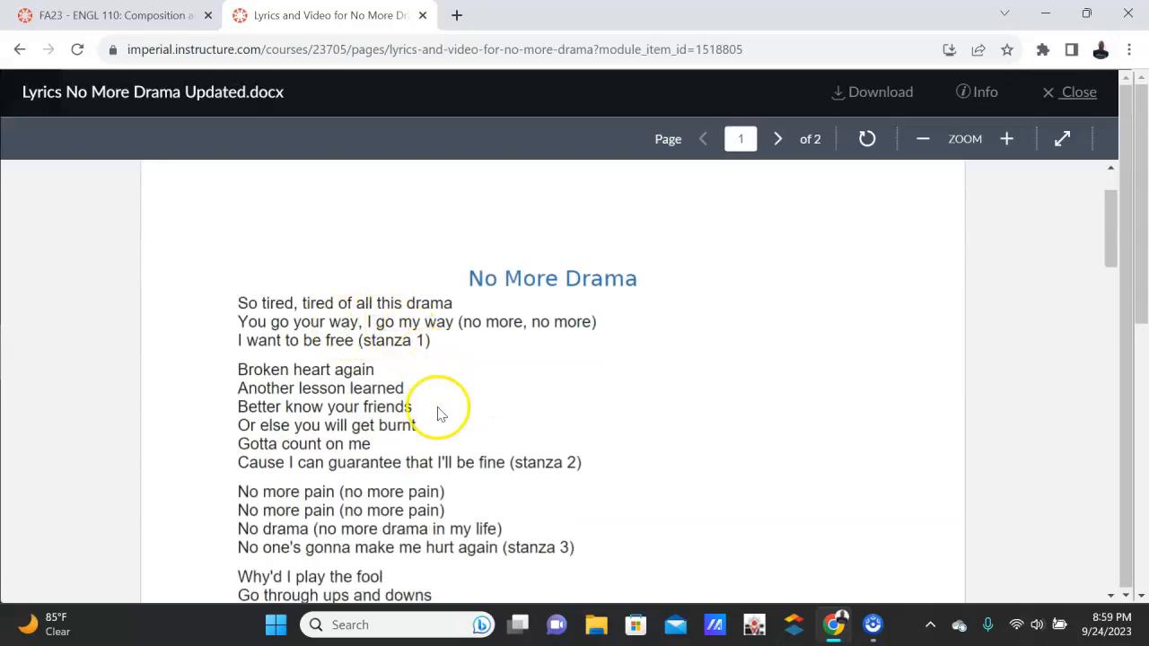
scroll(down, 3)
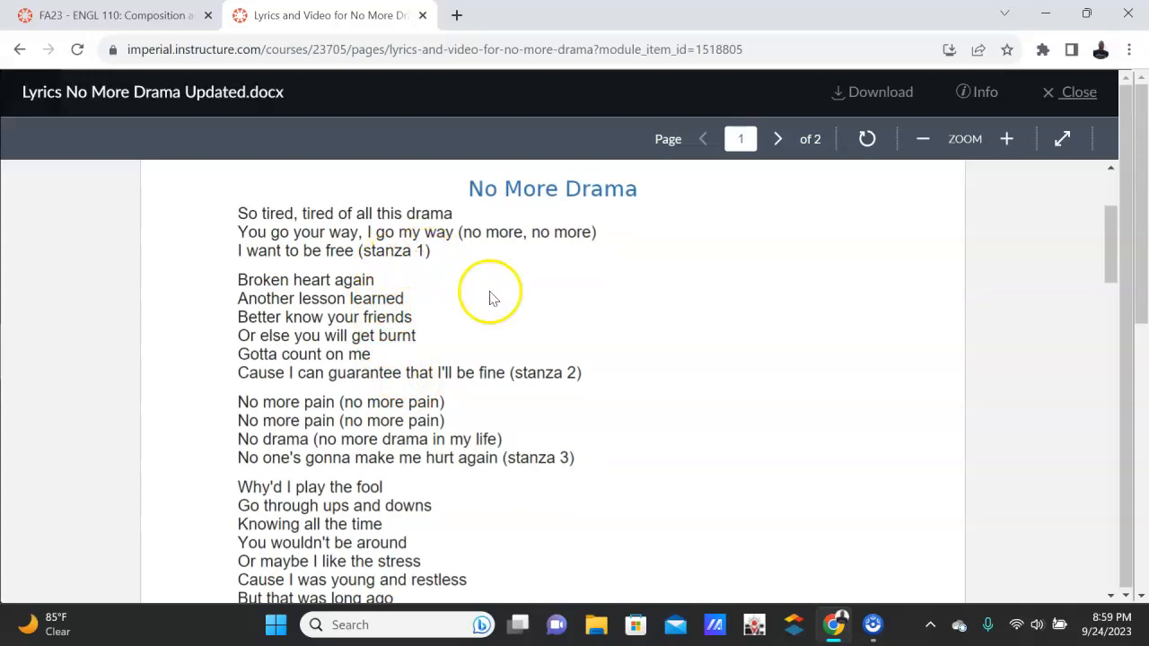
mouse_move(260, 327)
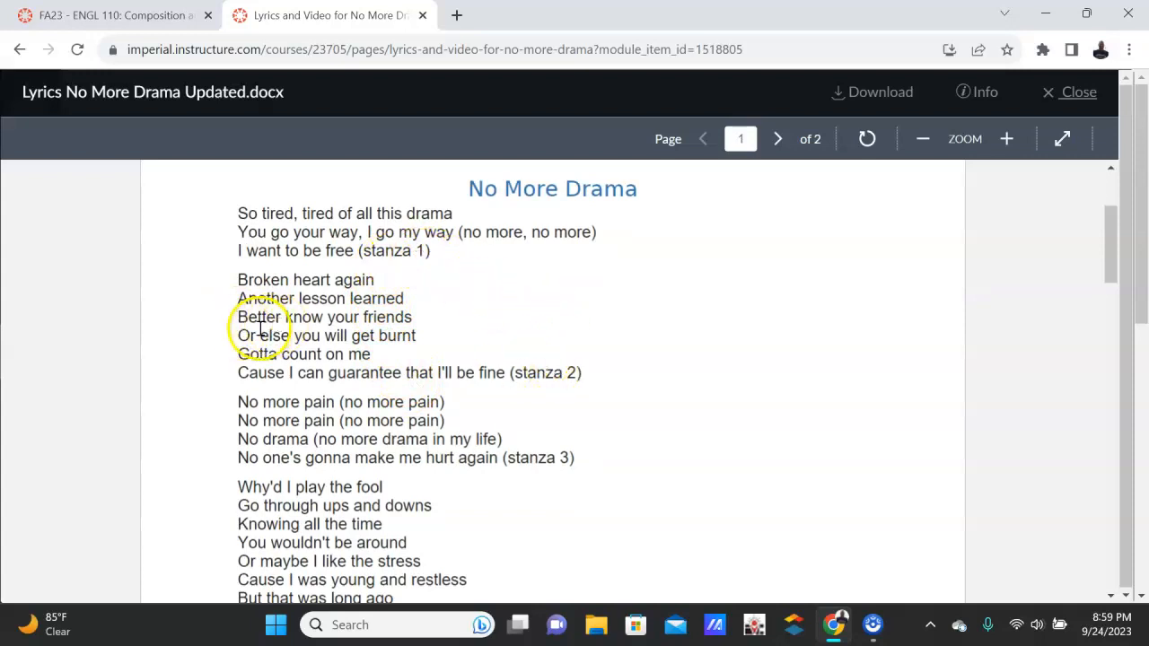
mouse_move(384, 345)
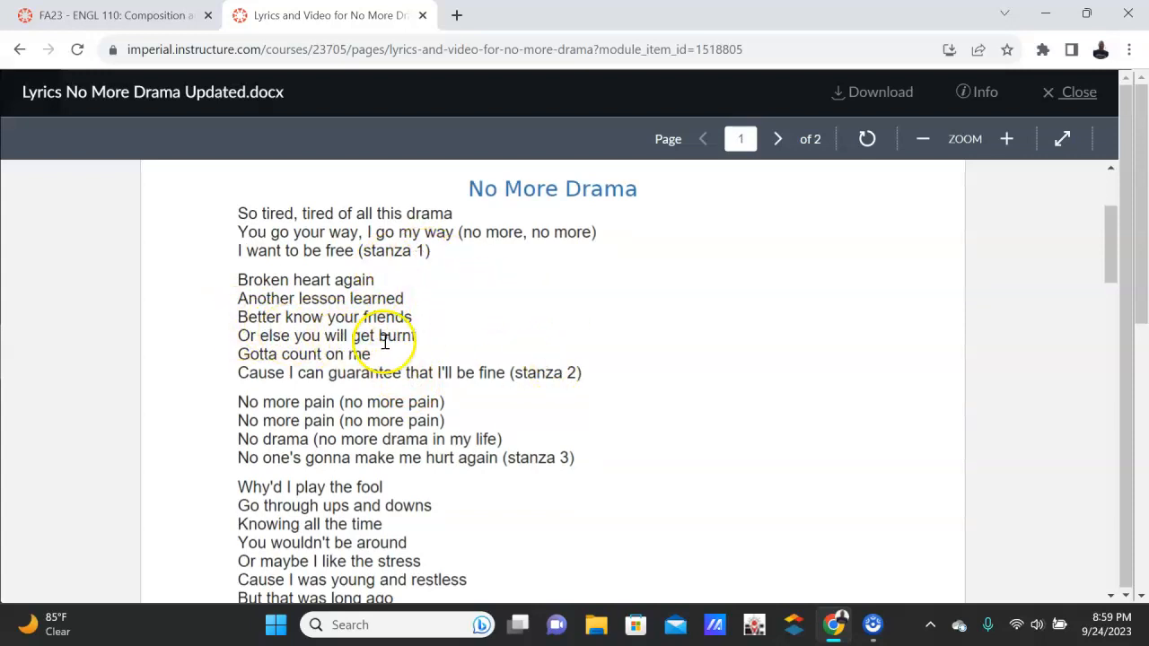
mouse_move(546, 372)
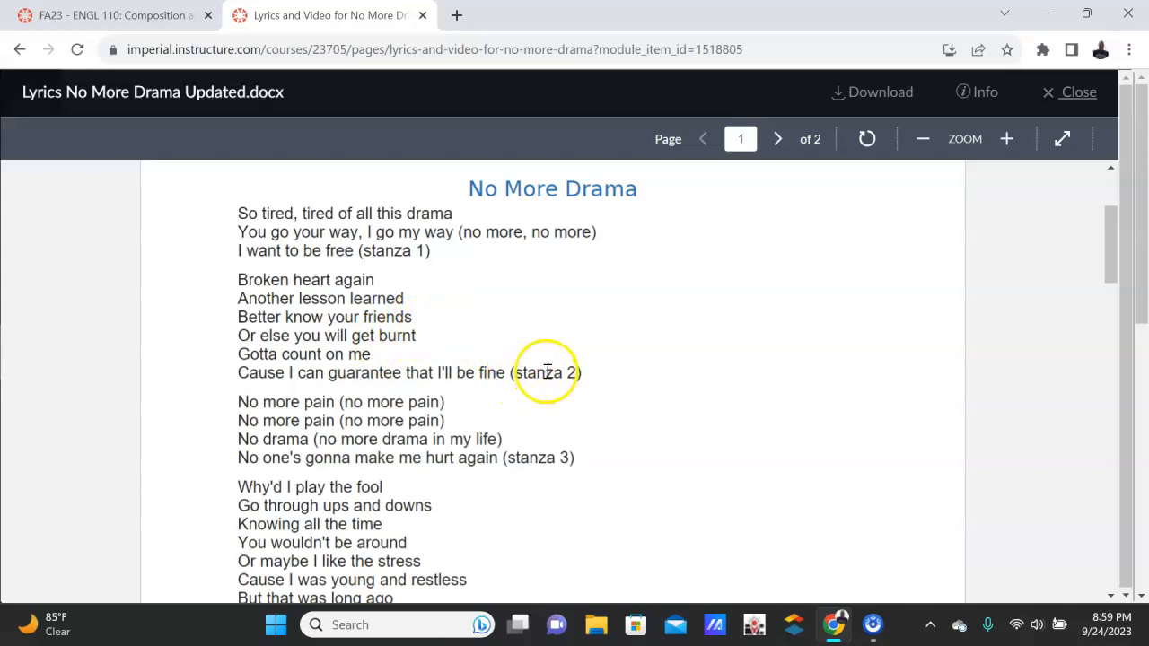
mouse_move(575, 368)
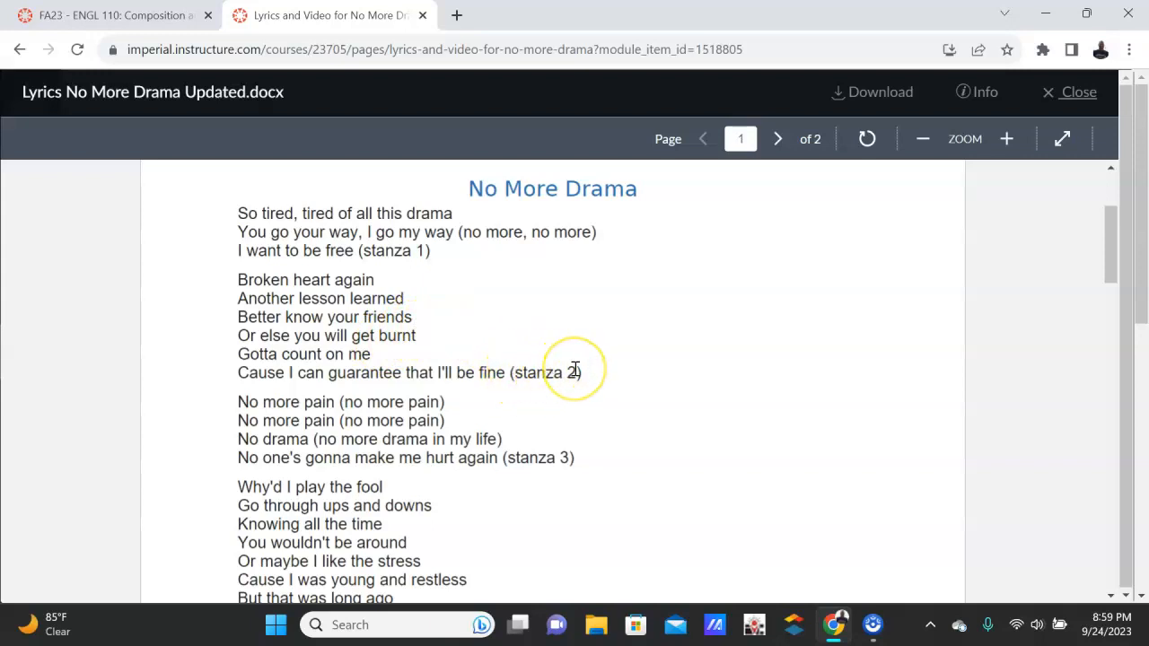
mouse_move(553, 372)
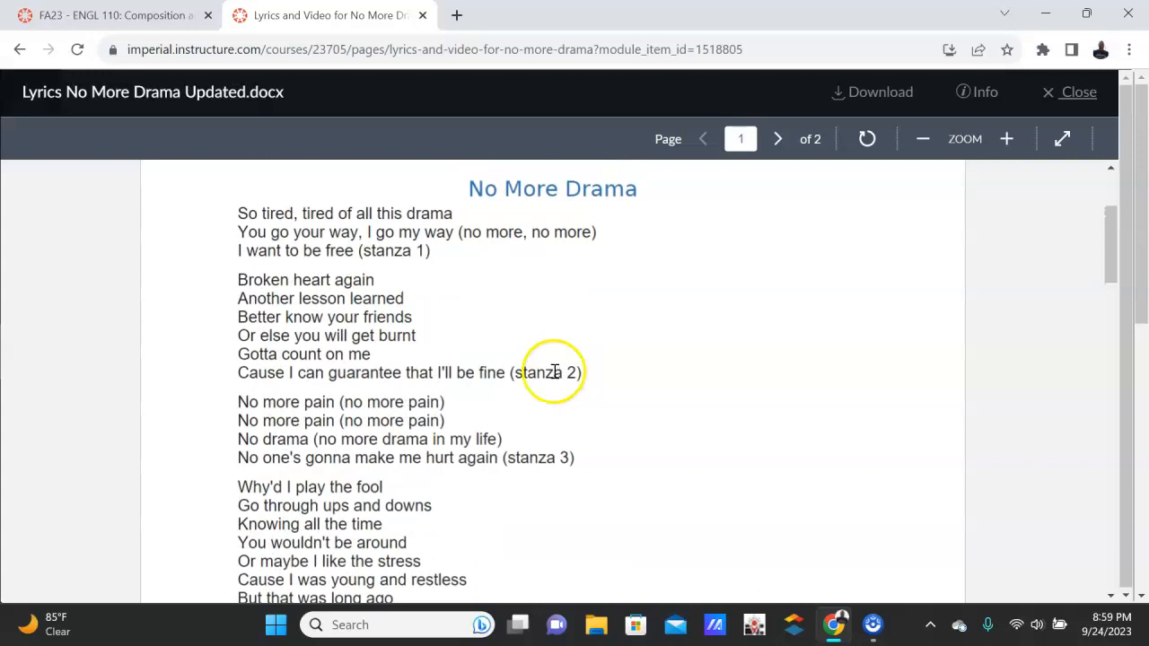
scroll(up, 3)
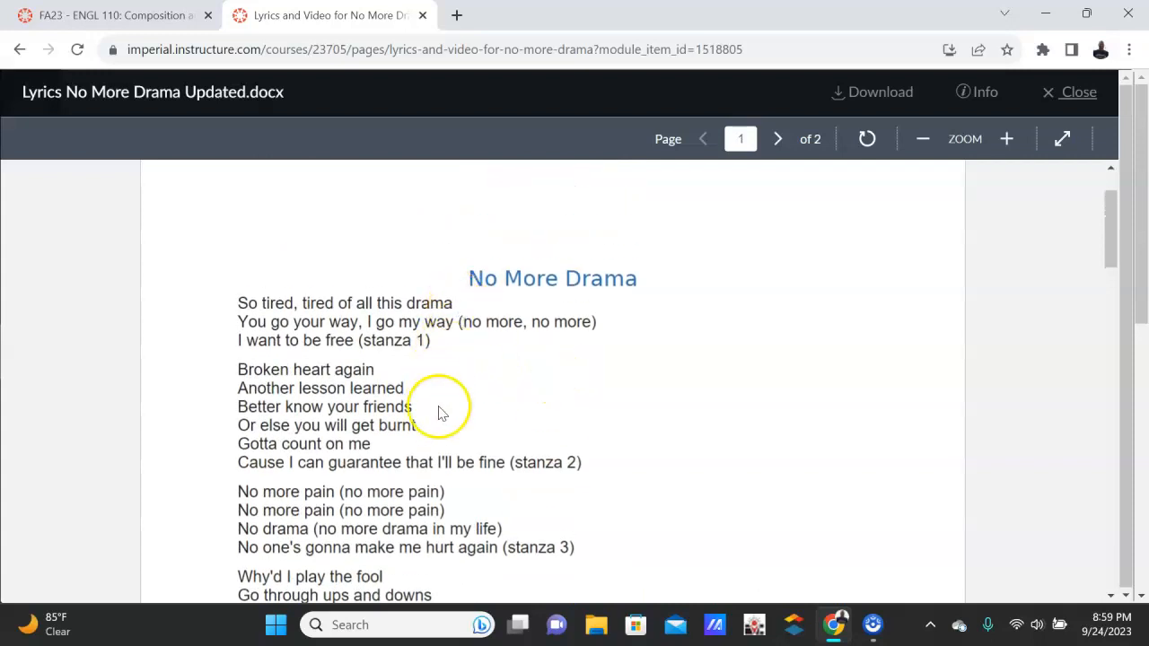
mouse_move(402, 369)
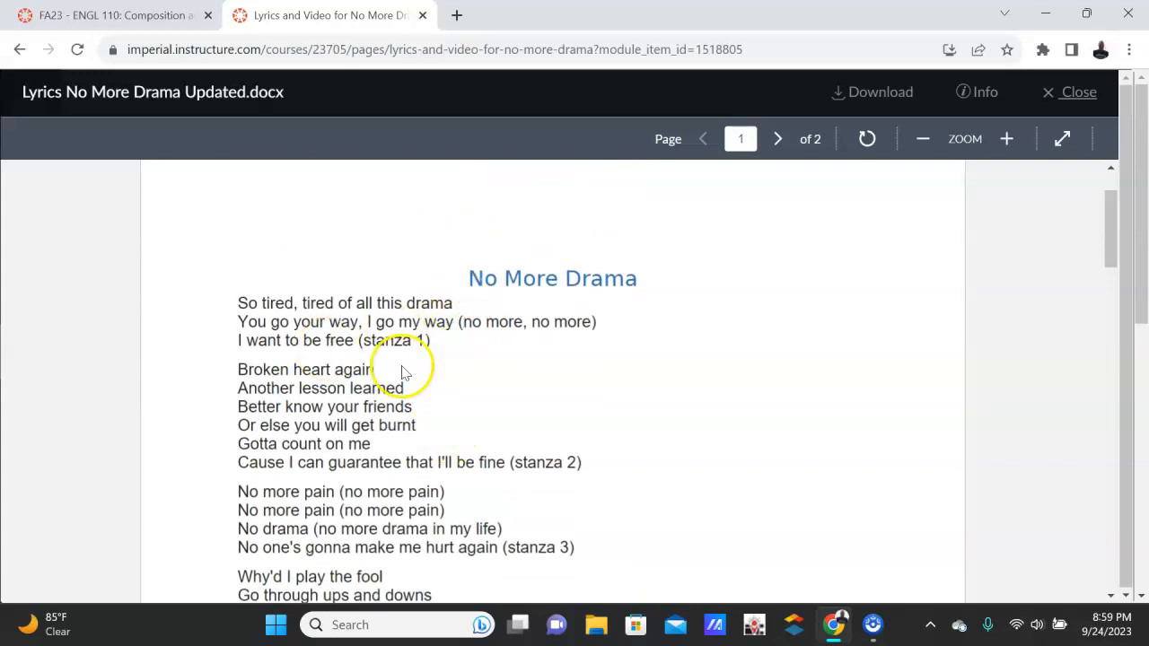
mouse_move(536, 460)
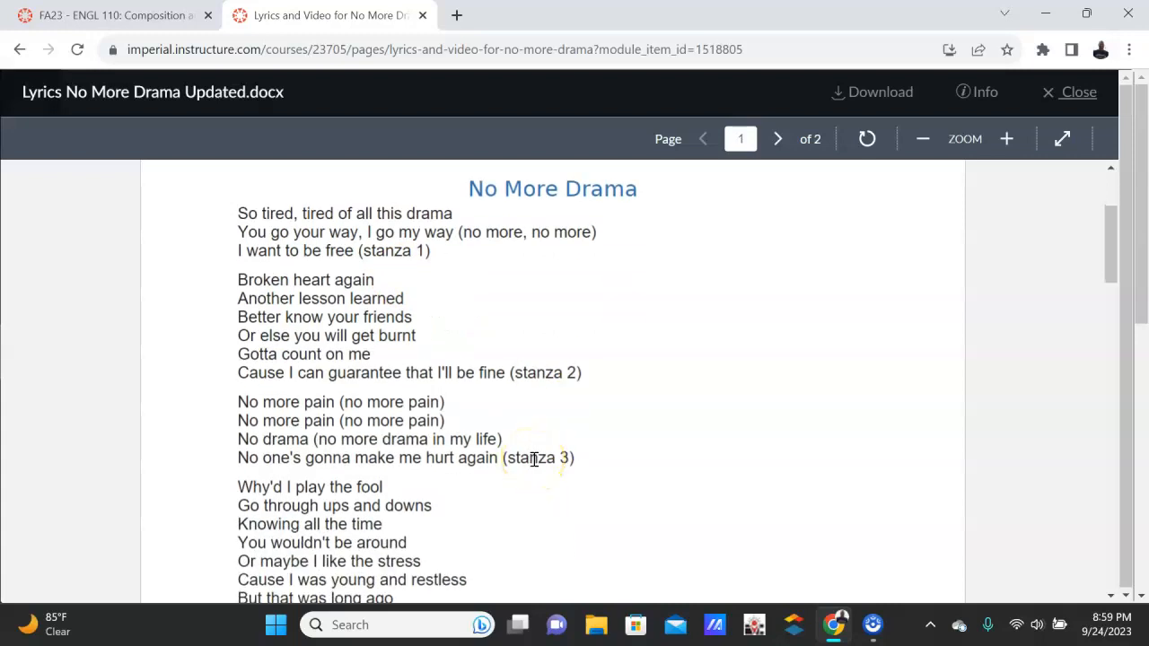
mouse_move(460, 368)
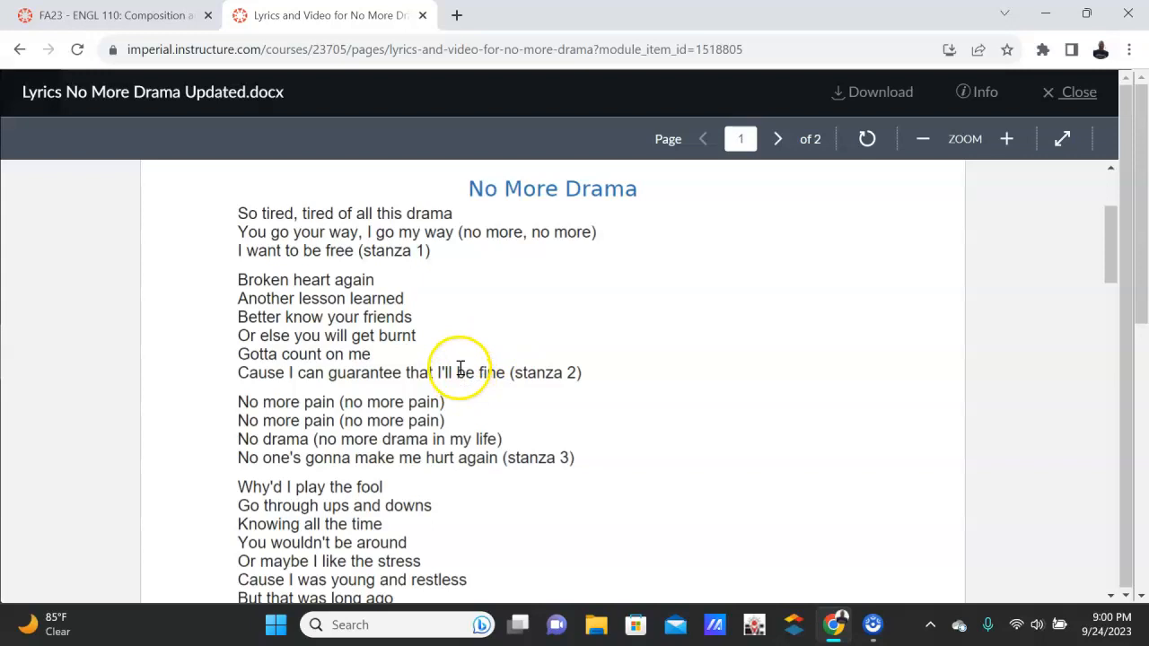
scroll(up, 3)
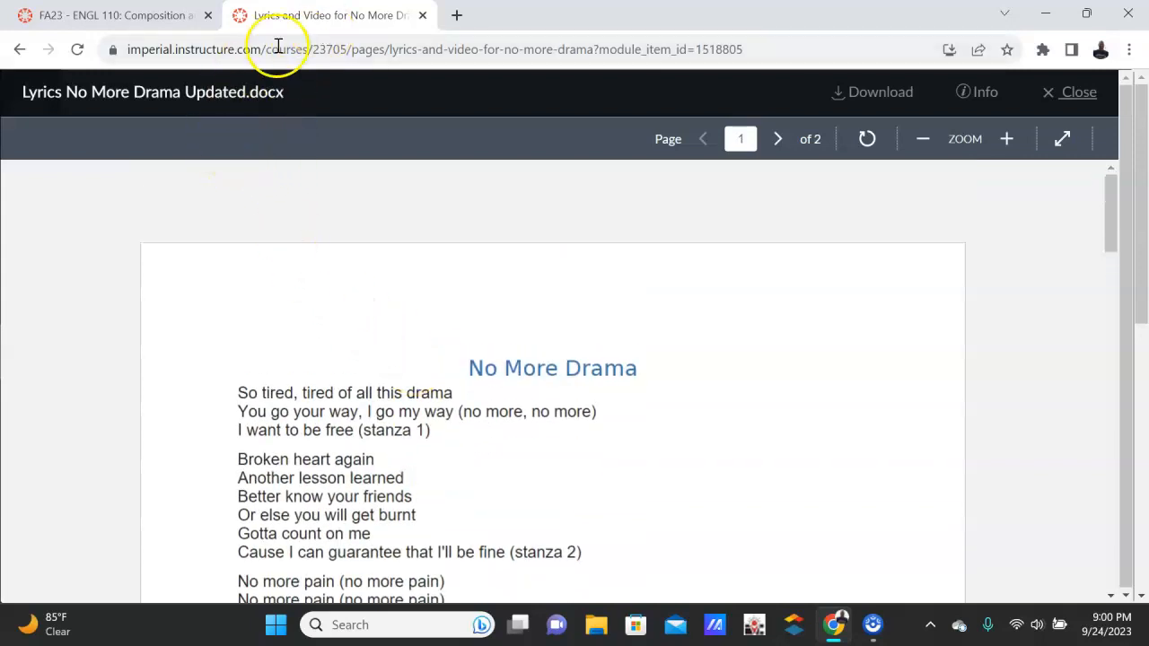
- Close the lyrics preview, review the MLA YouTube citation table and examples, then return to Week 7
click(1078, 92)
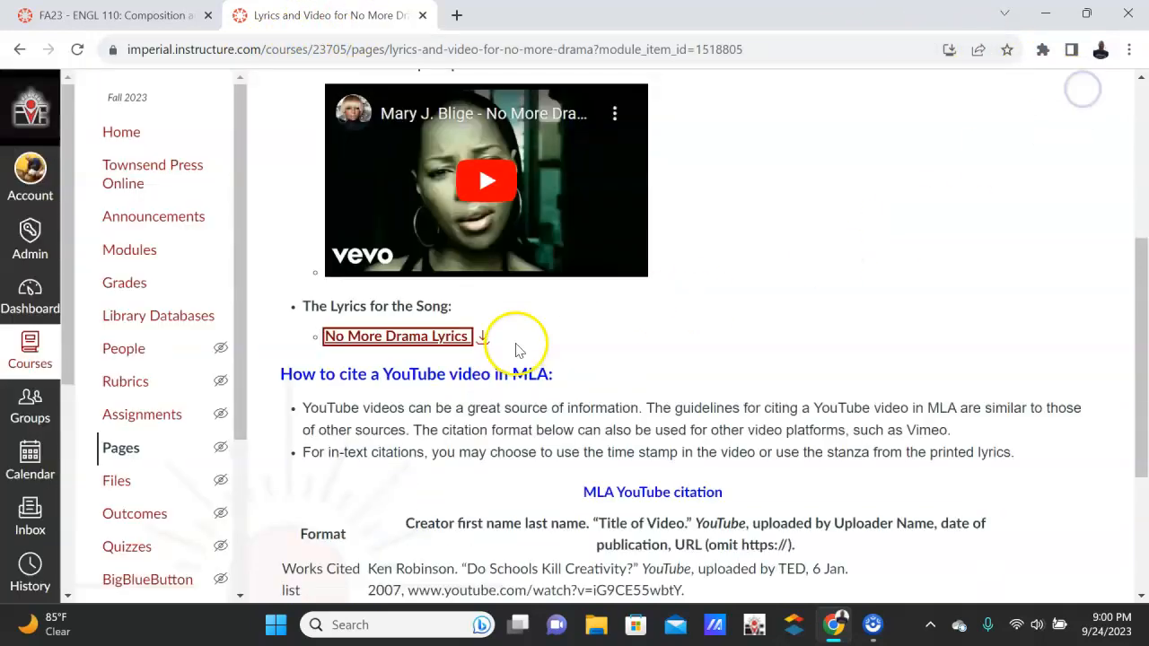
scroll(down, 3)
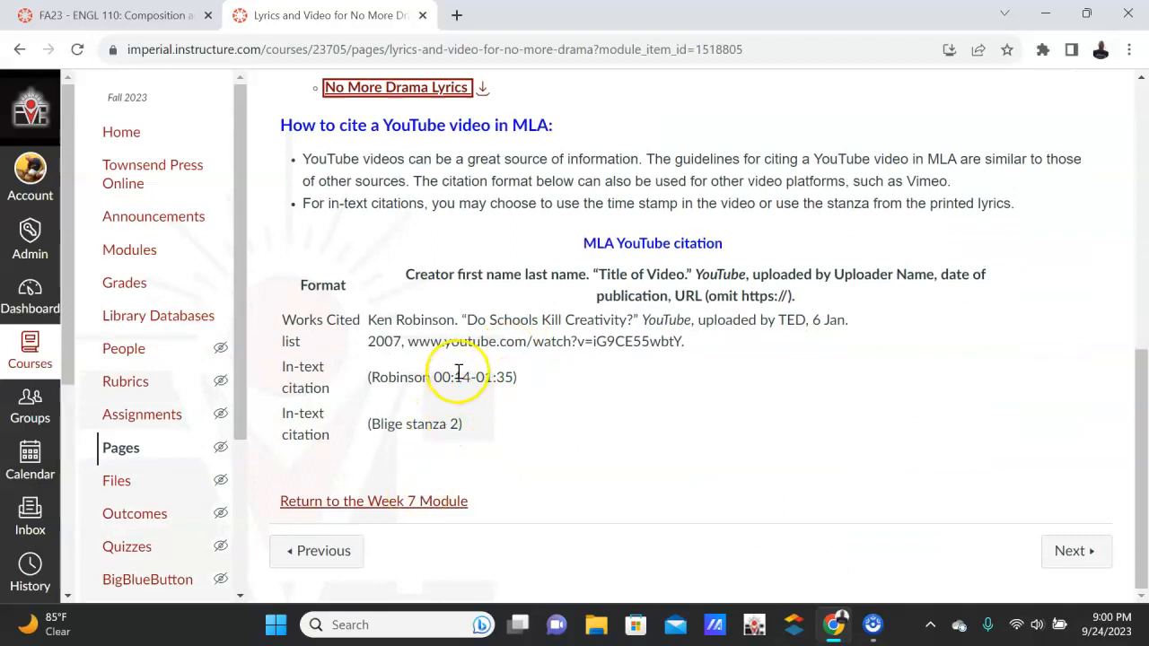
scroll(up, 3)
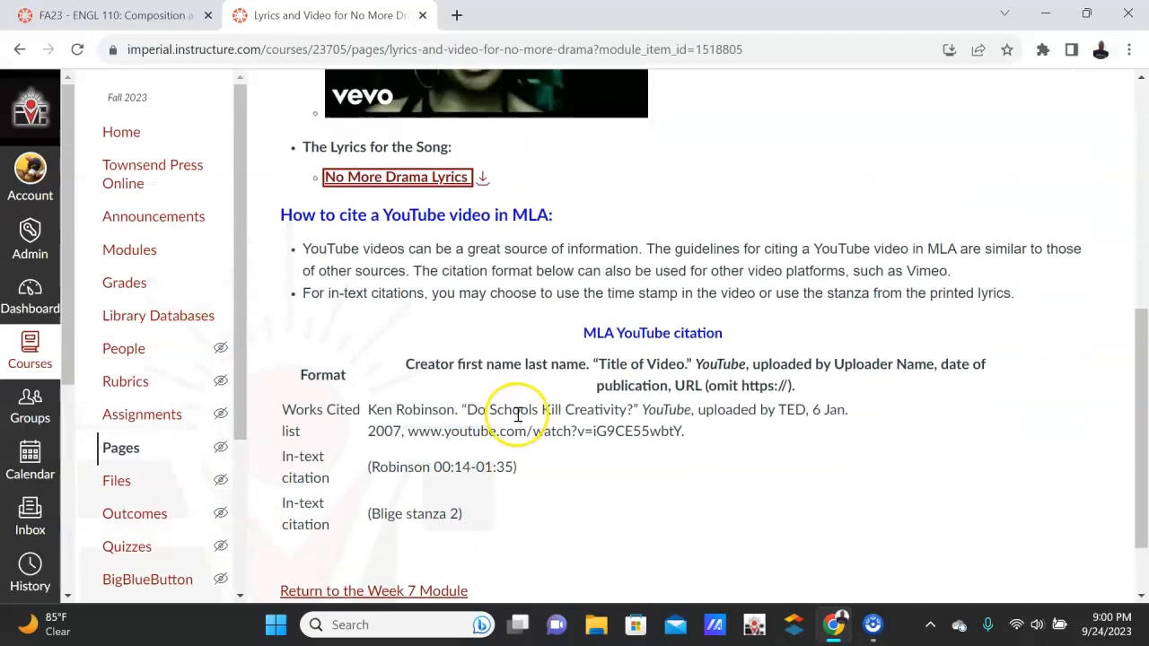
scroll(up, 3)
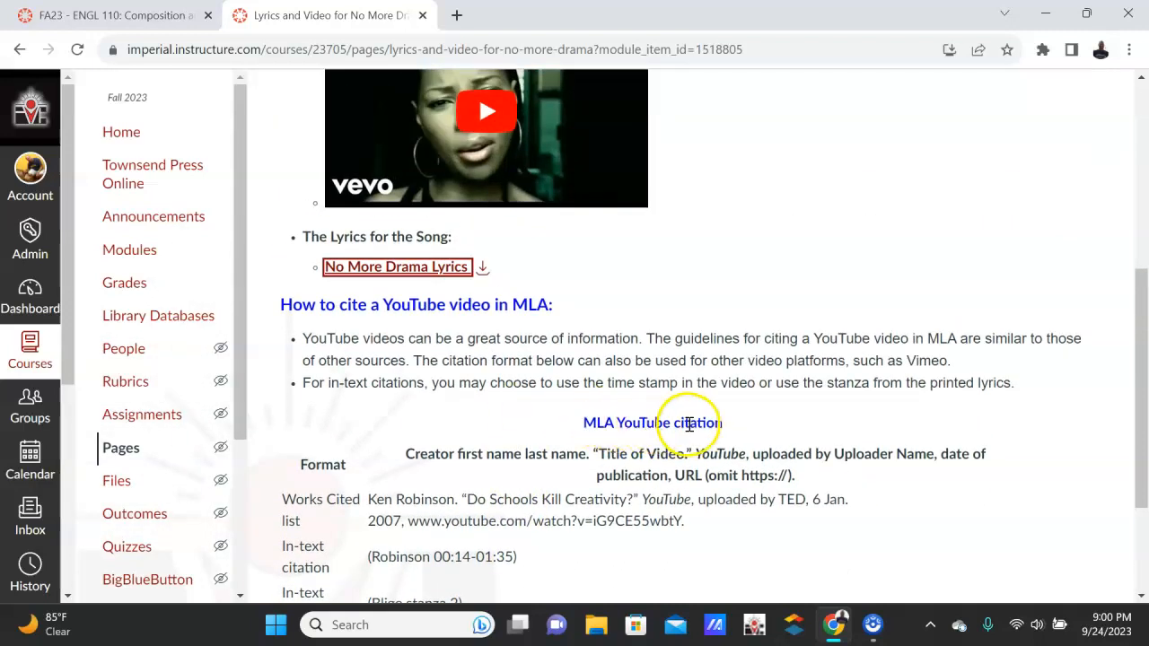
mouse_move(492, 437)
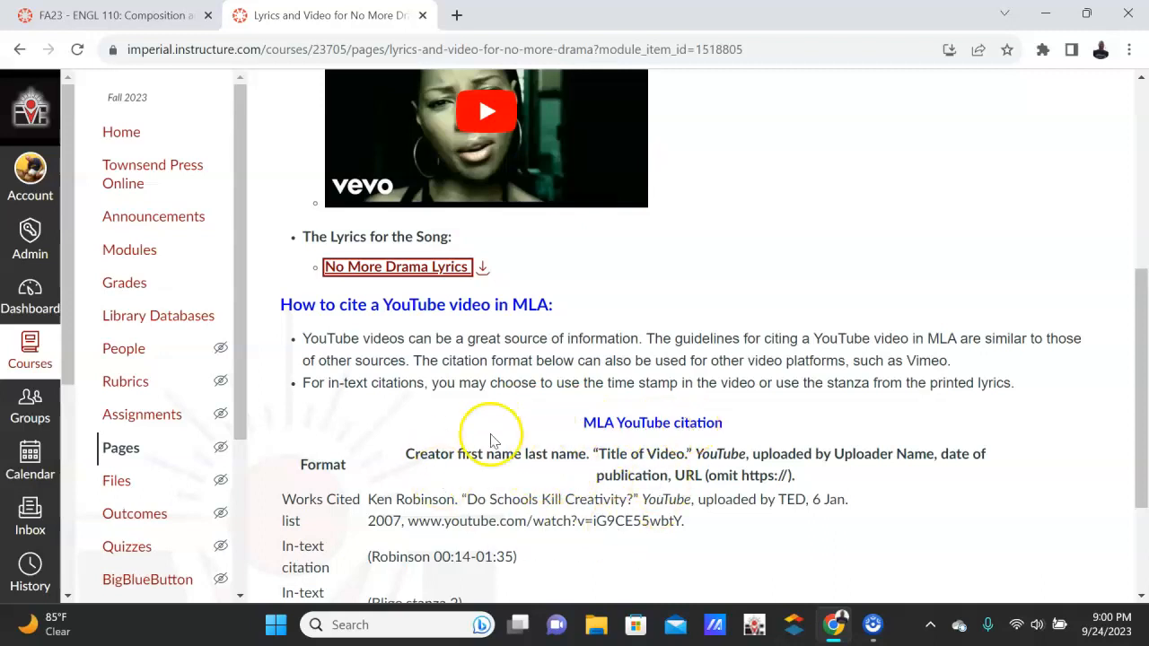
mouse_move(808, 460)
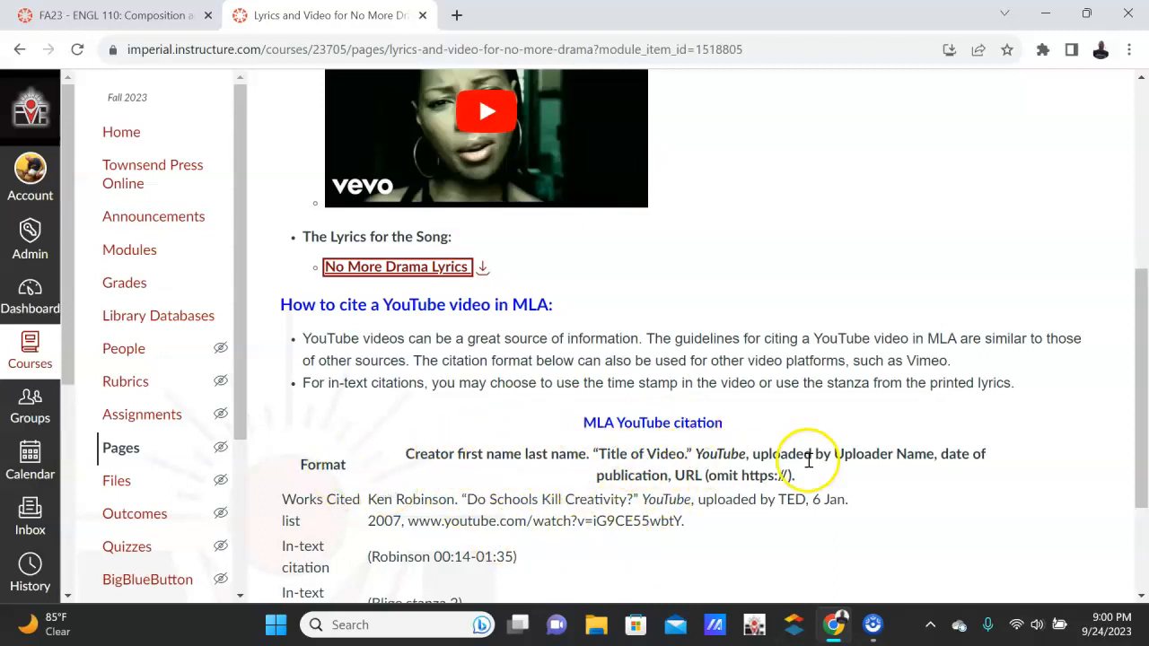
mouse_move(664, 499)
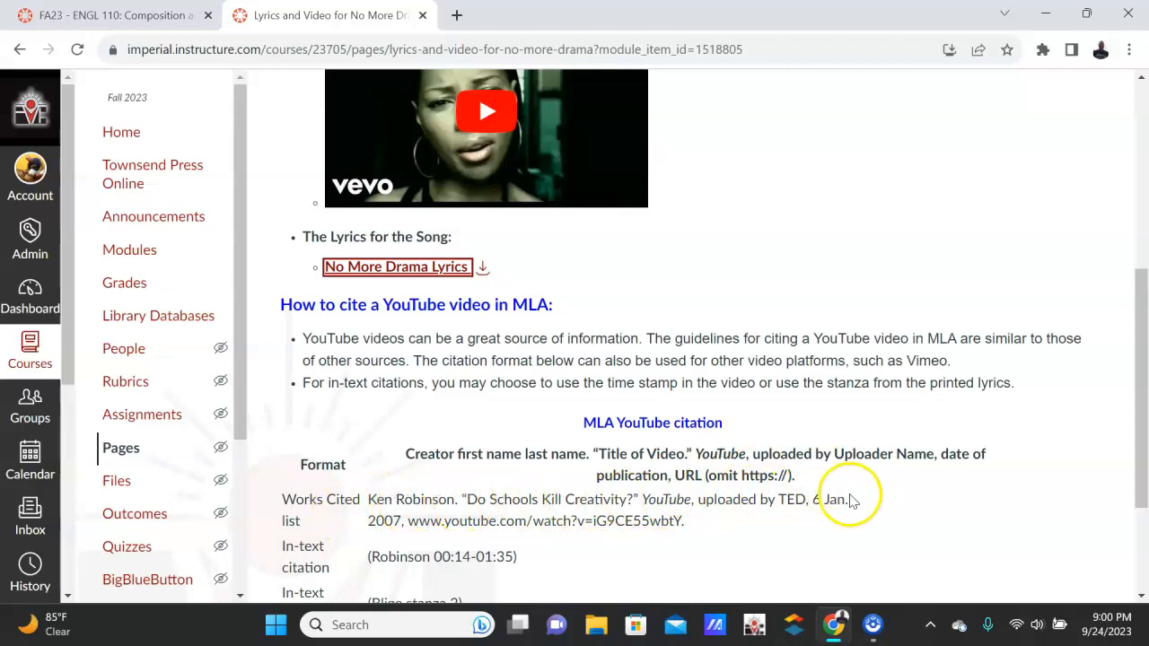
mouse_move(674, 502)
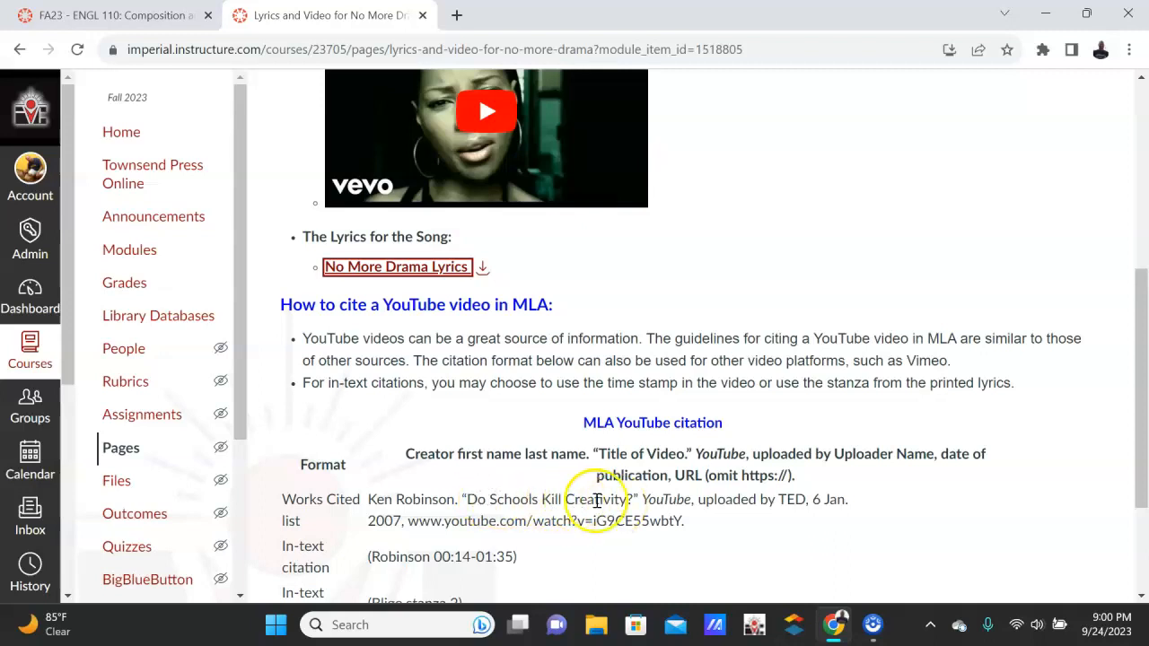
mouse_move(668, 492)
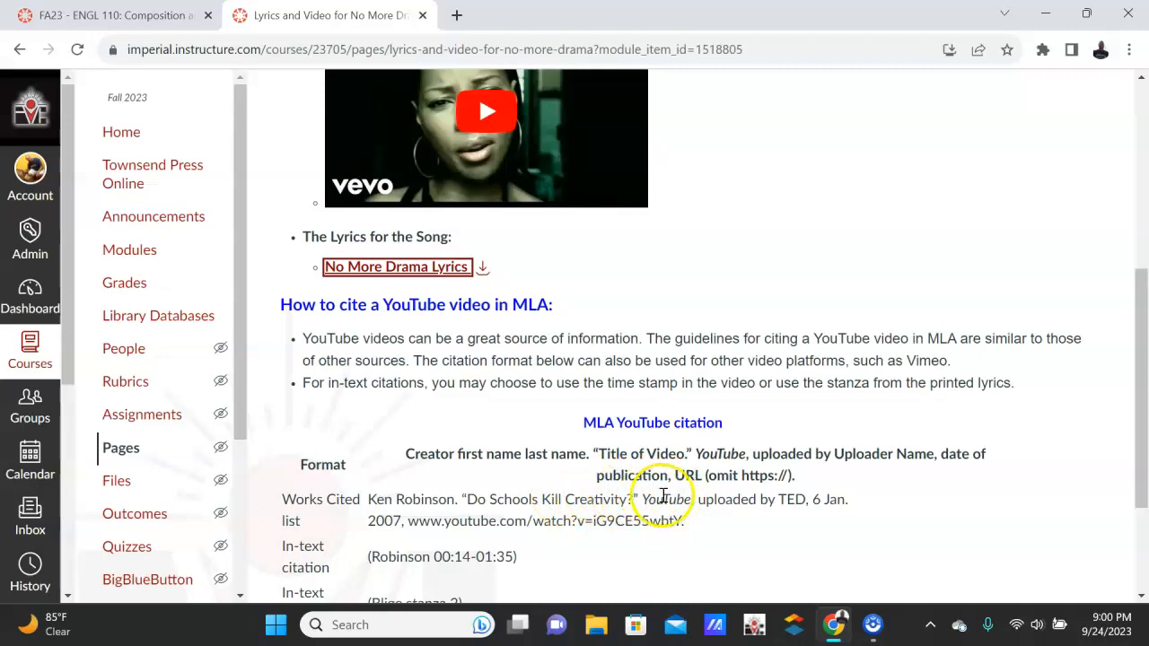
mouse_move(467, 512)
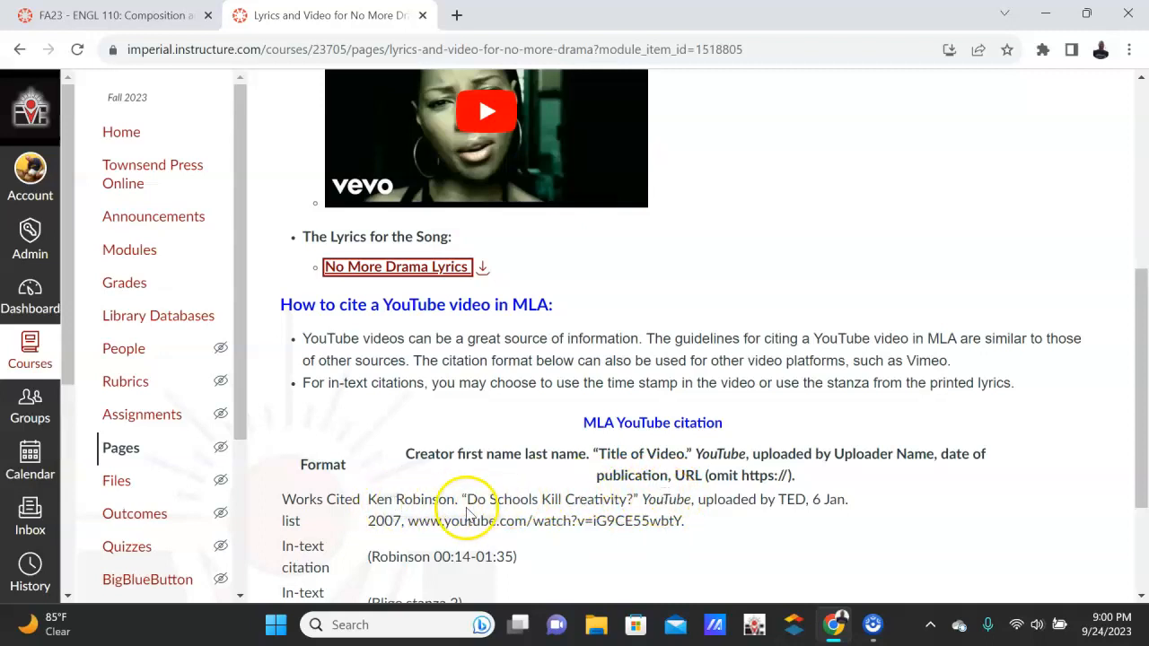
scroll(down, 3)
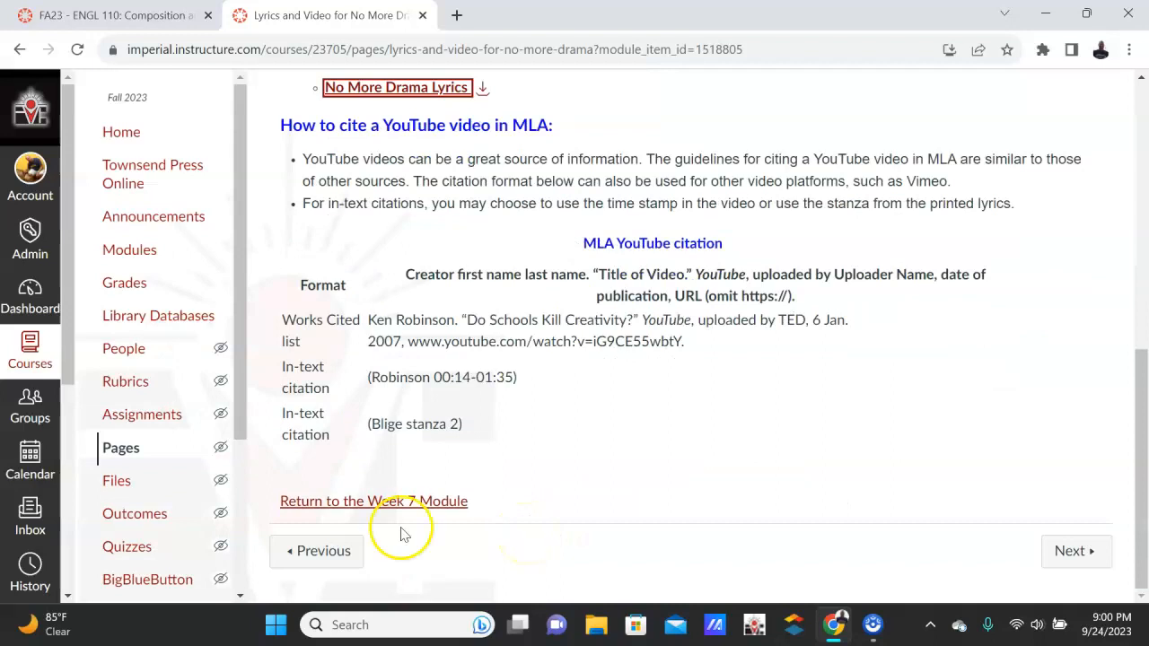
click(373, 501)
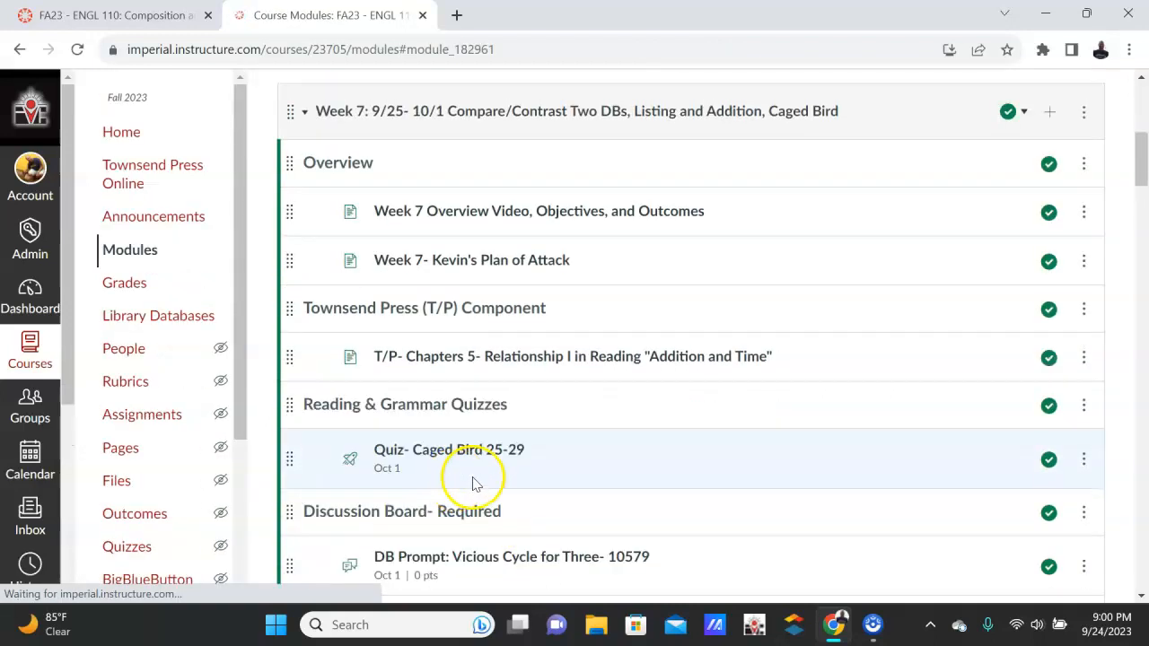
- Open '(Optional) DB Prompt: Racism- En Vogue? 10579' under Discussion Board- Optional
scroll(down, 3)
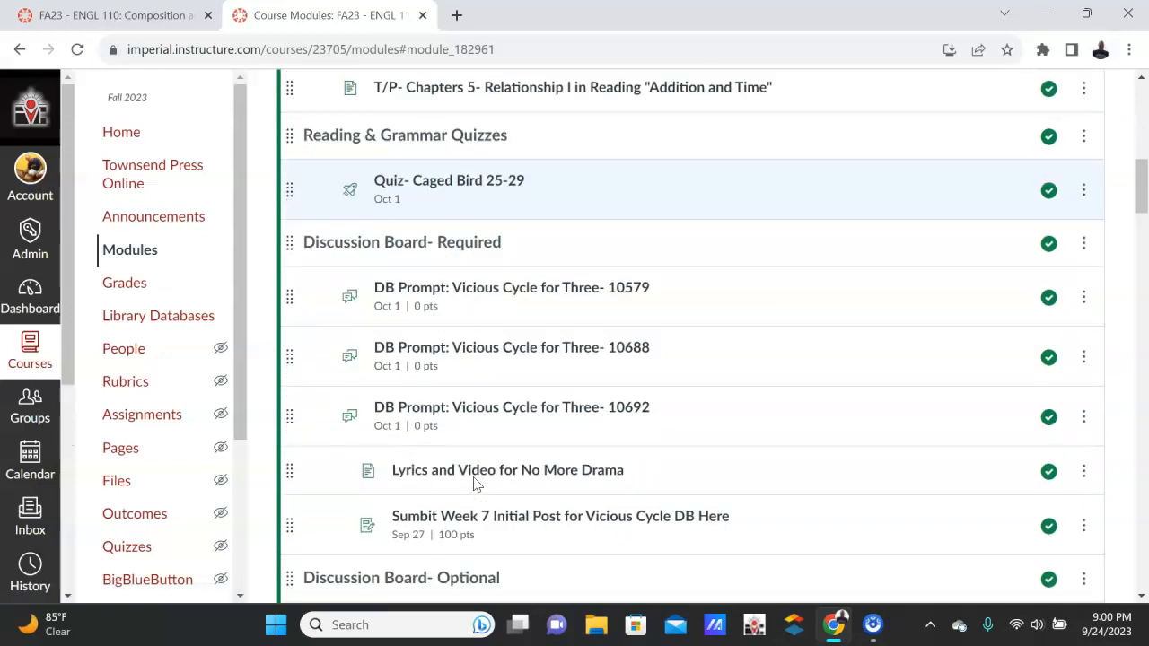
mouse_move(488, 416)
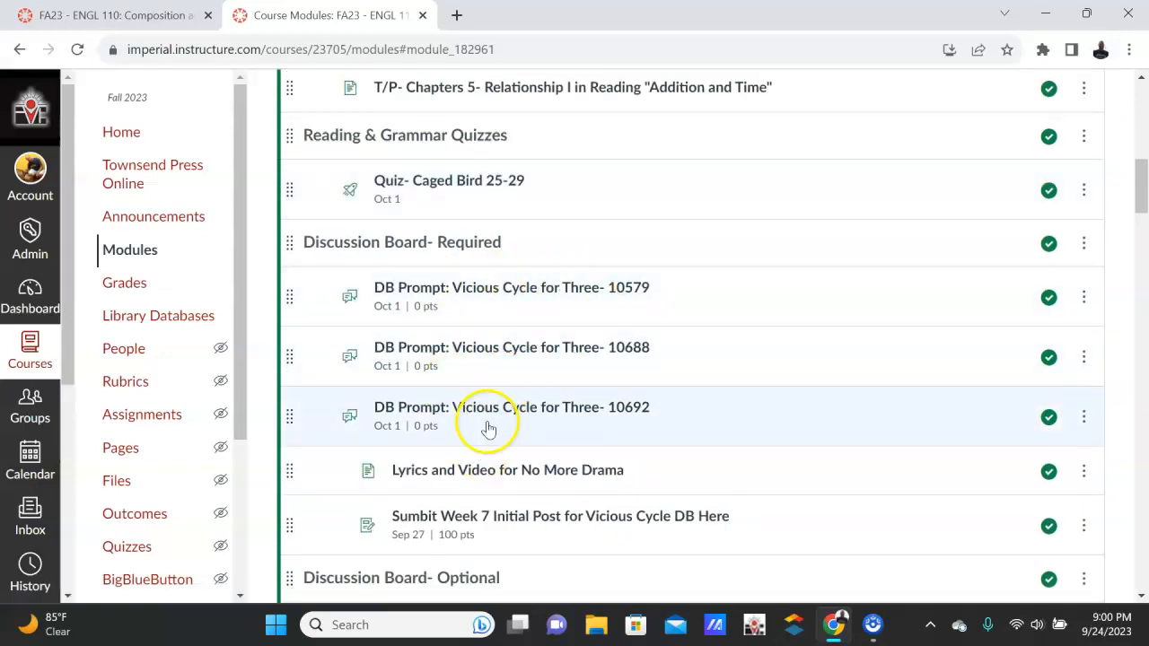
scroll(down, 3)
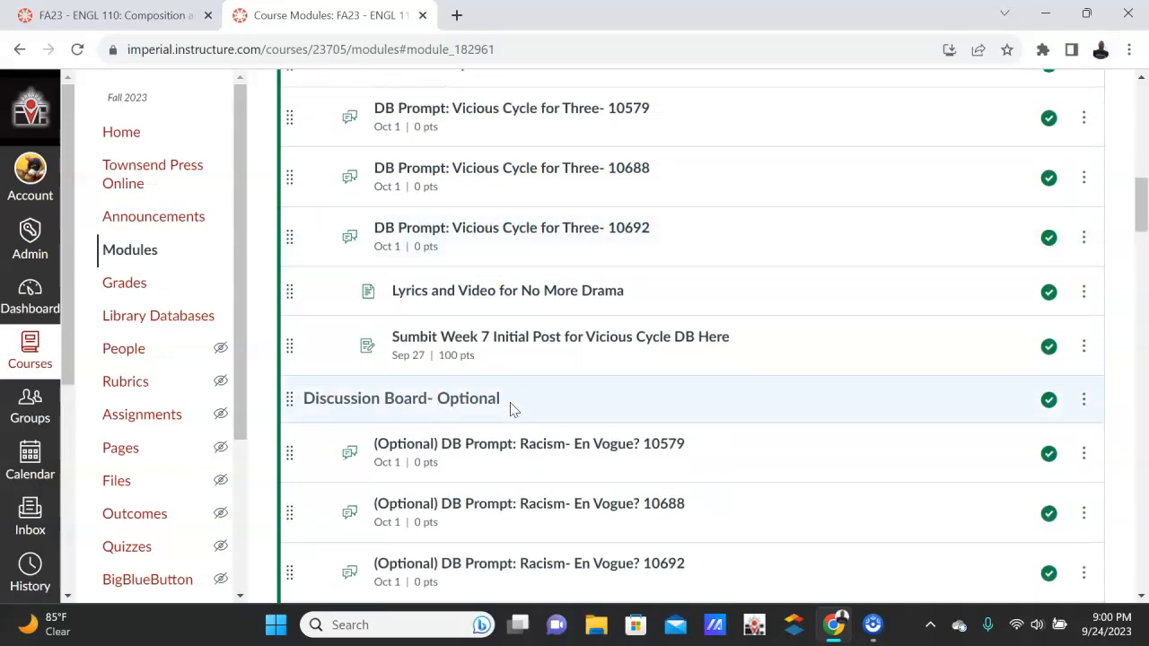
scroll(down, 3)
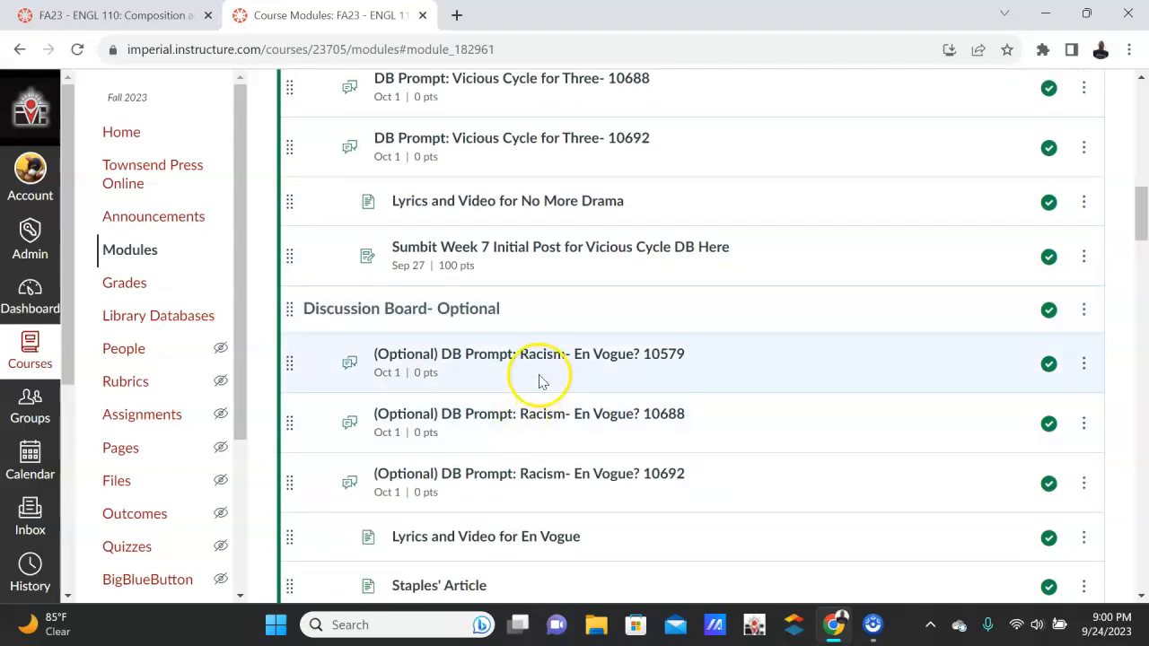
mouse_move(547, 353)
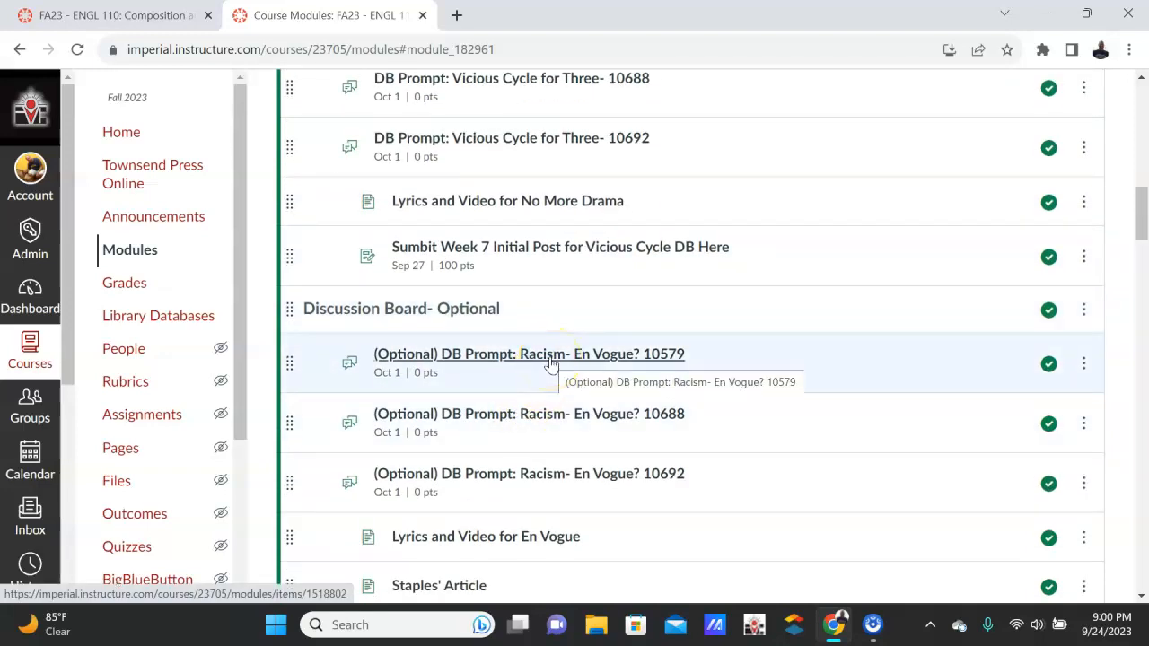
click(528, 354)
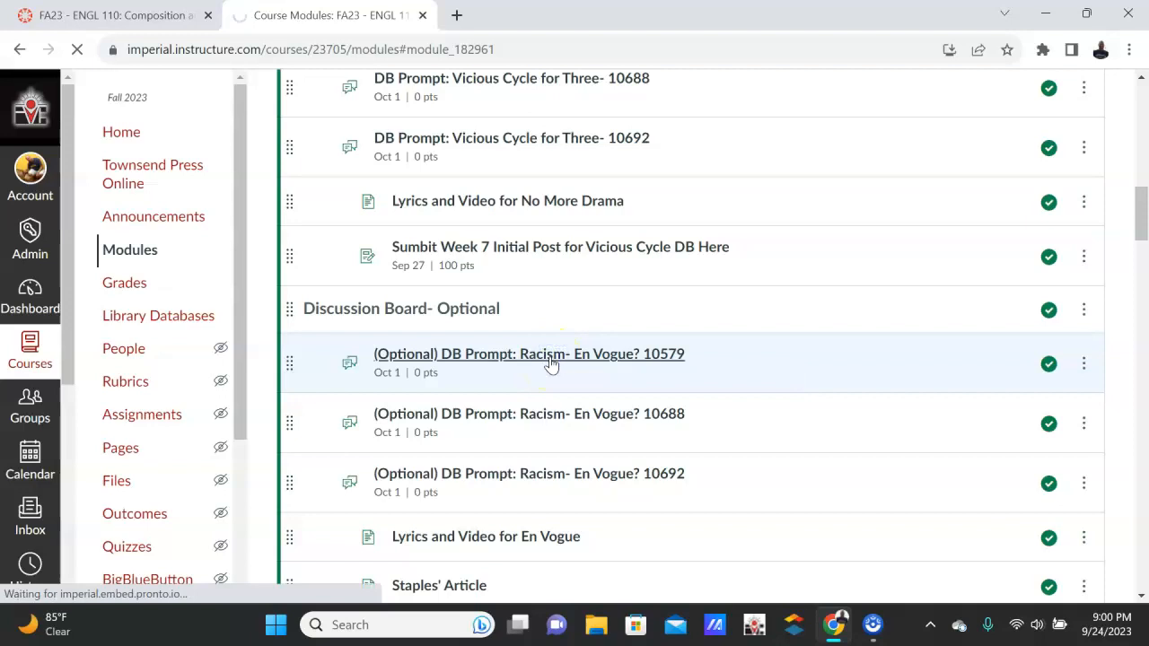
- Read the Racism prompt's instructions, requirements, deadlines and reminders, then go 'Back to Week 7 Module'
click(528, 354)
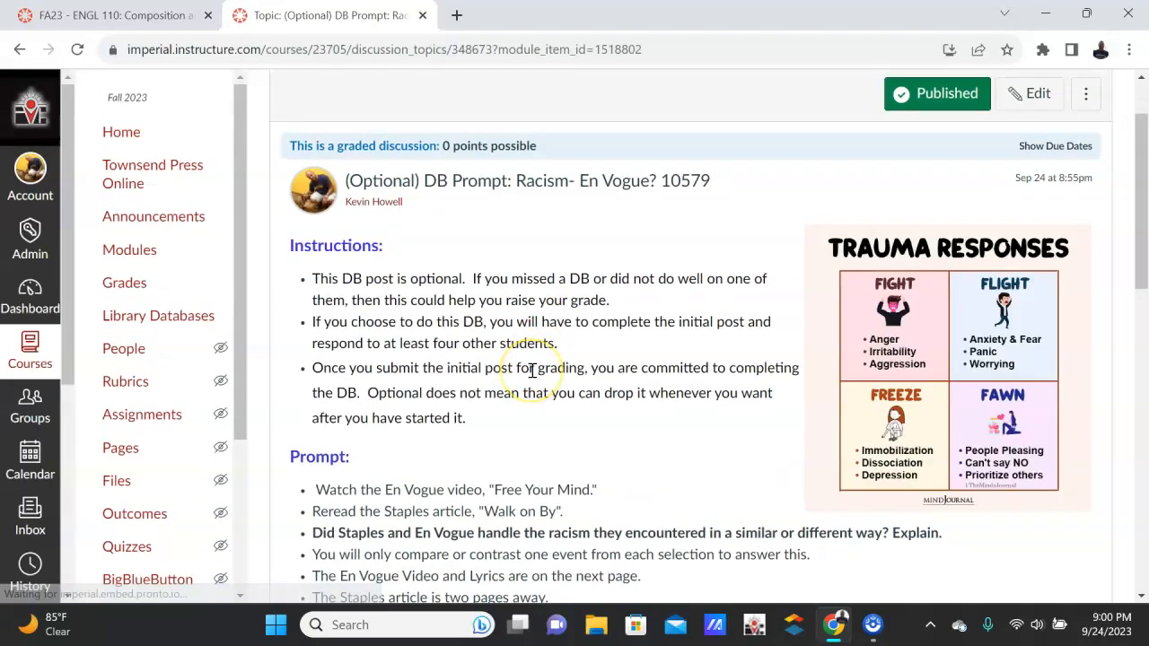
scroll(down, 3)
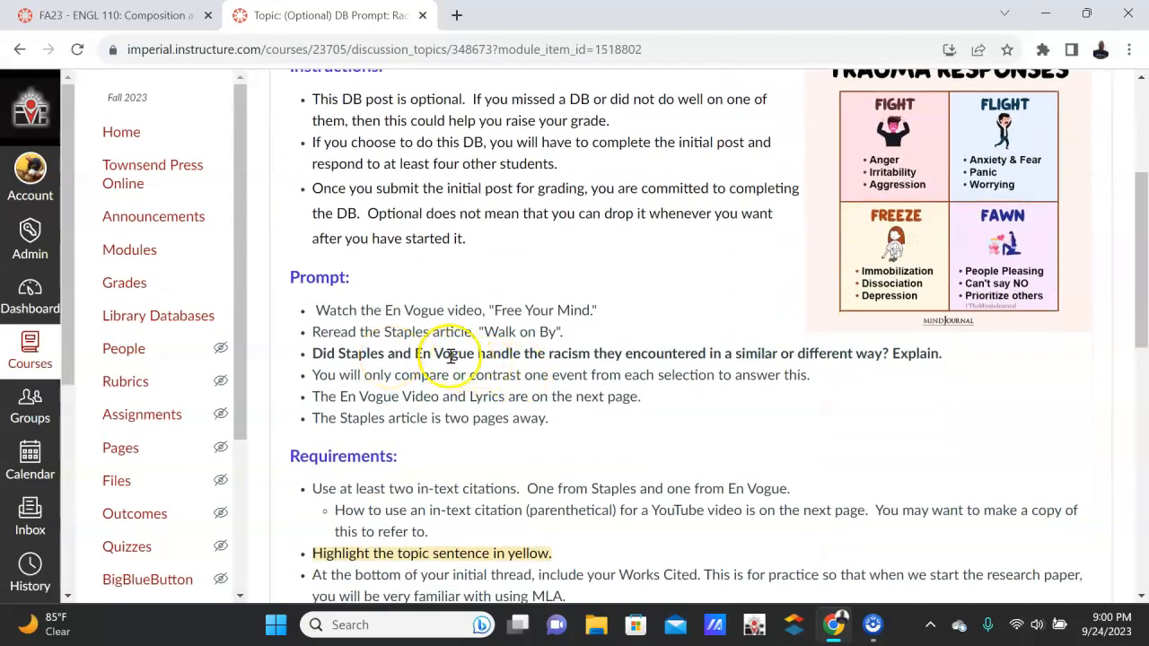
mouse_move(413, 323)
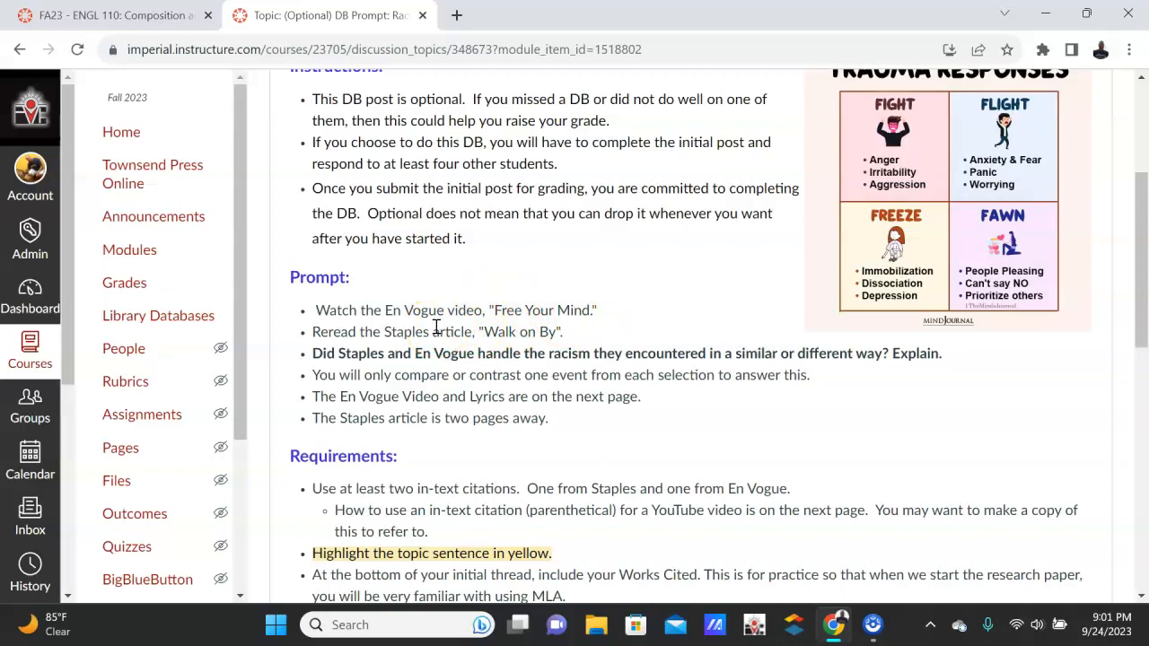
mouse_move(607, 314)
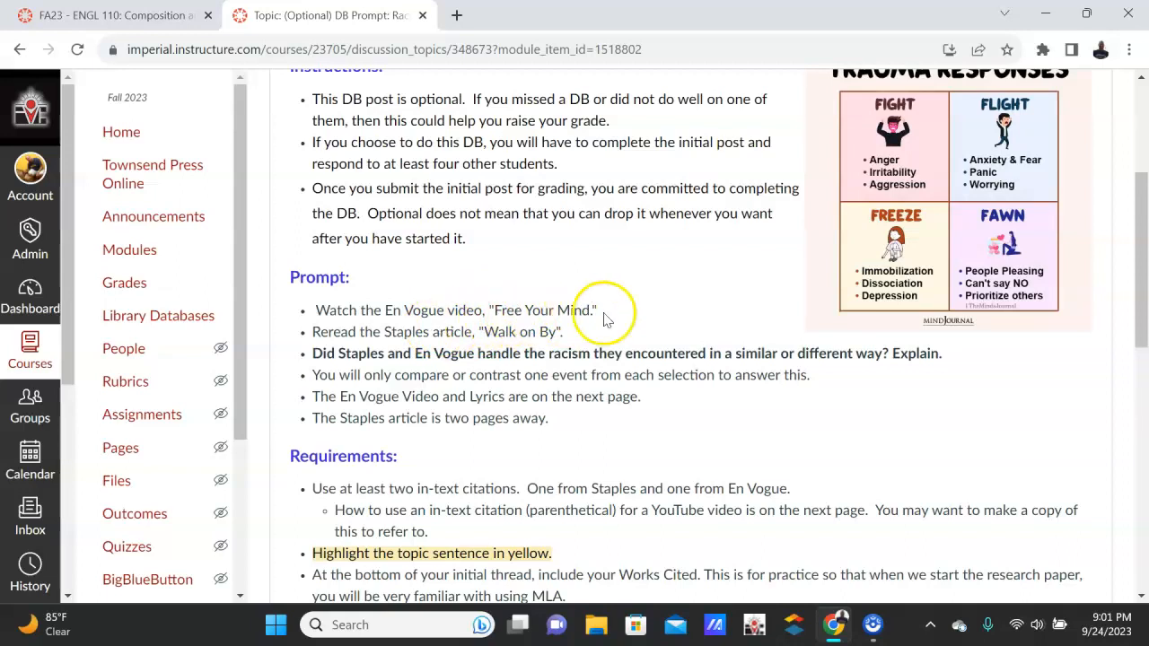
mouse_move(528, 314)
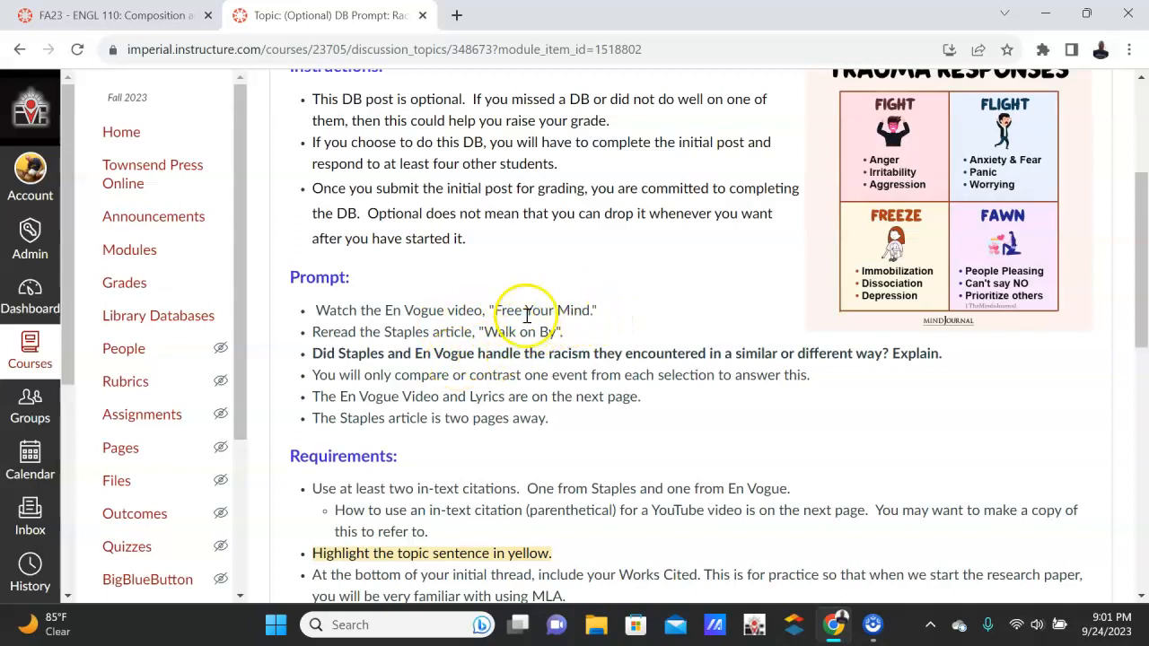
mouse_move(522, 338)
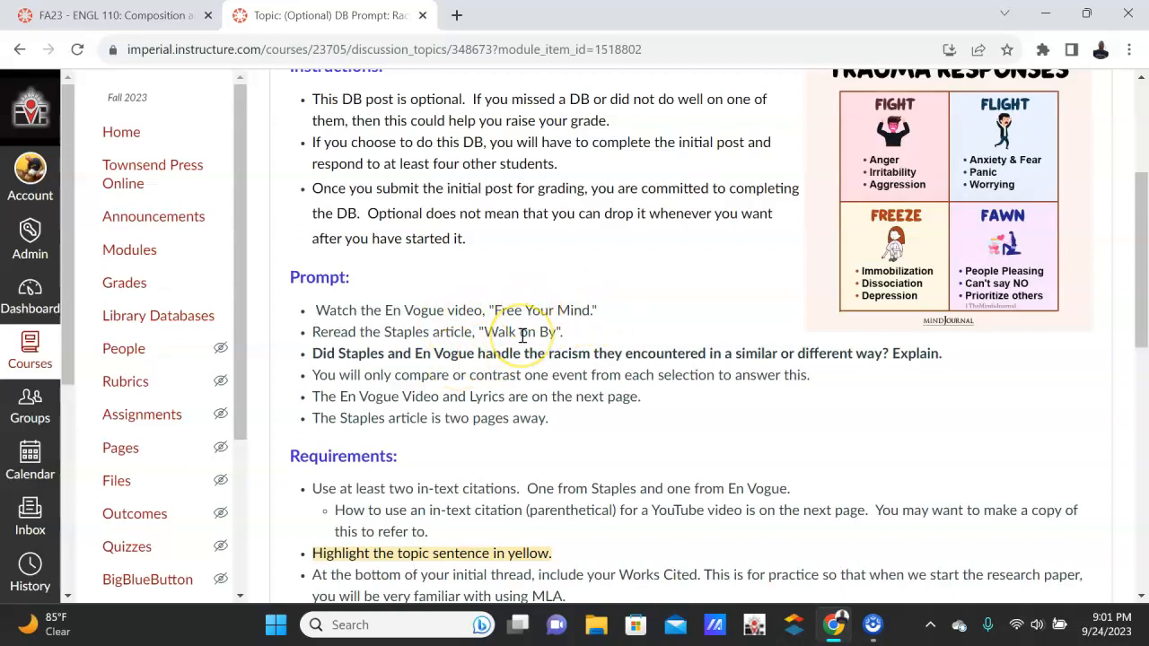
mouse_move(388, 359)
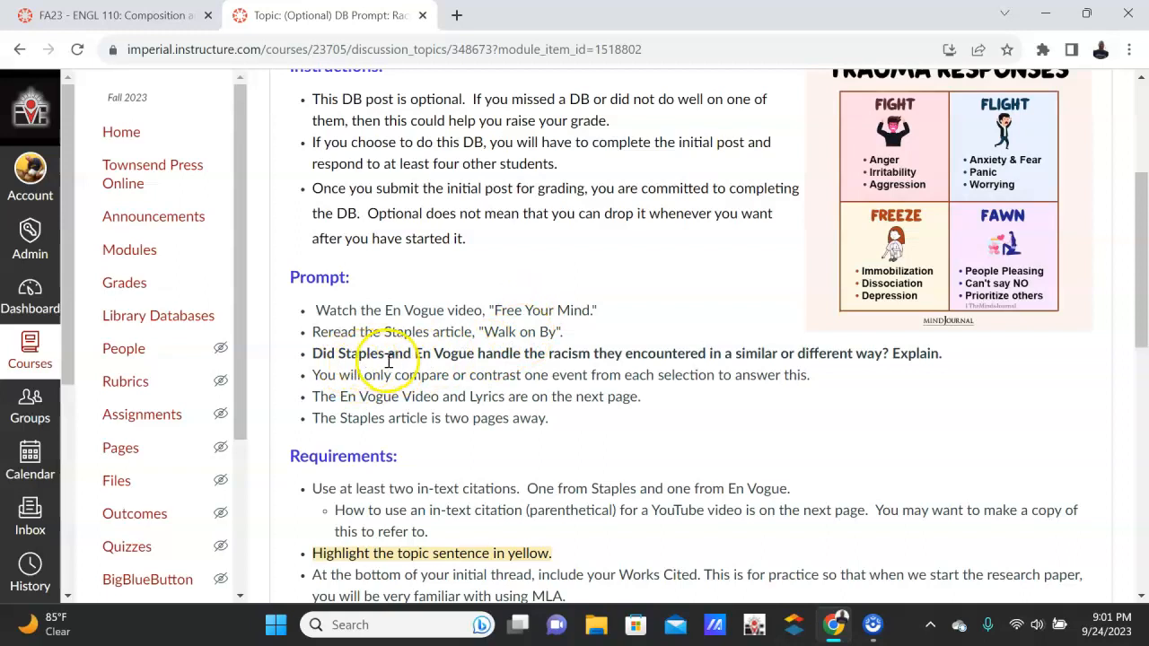
mouse_move(711, 354)
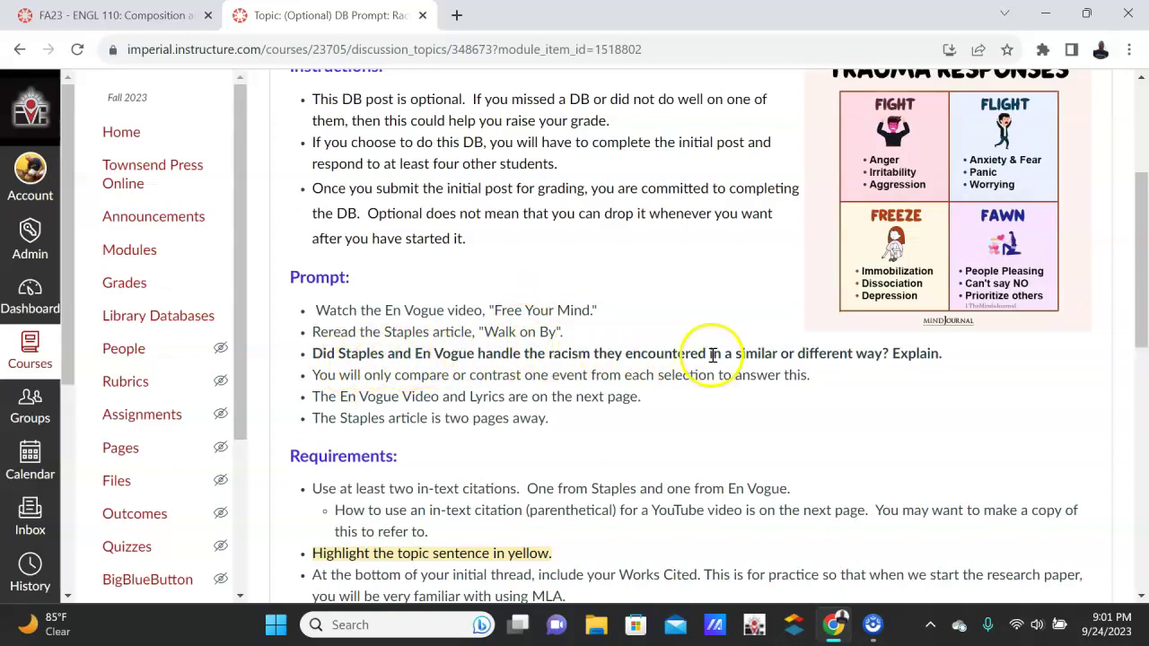
mouse_move(781, 357)
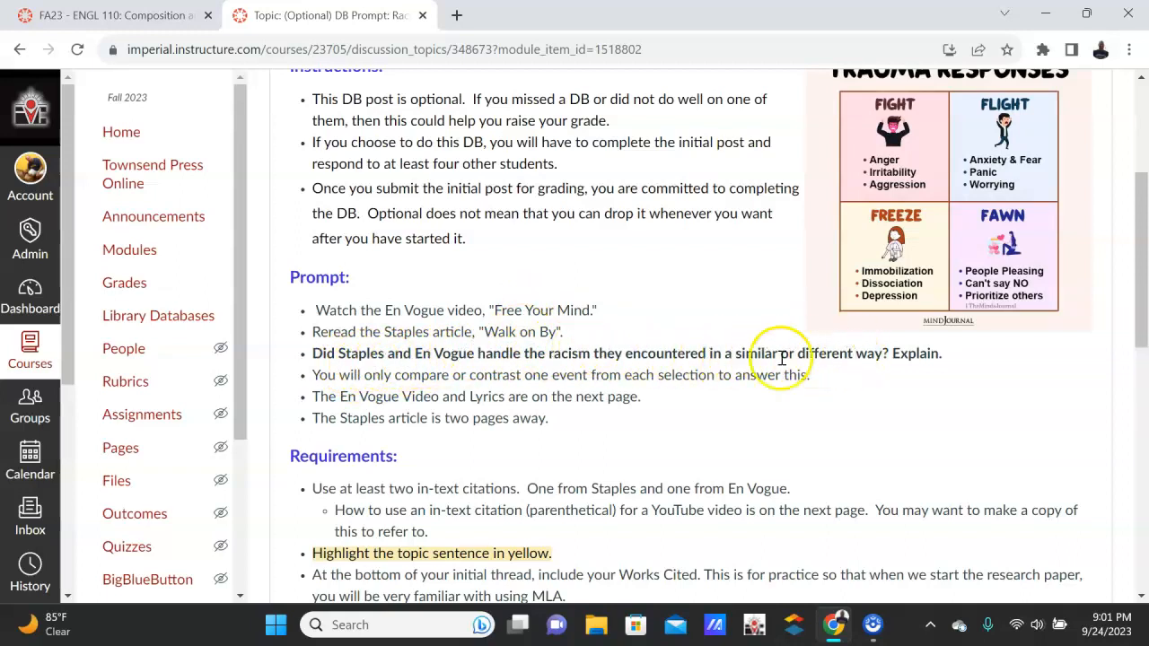
mouse_move(430, 340)
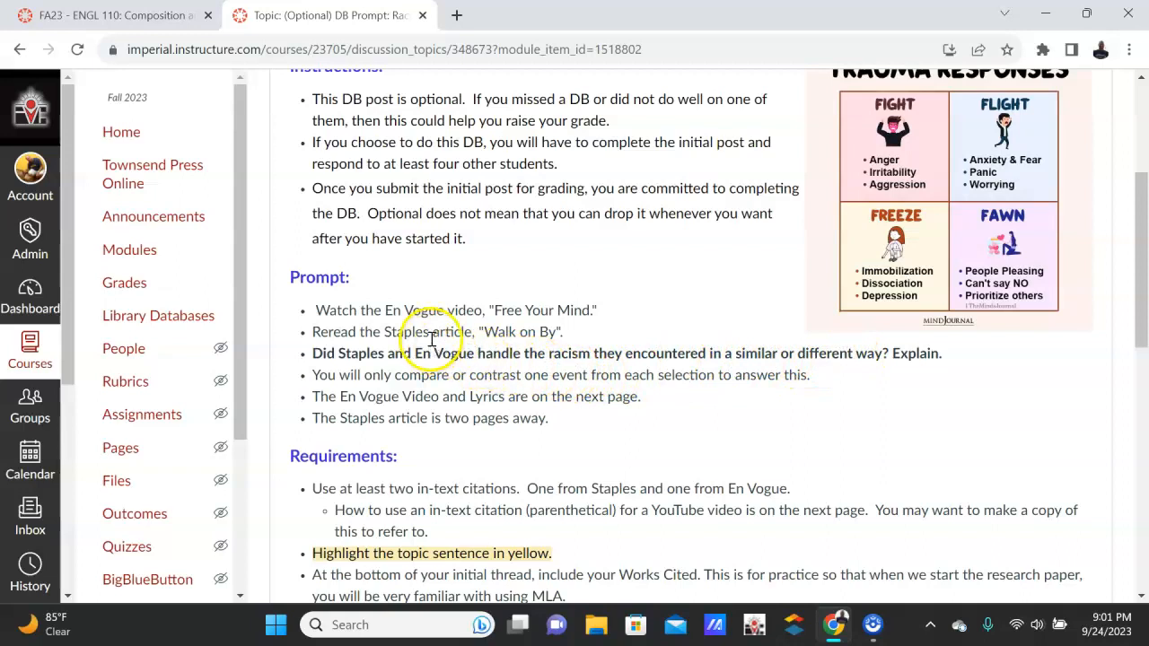
mouse_move(431, 332)
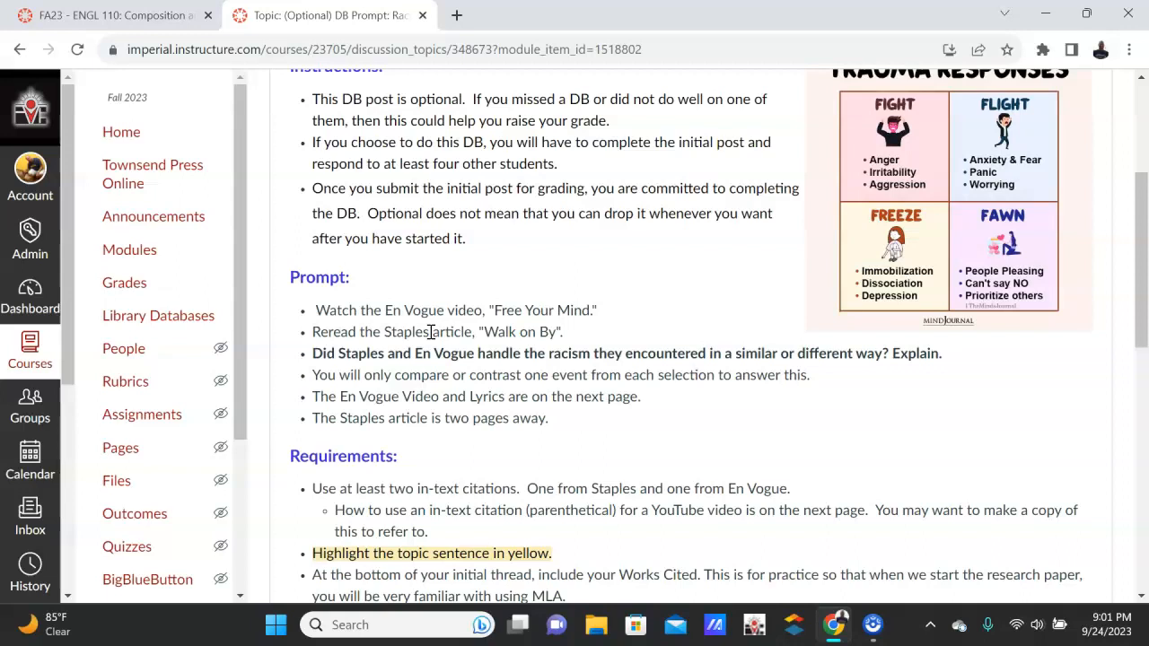
mouse_move(519, 298)
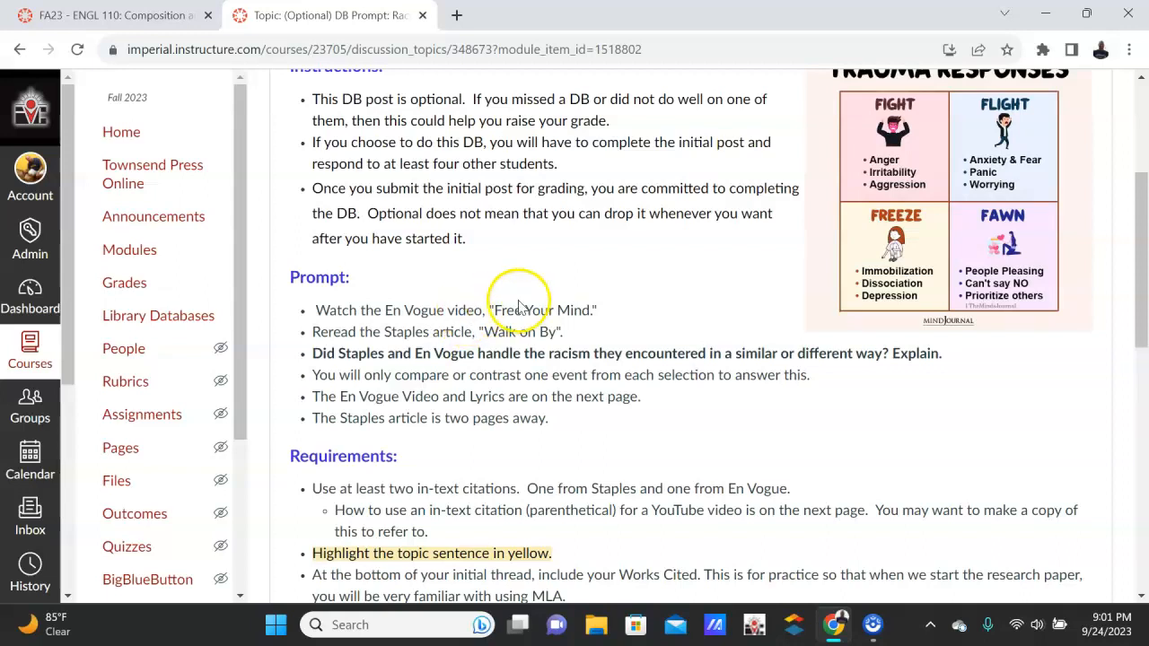
mouse_move(517, 338)
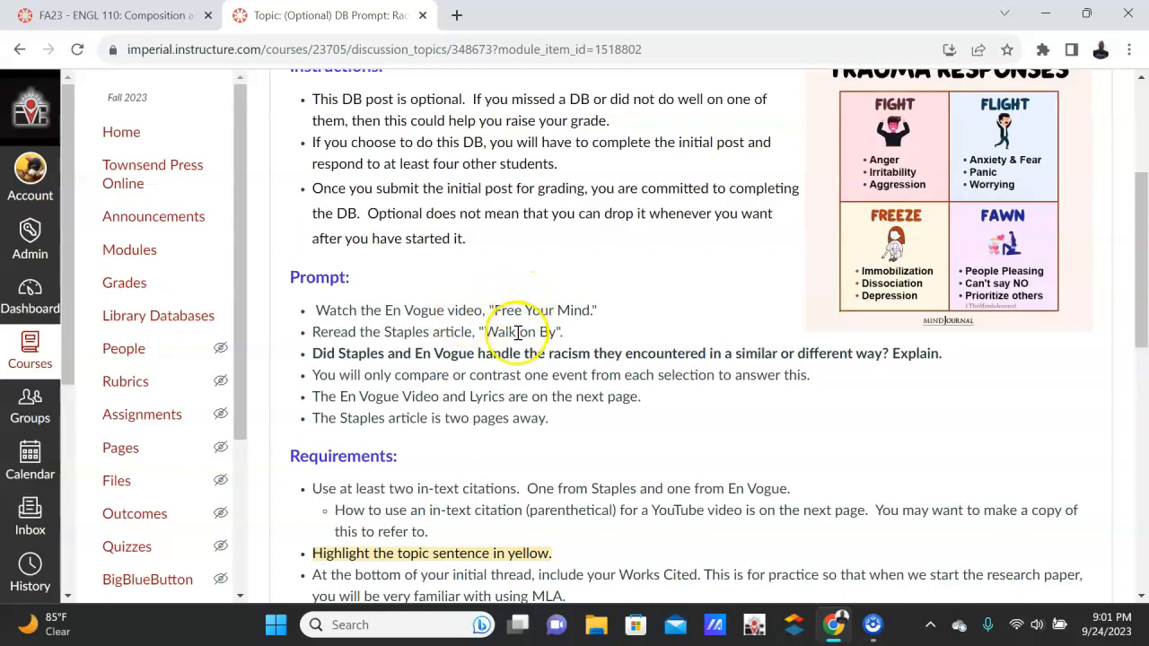
mouse_move(555, 376)
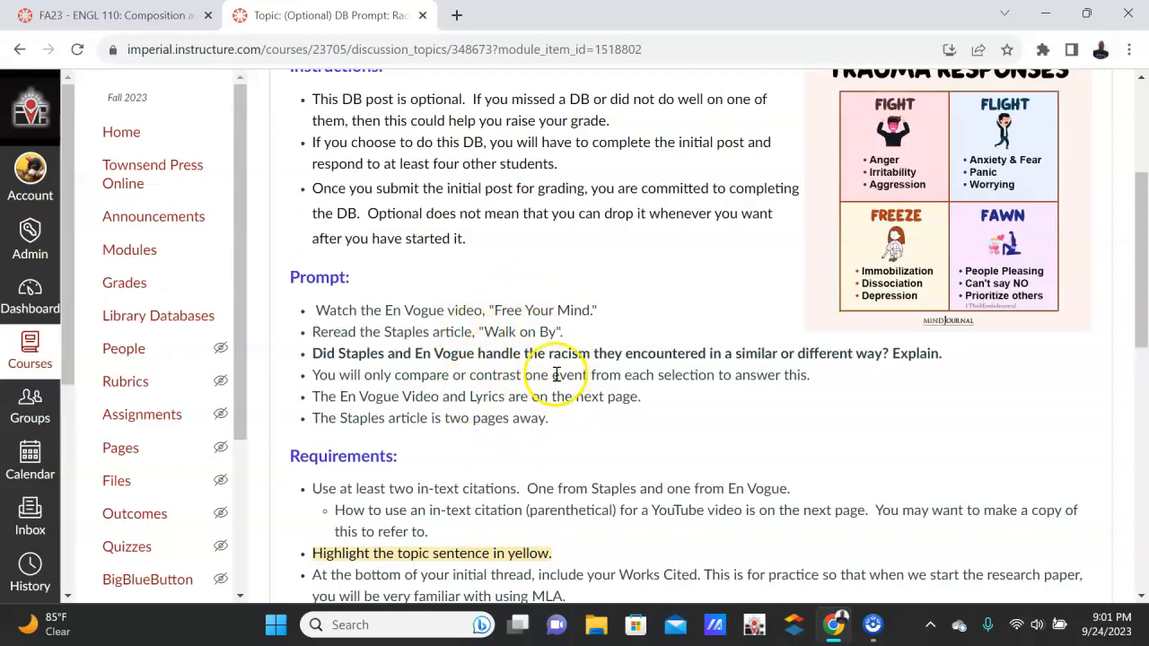
scroll(down, 3)
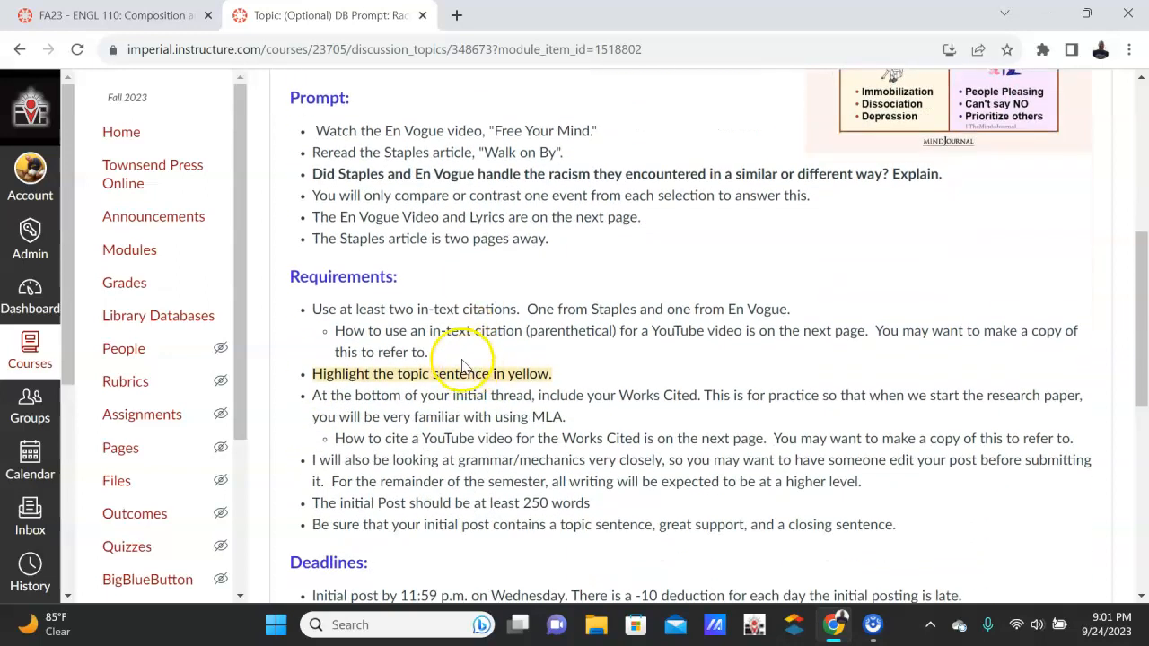
mouse_move(629, 312)
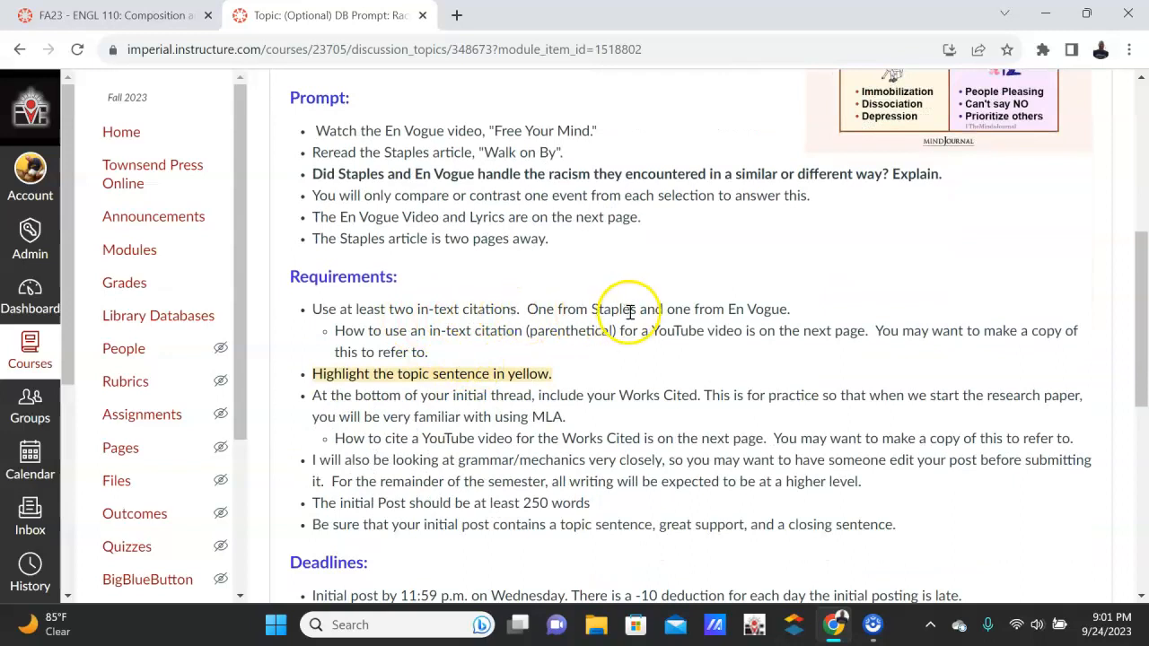
mouse_move(758, 301)
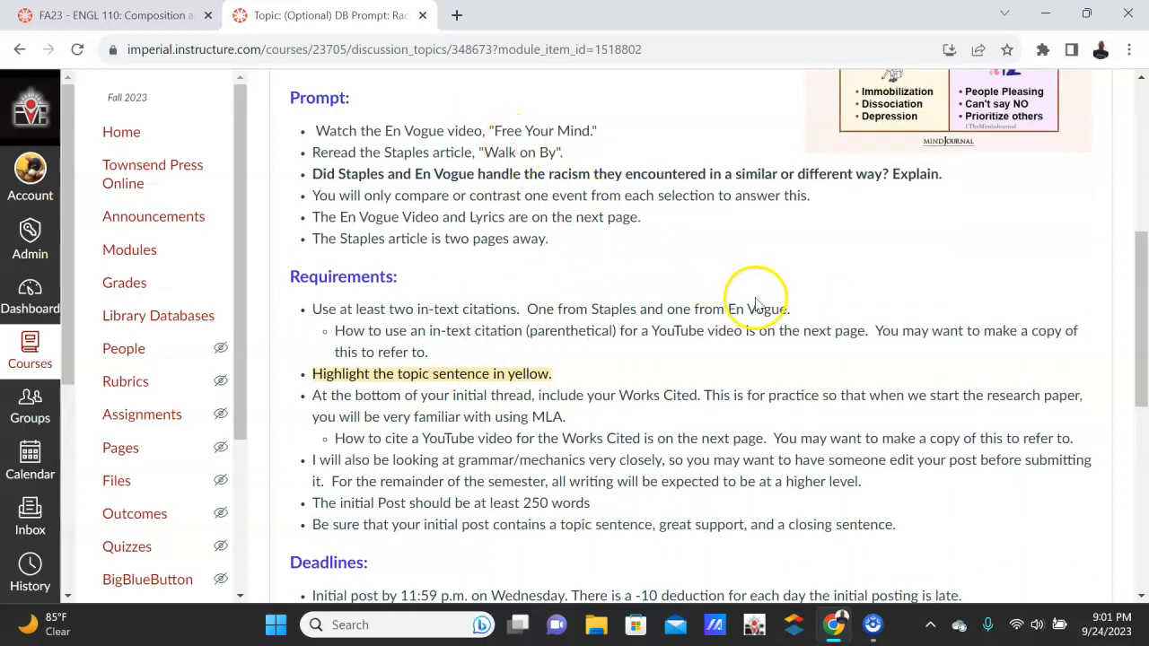
scroll(down, 3)
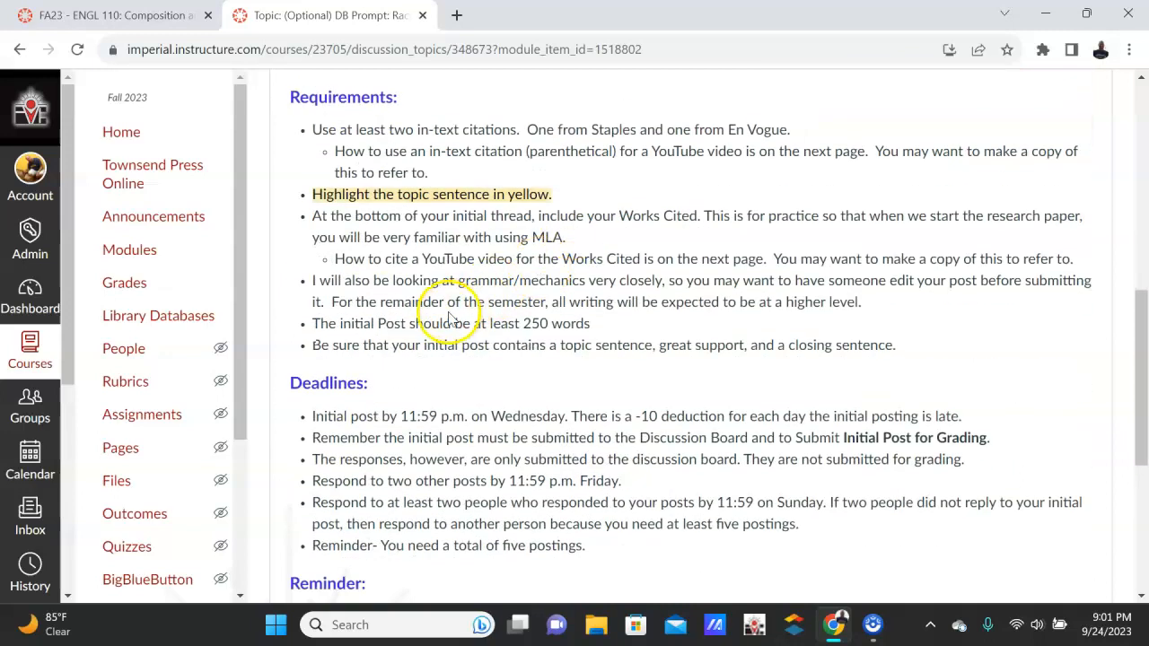
scroll(up, 3)
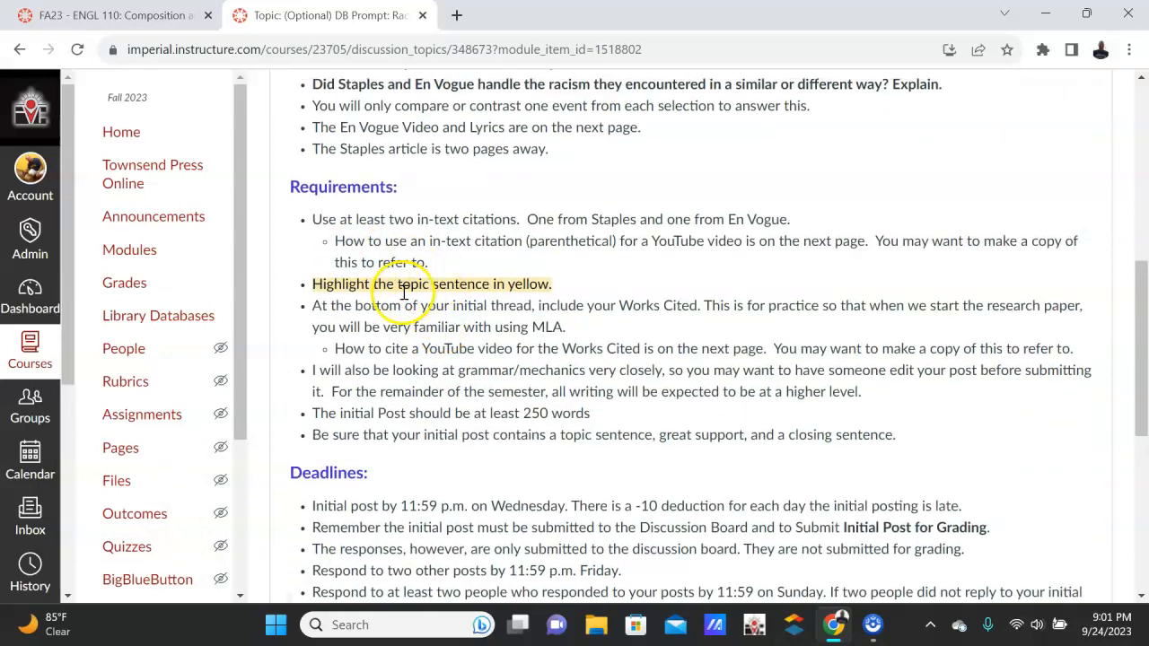
scroll(down, 3)
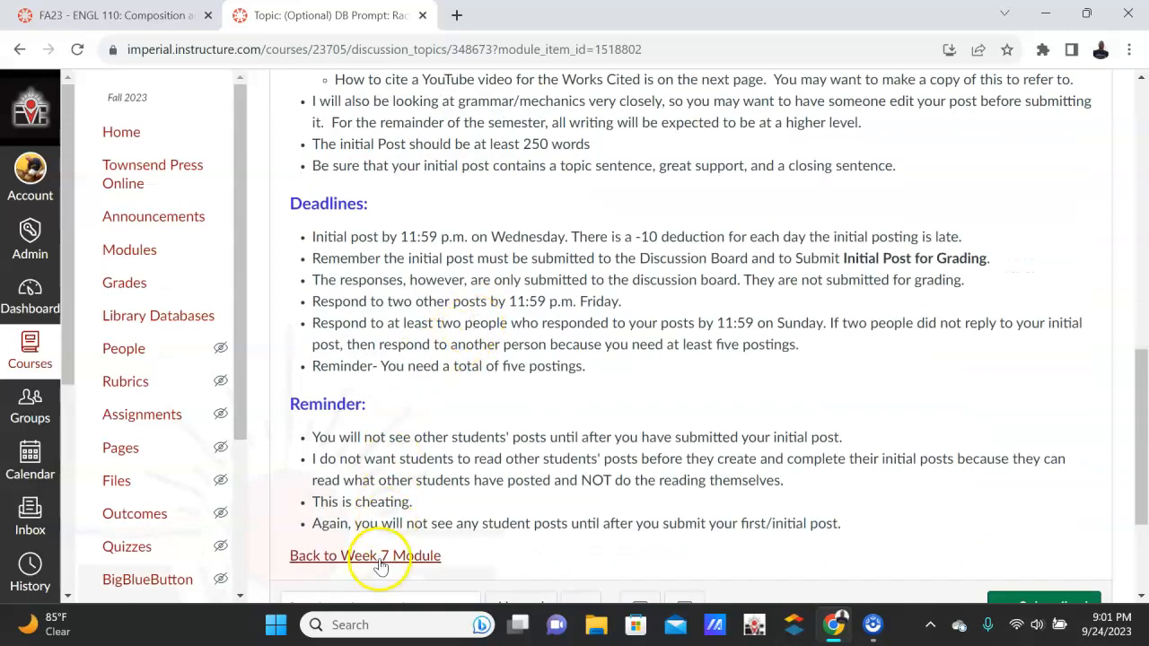
click(365, 554)
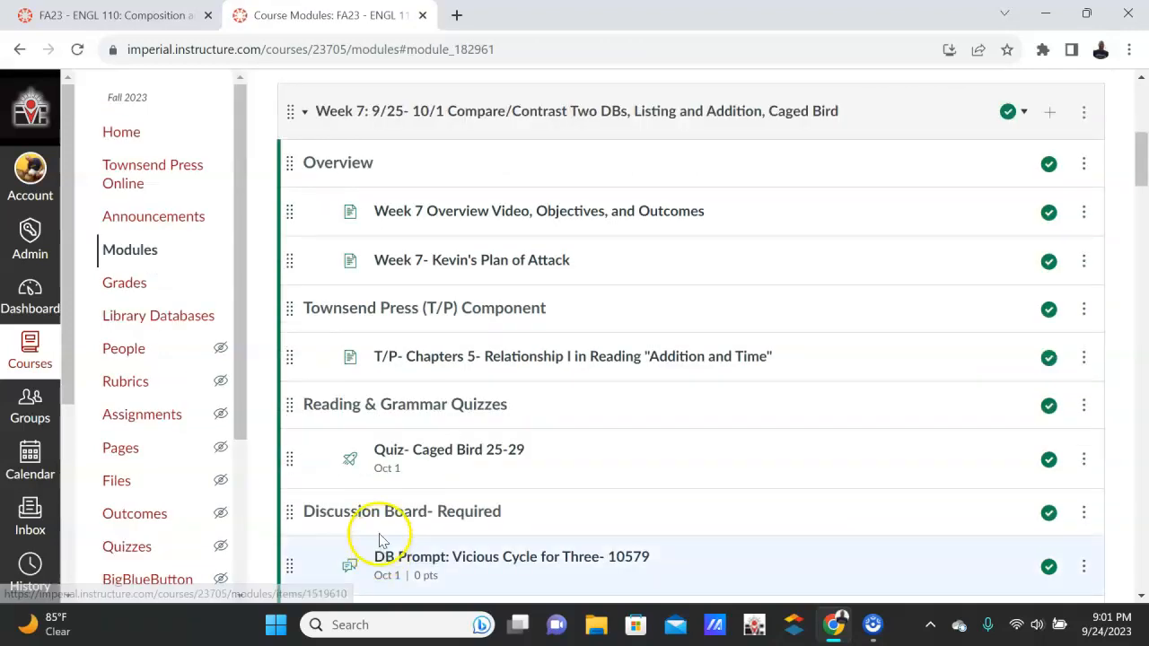
- Open 'Lyrics and Video for En Vogue' under Discussion Board- Optional, showing the Free Your Mind video
scroll(down, 3)
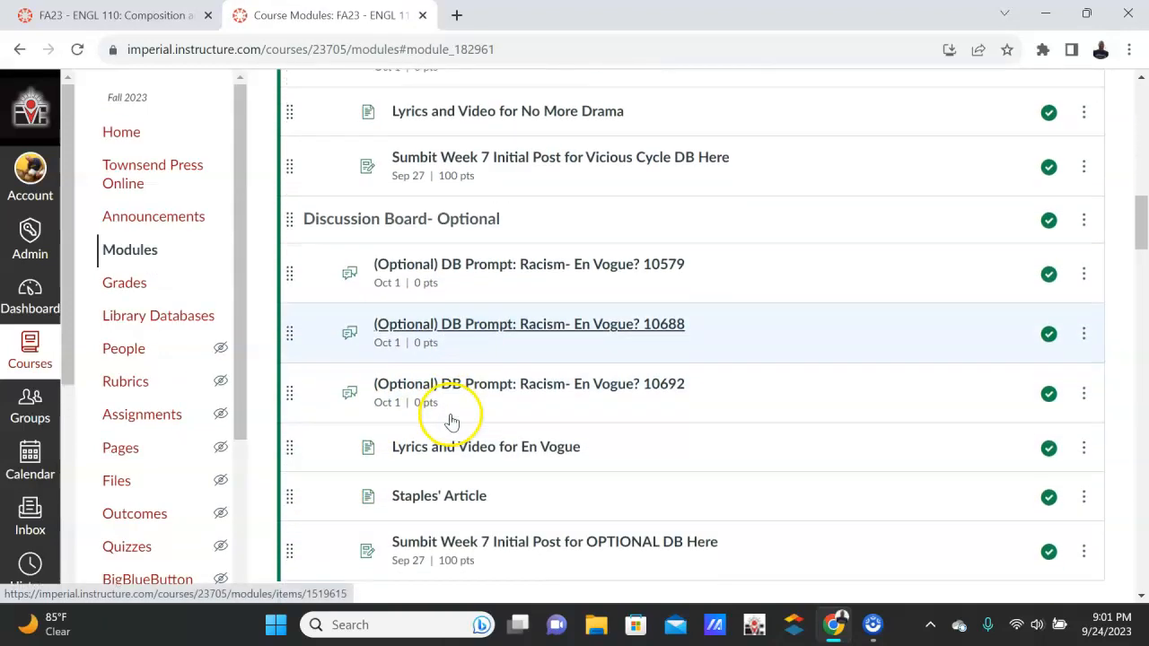
click(485, 355)
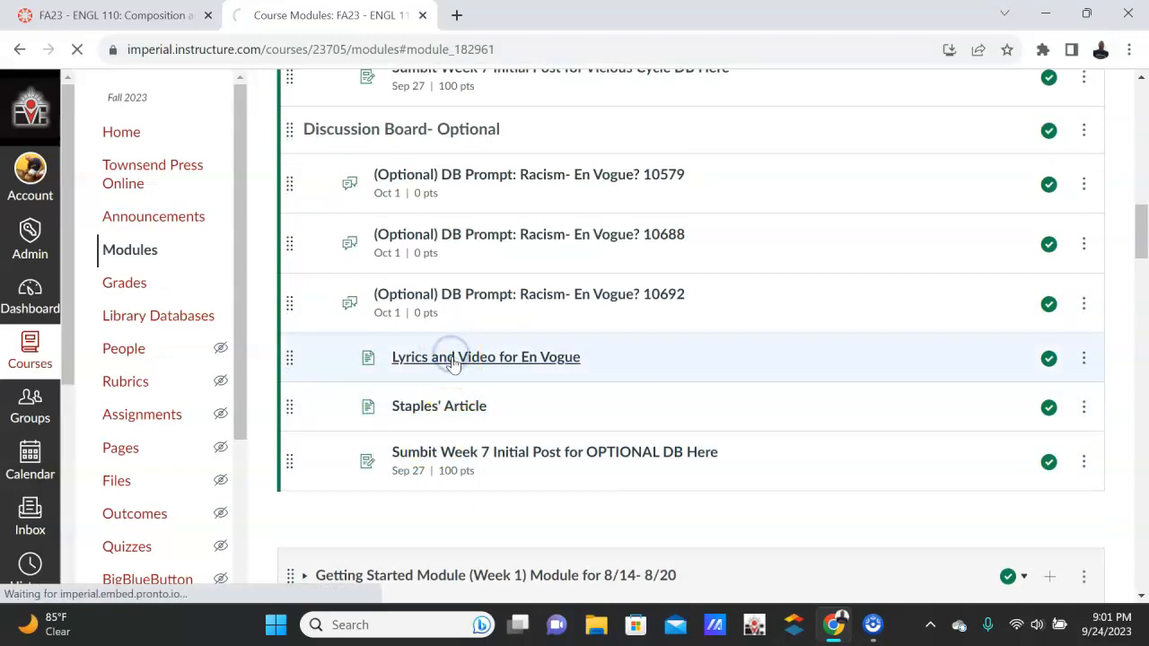
click(485, 355)
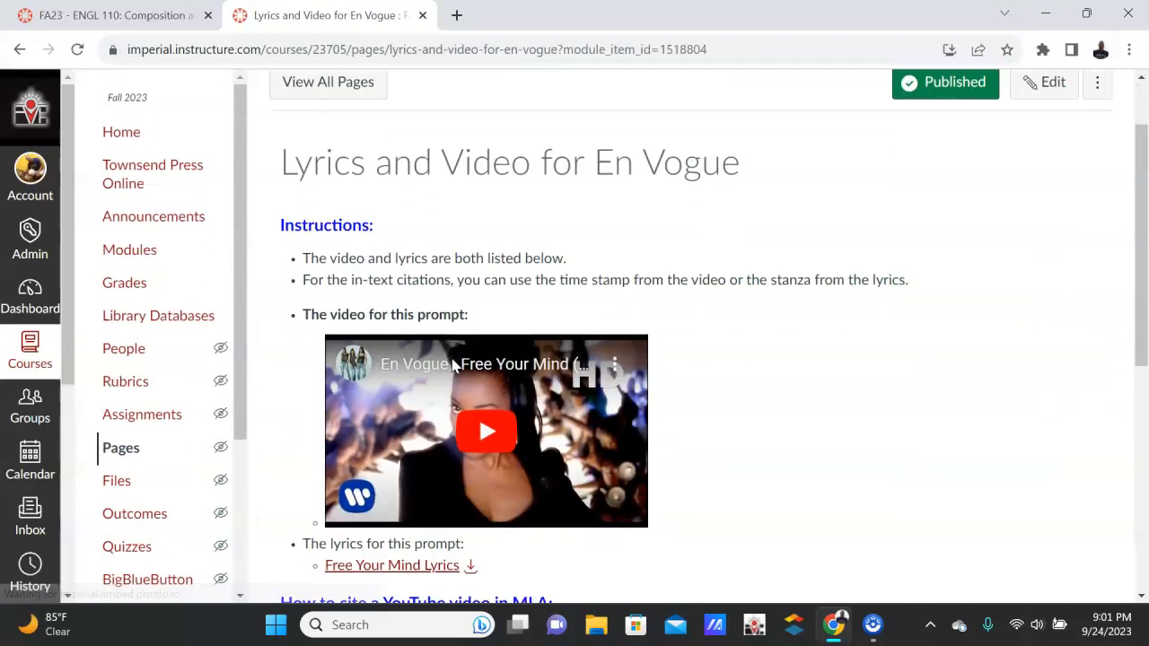
scroll(down, 3)
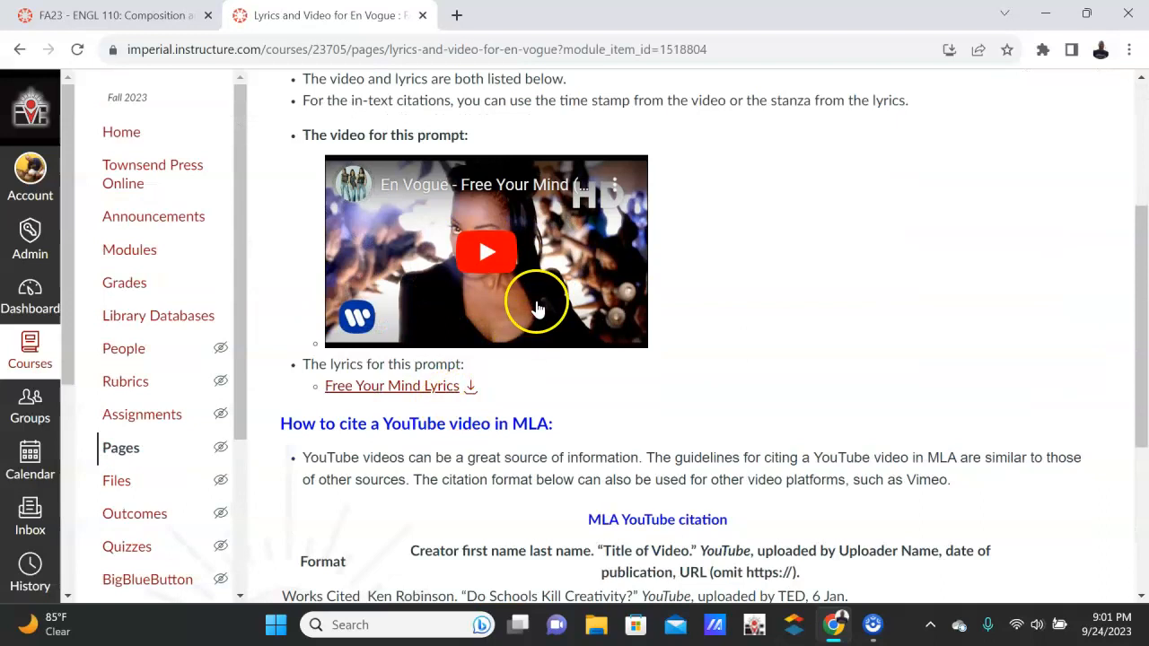
scroll(down, 3)
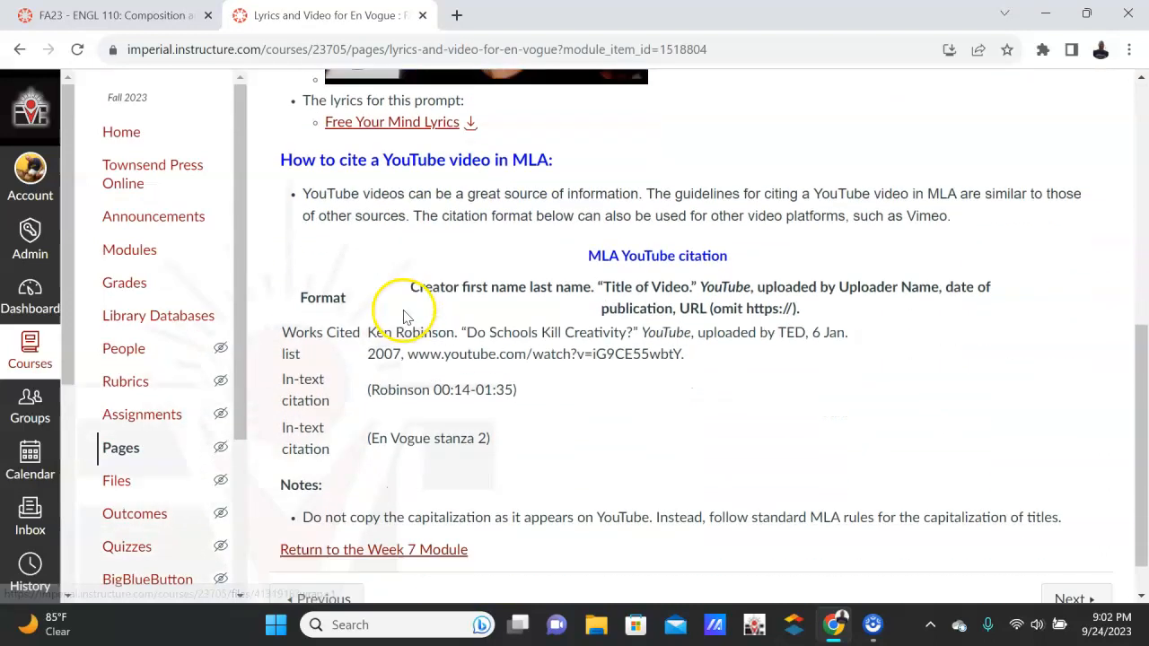
scroll(down, 3)
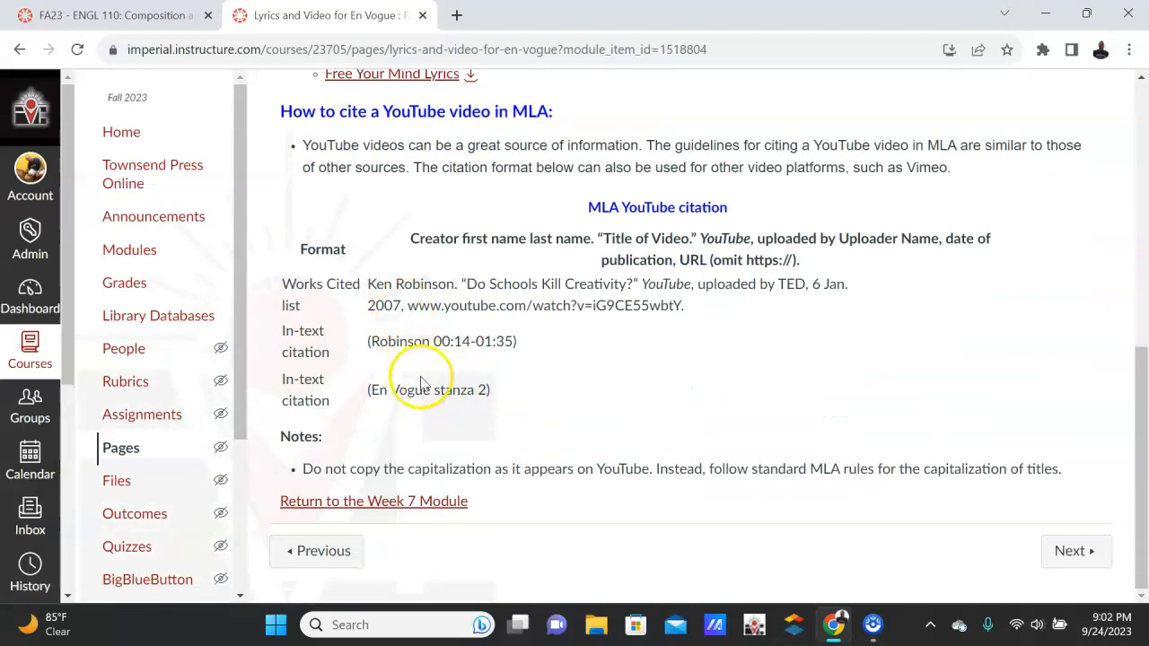
scroll(up, 3)
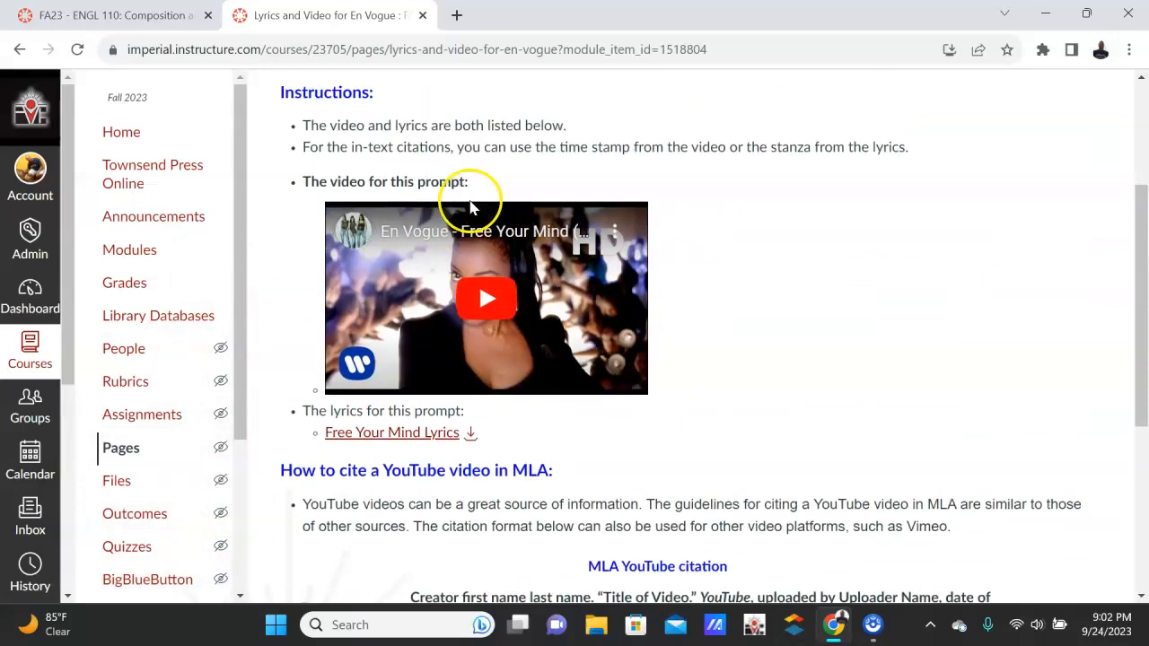
scroll(down, 3)
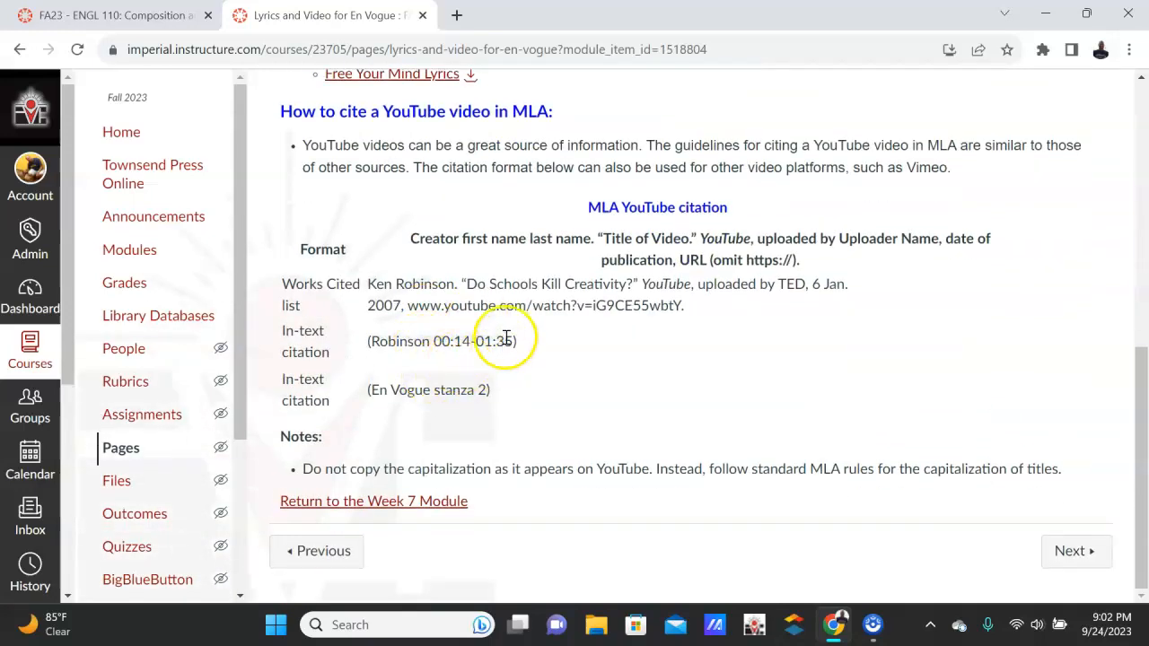
mouse_move(499, 359)
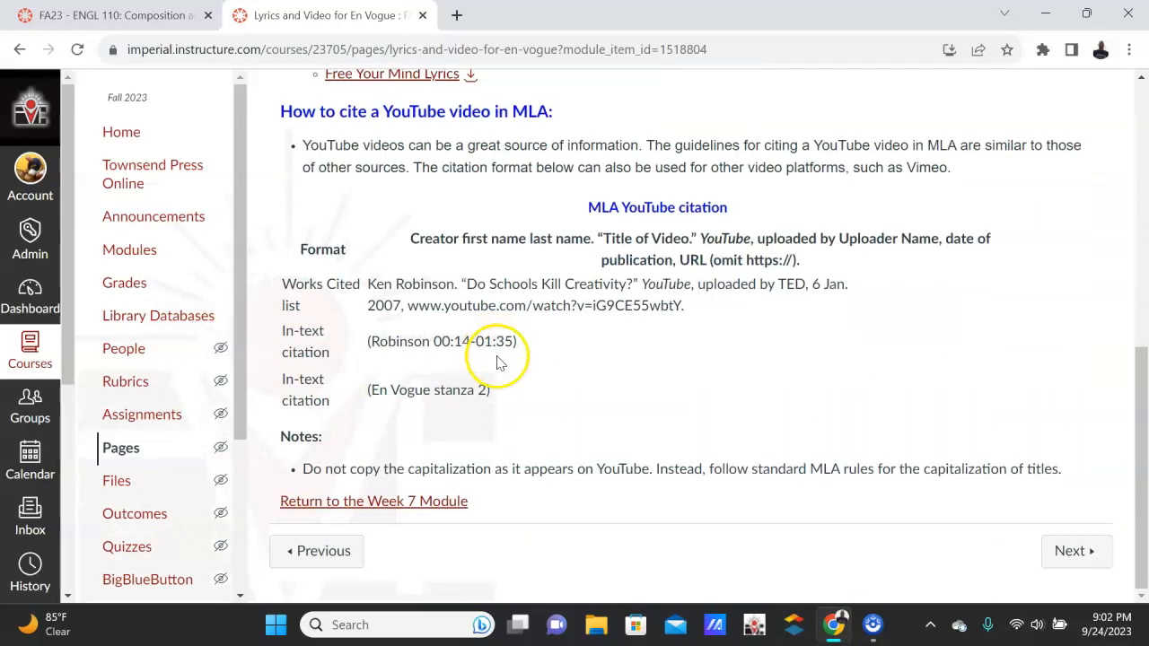
mouse_move(637, 395)
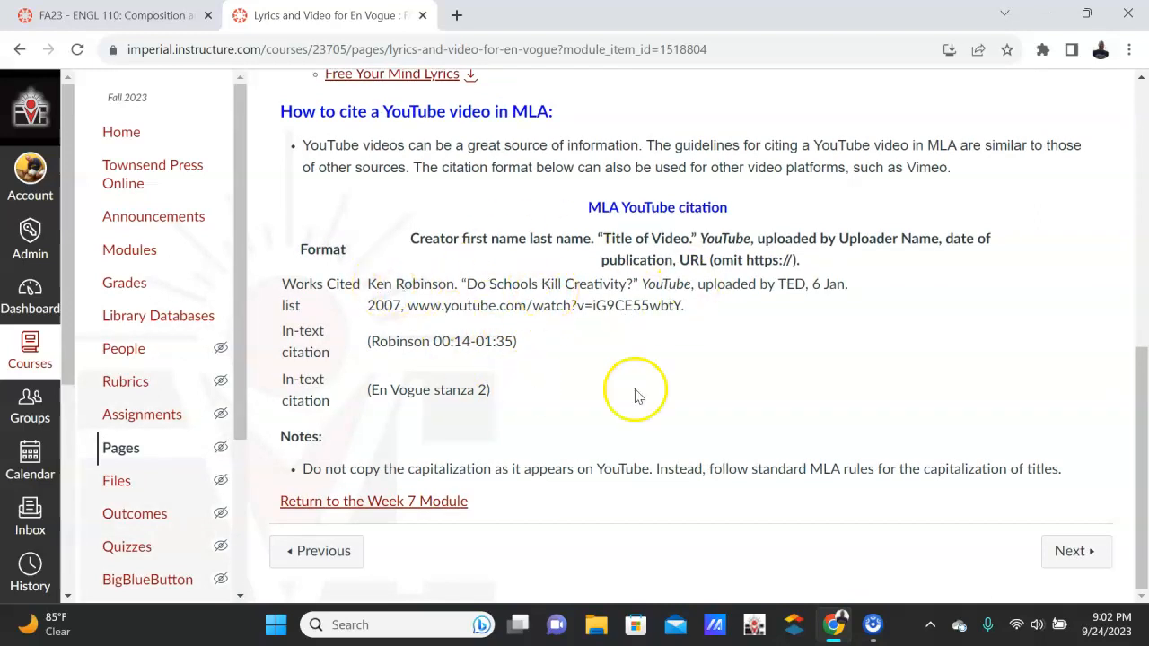
mouse_move(456, 302)
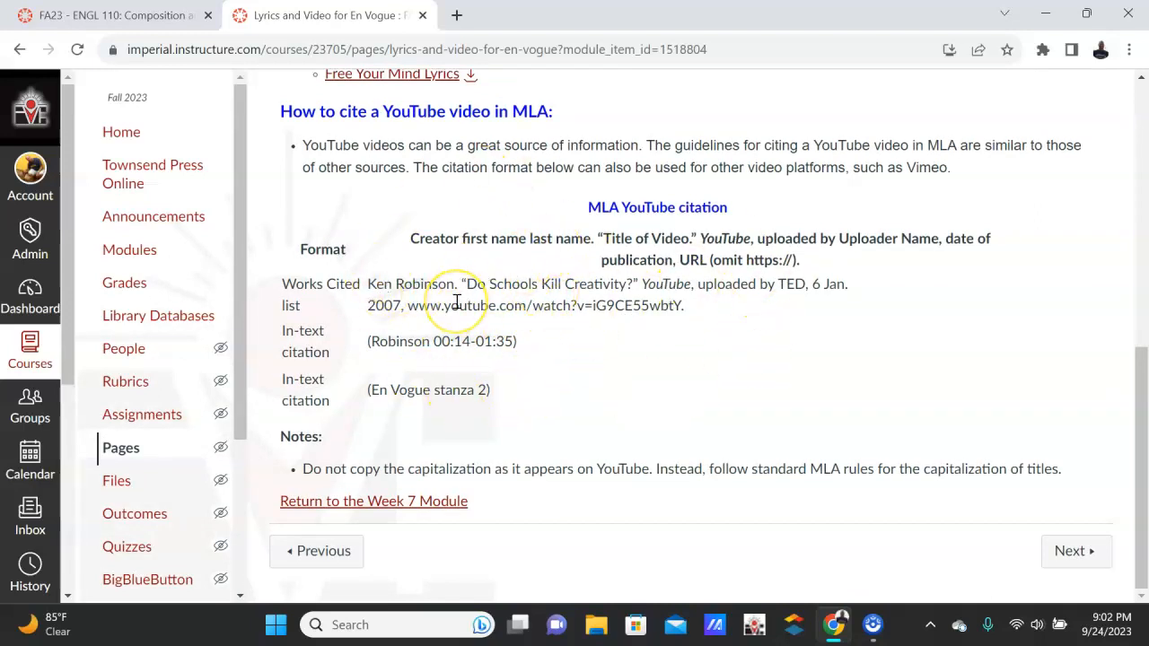
scroll(up, 3)
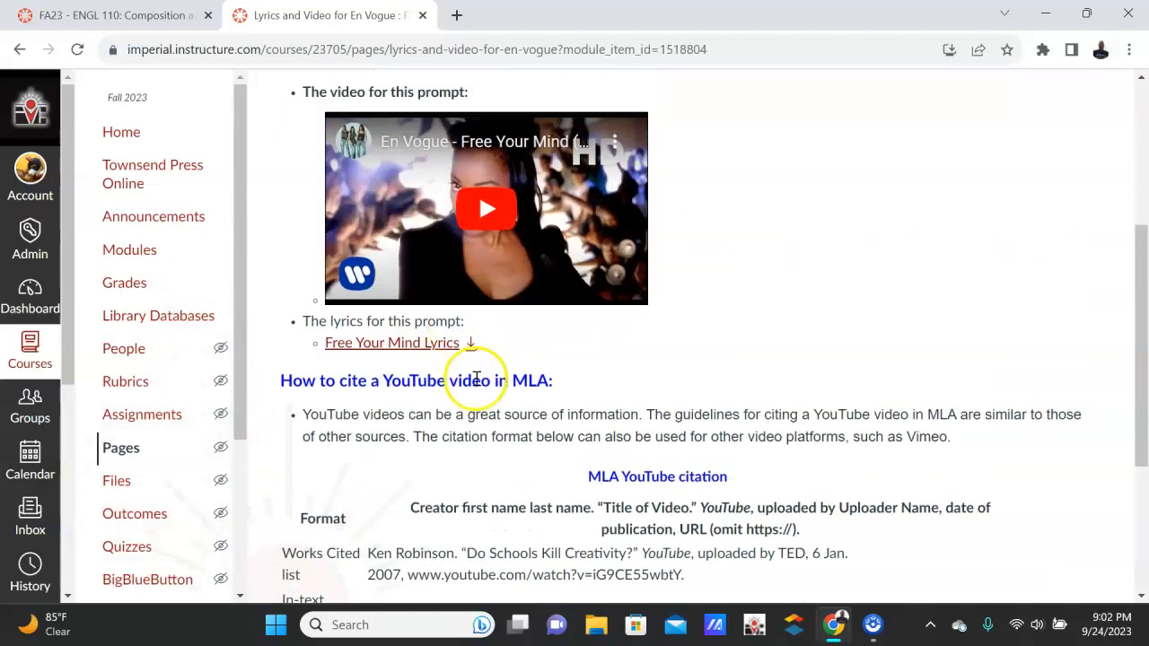
scroll(down, 3)
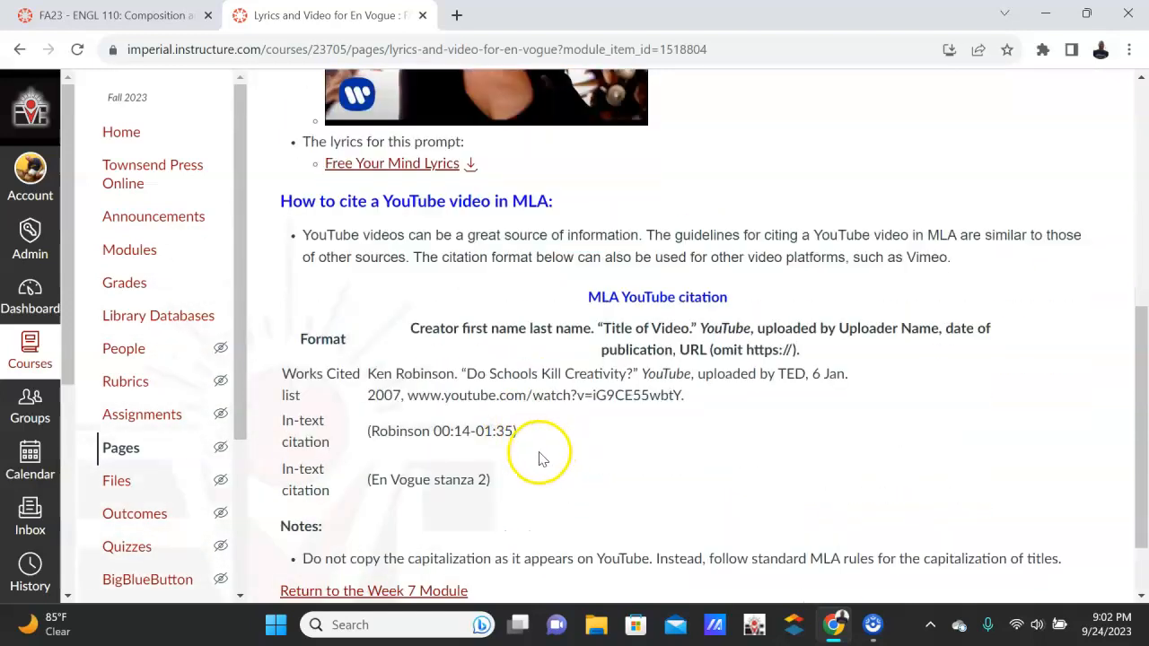
mouse_move(539, 460)
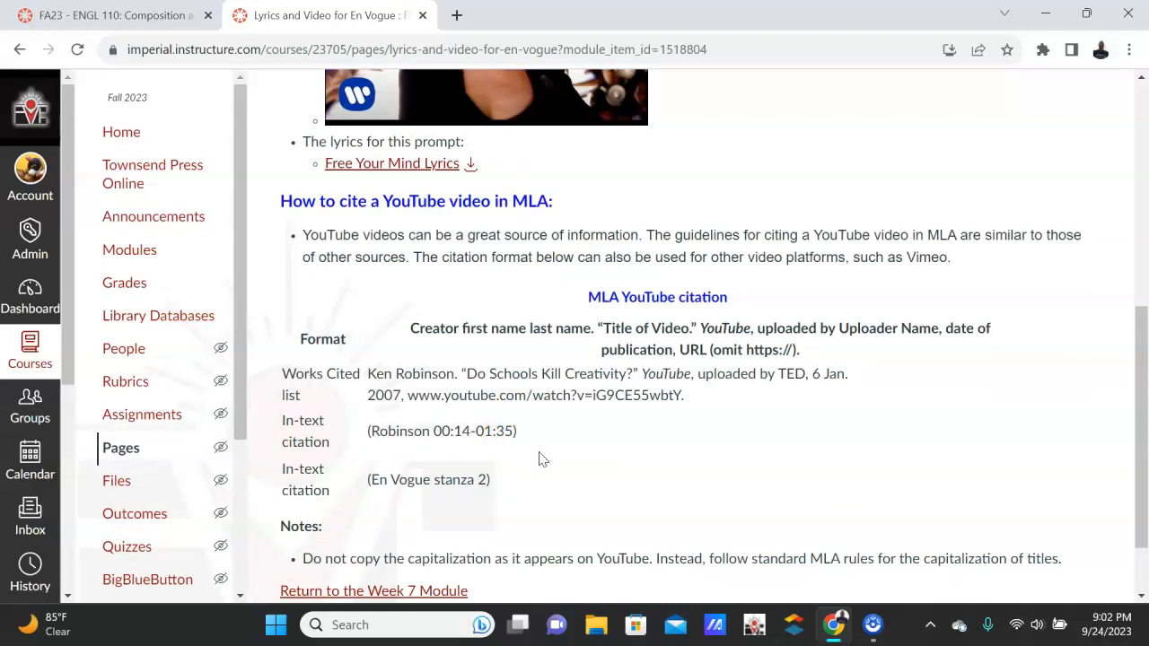
scroll(down, 3)
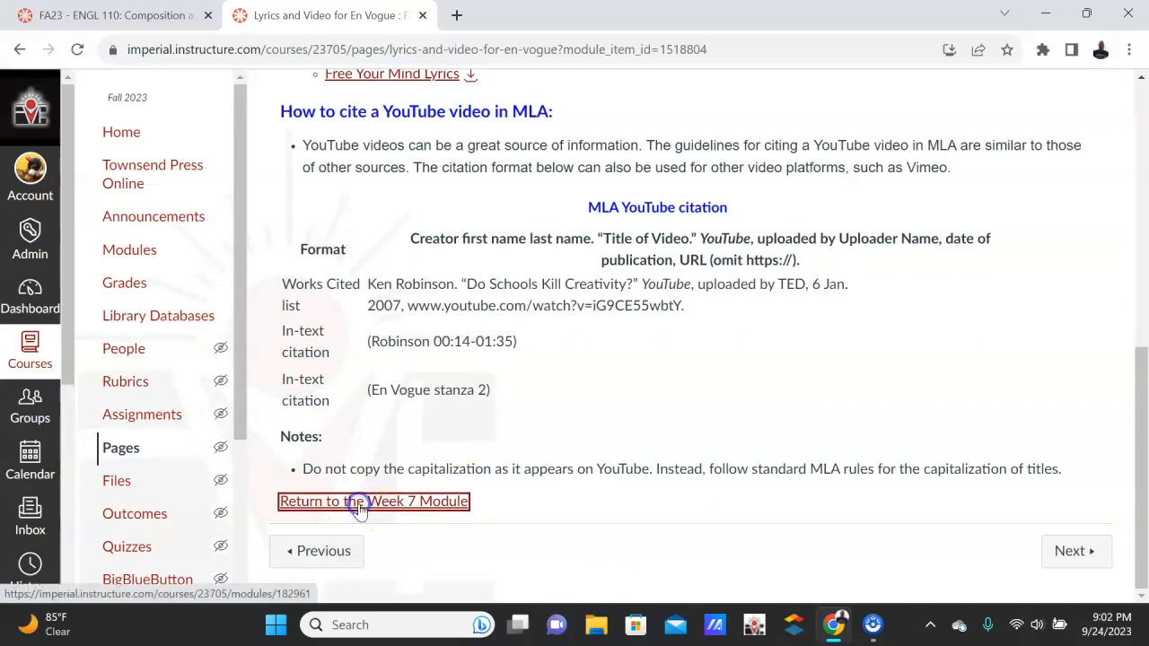
- Return to the Week 7 module and scroll through its items down to the optional Racism prompts
click(374, 501)
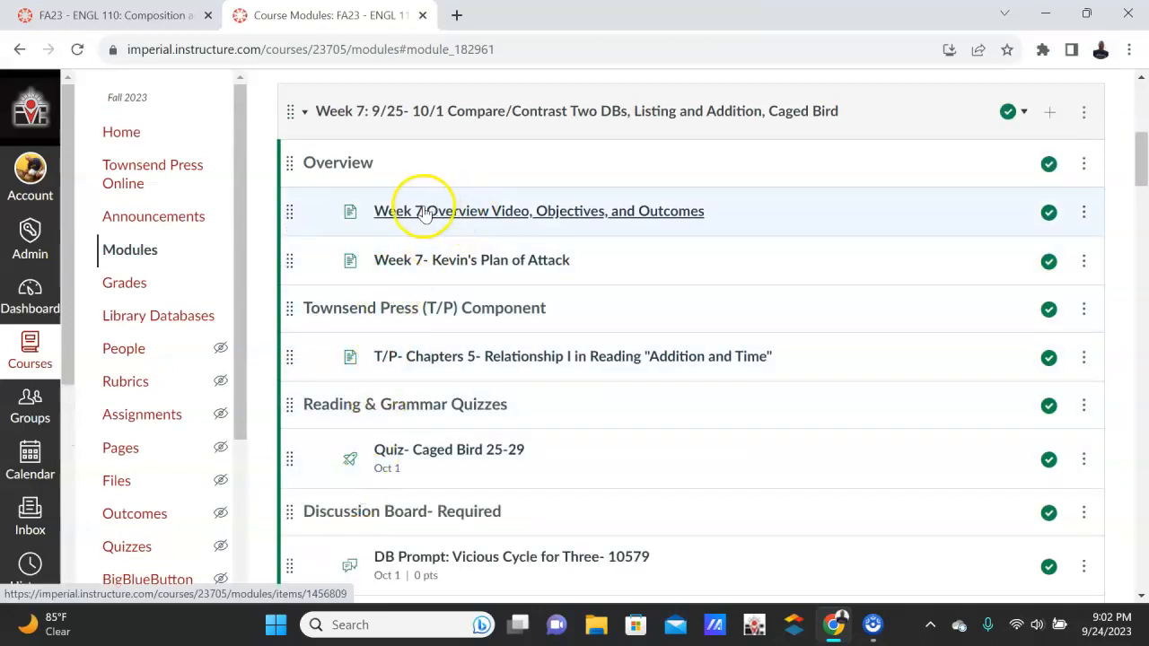
mouse_move(470, 258)
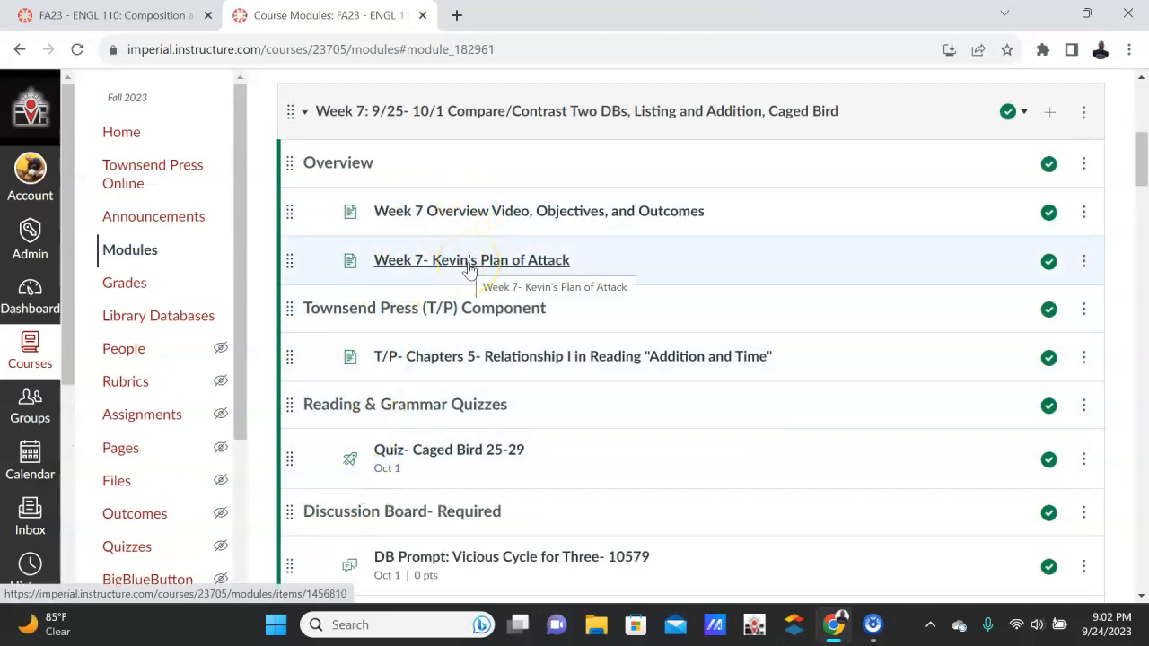
mouse_move(492, 355)
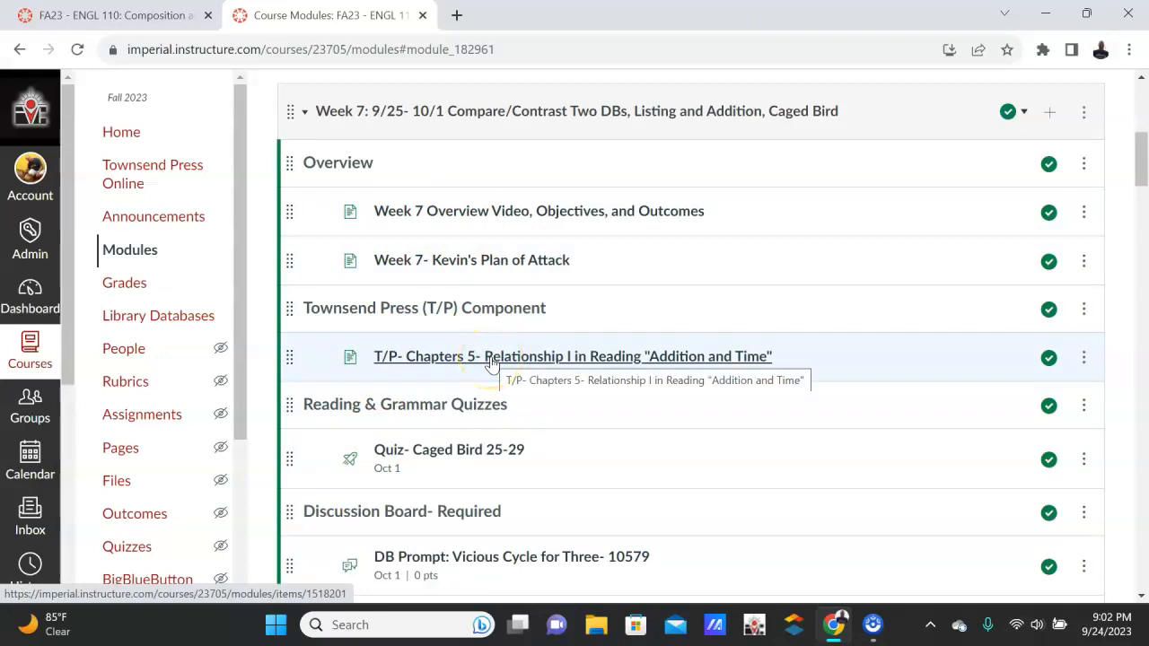
scroll(down, 3)
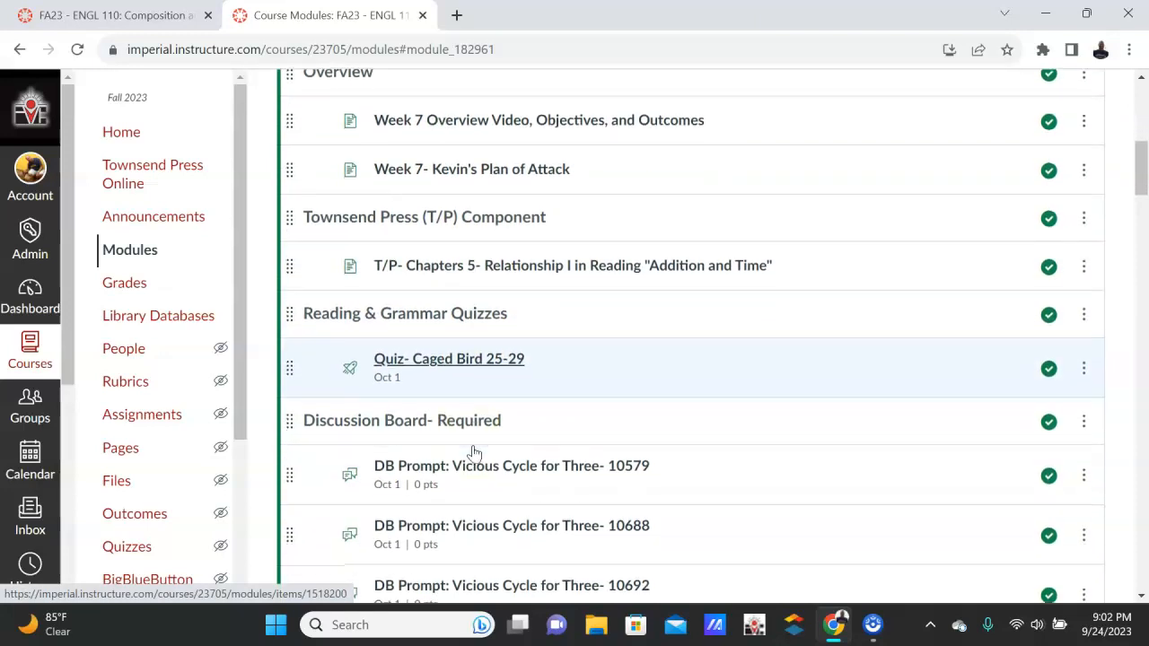
scroll(down, 3)
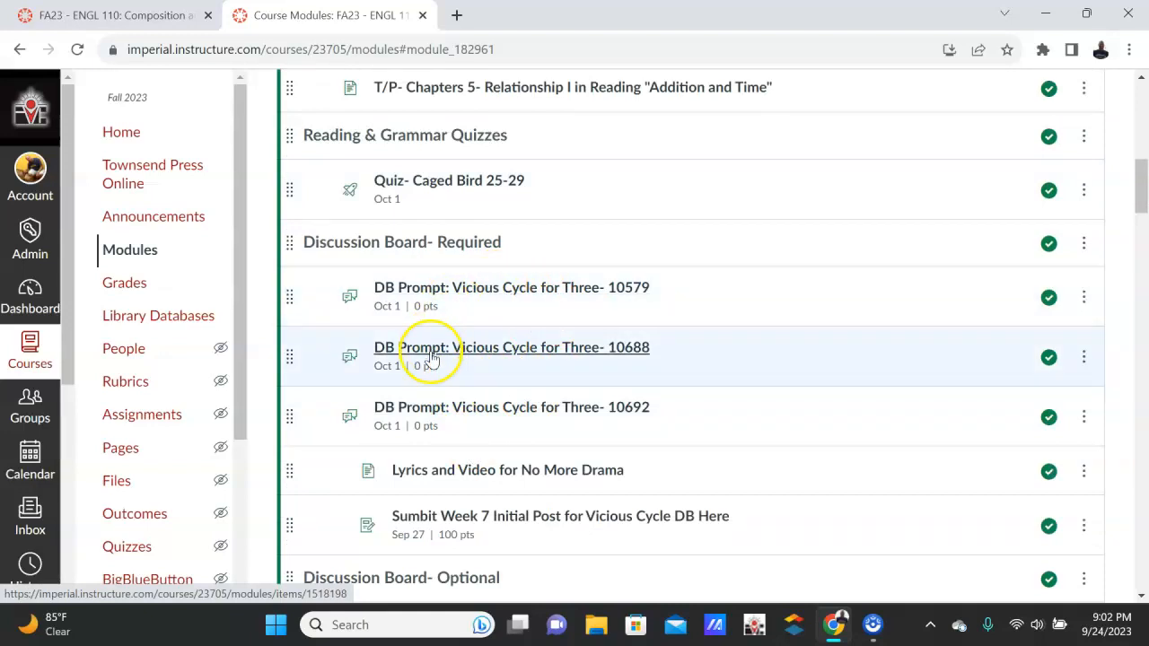
scroll(down, 3)
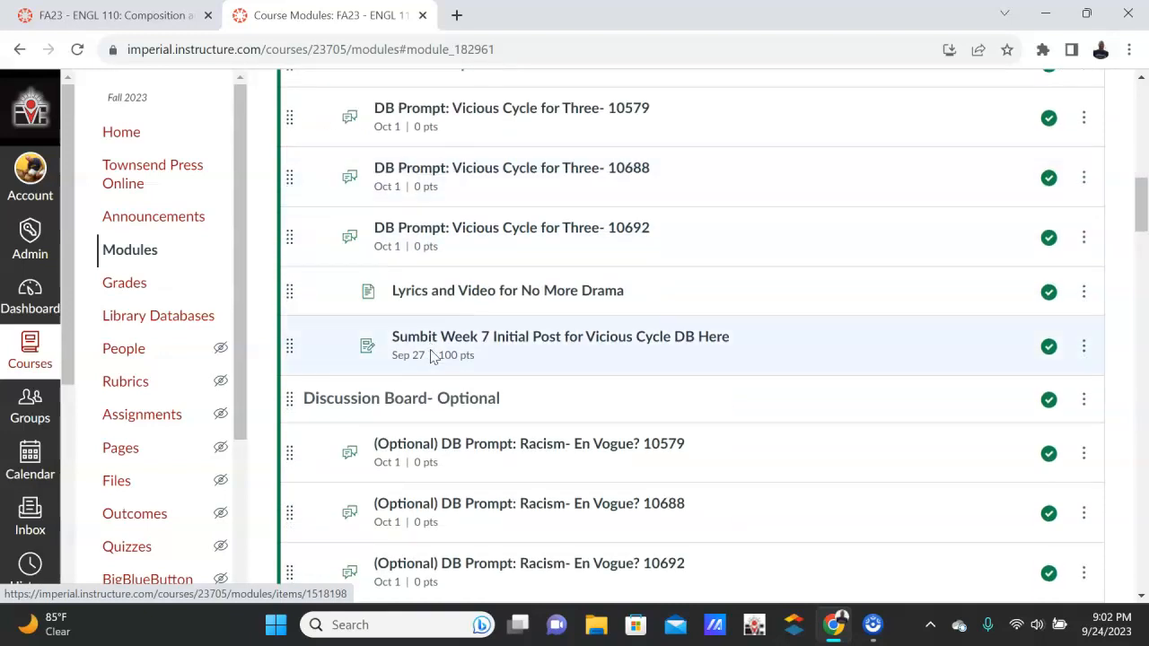
scroll(up, 3)
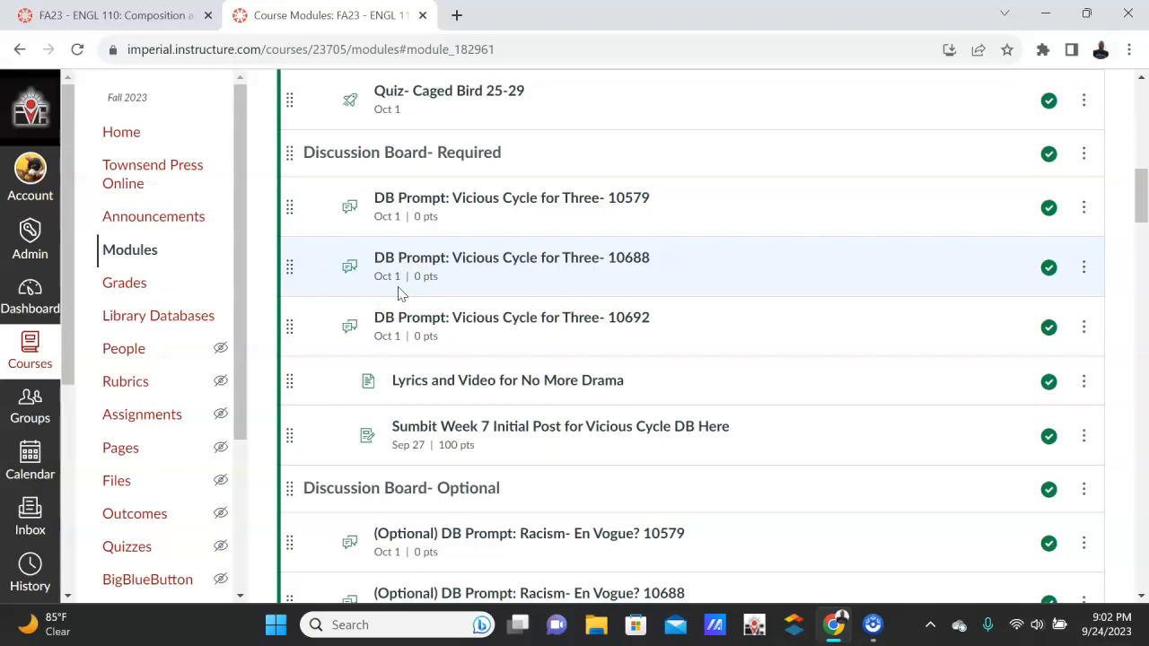
scroll(down, 3)
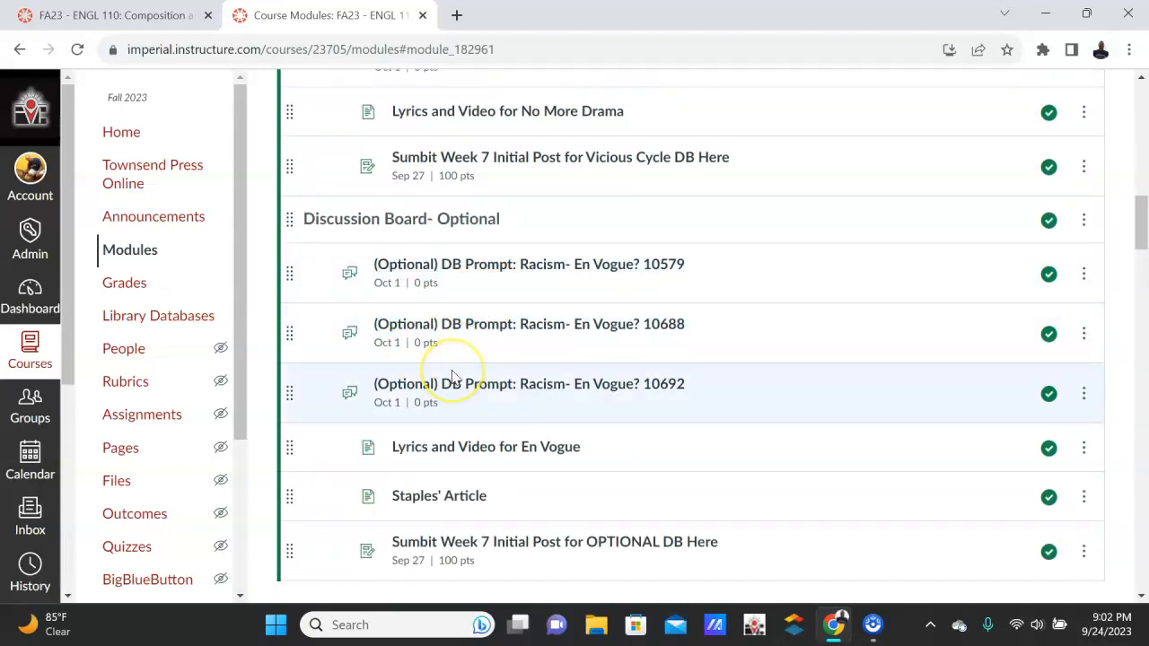
mouse_move(488, 273)
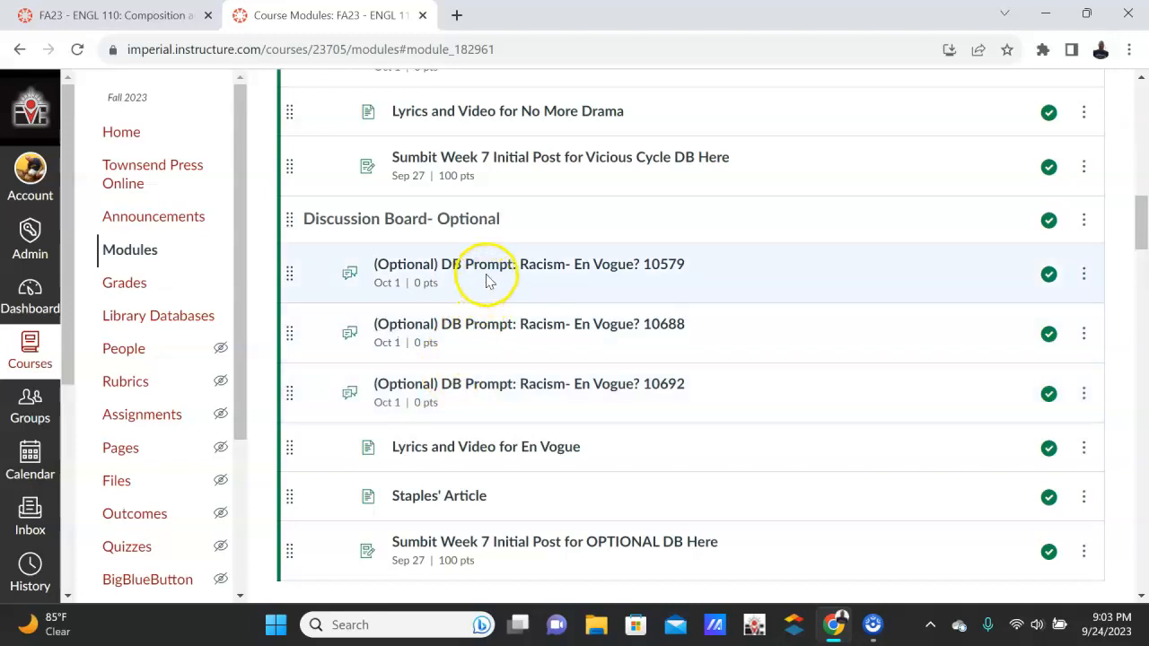
mouse_move(489, 284)
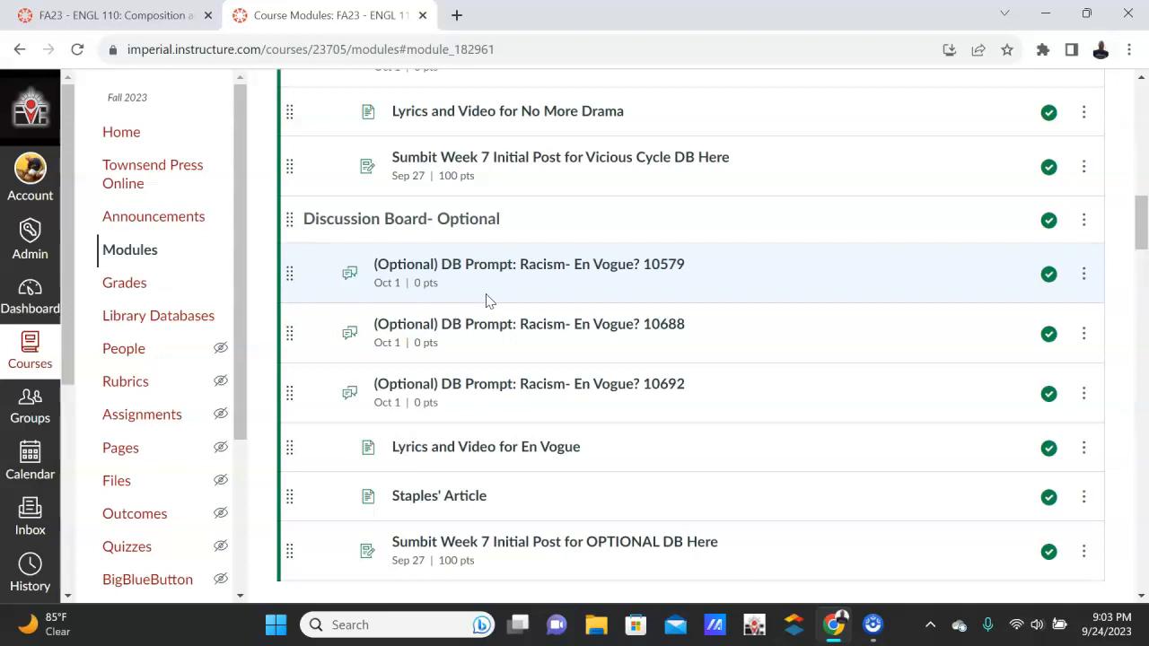
mouse_move(502, 323)
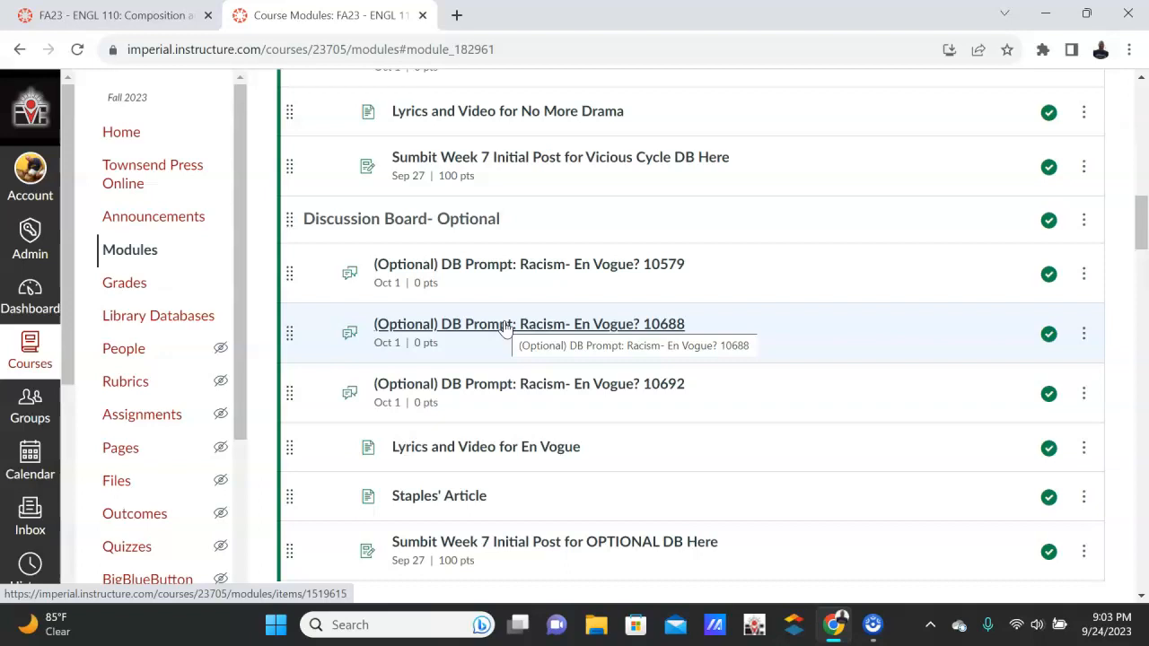
mouse_move(475, 176)
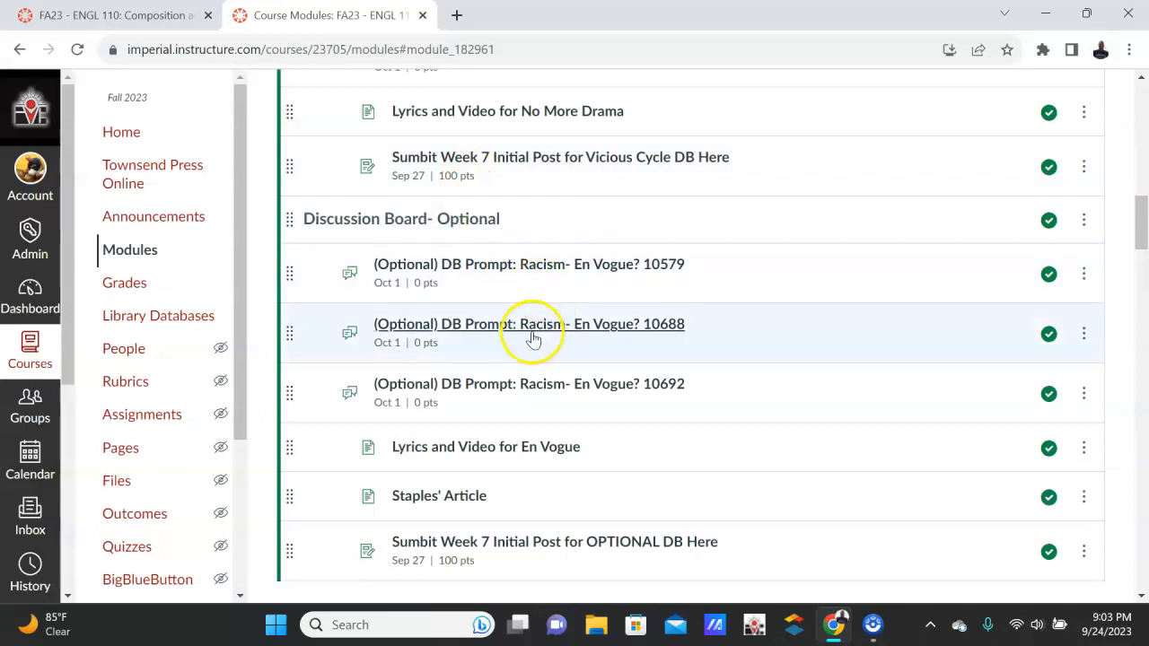
mouse_move(474, 316)
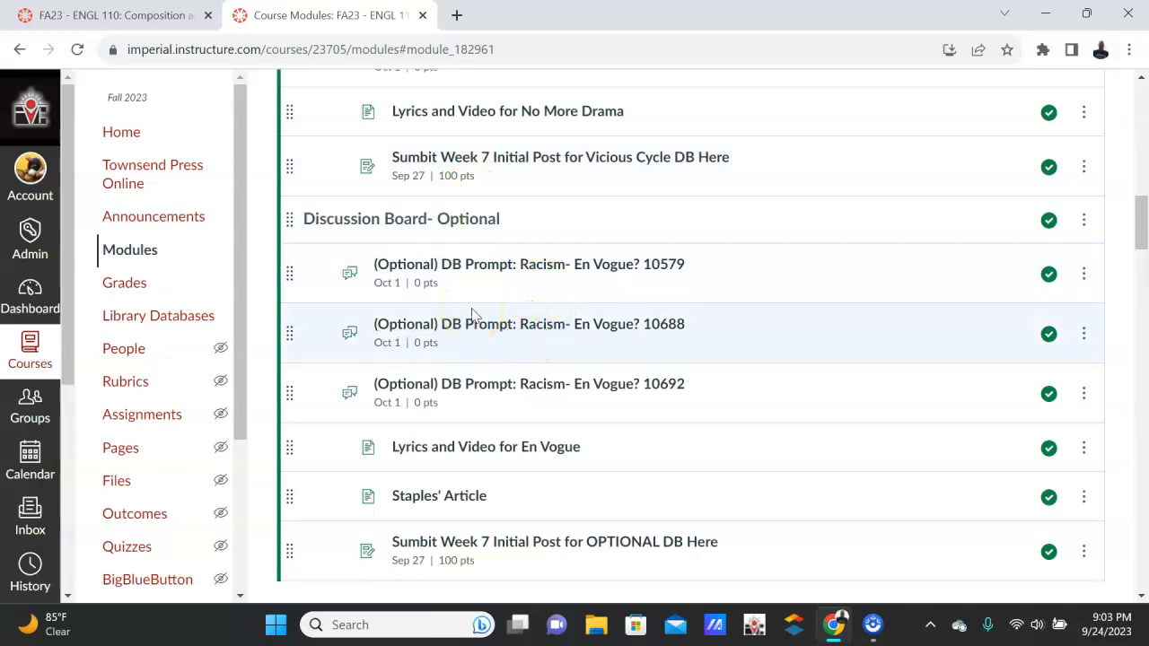
- Scroll back up past the optional Racism prompts to the module's overview items
scroll(up, 3)
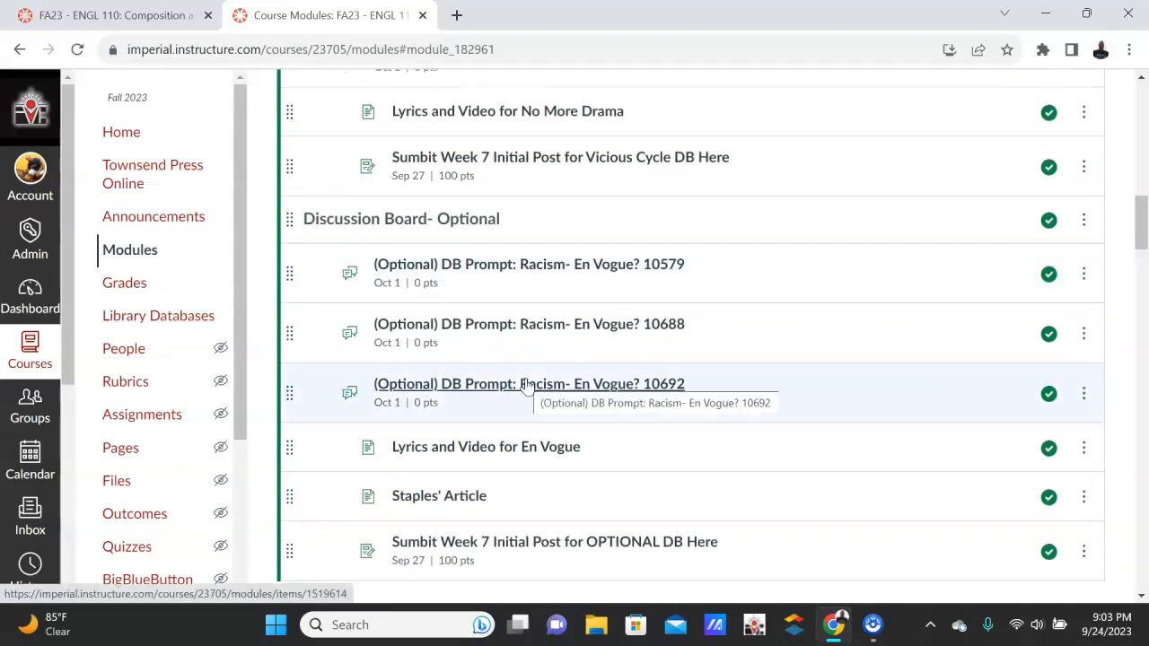
scroll(down, 3)
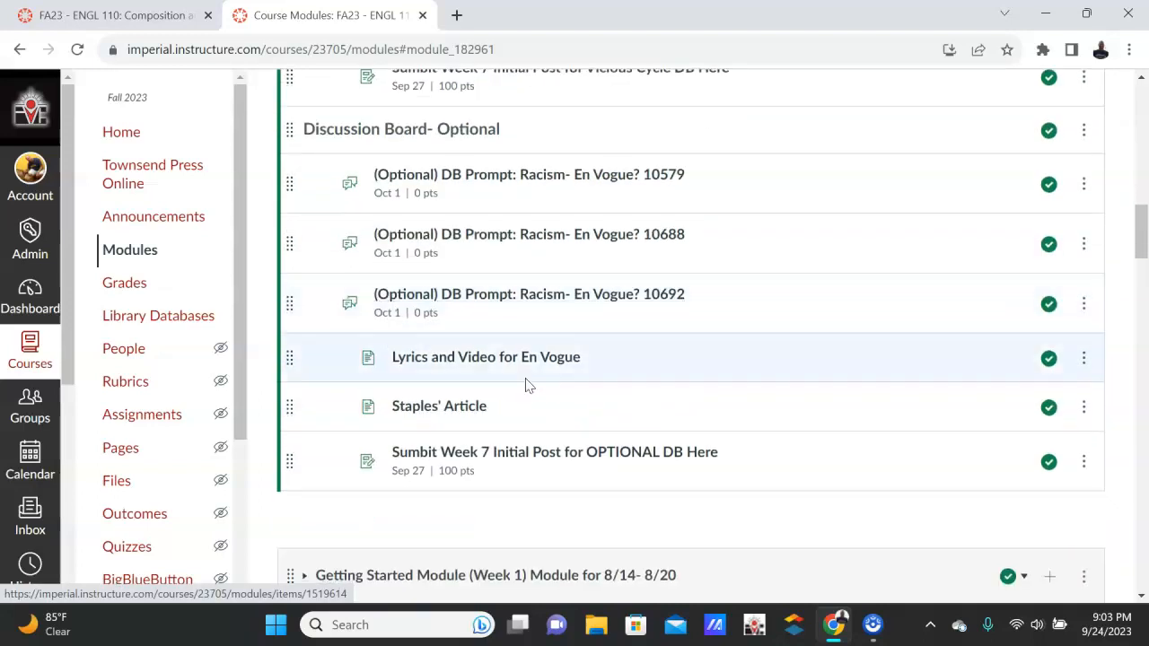
scroll(up, 3)
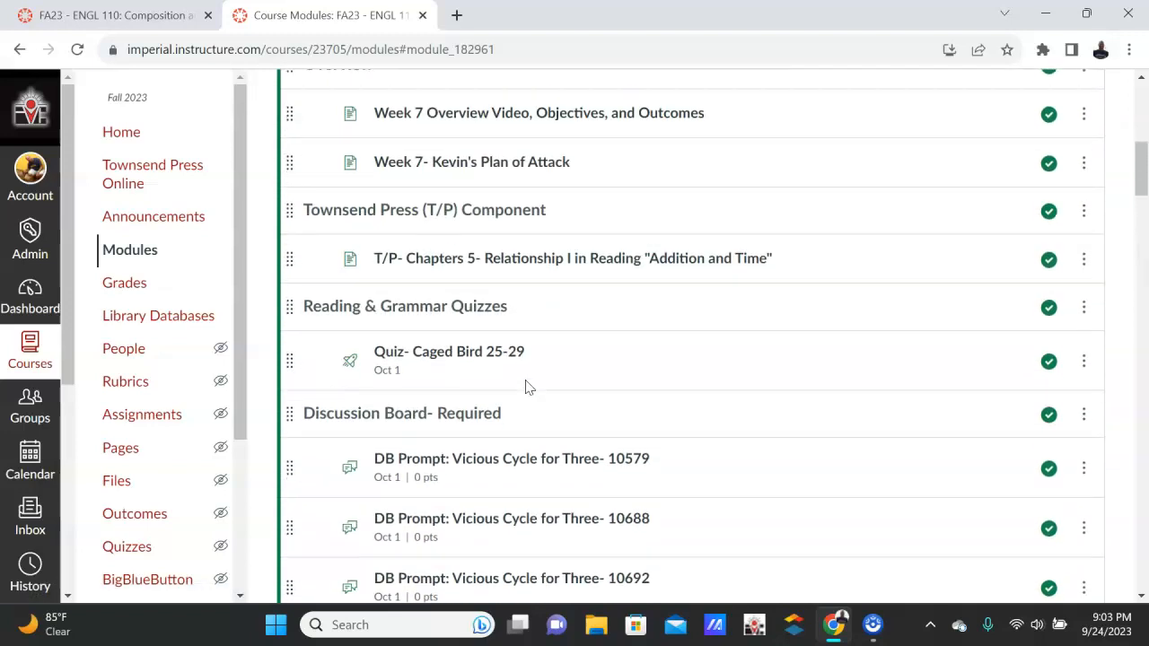
scroll(up, 3)
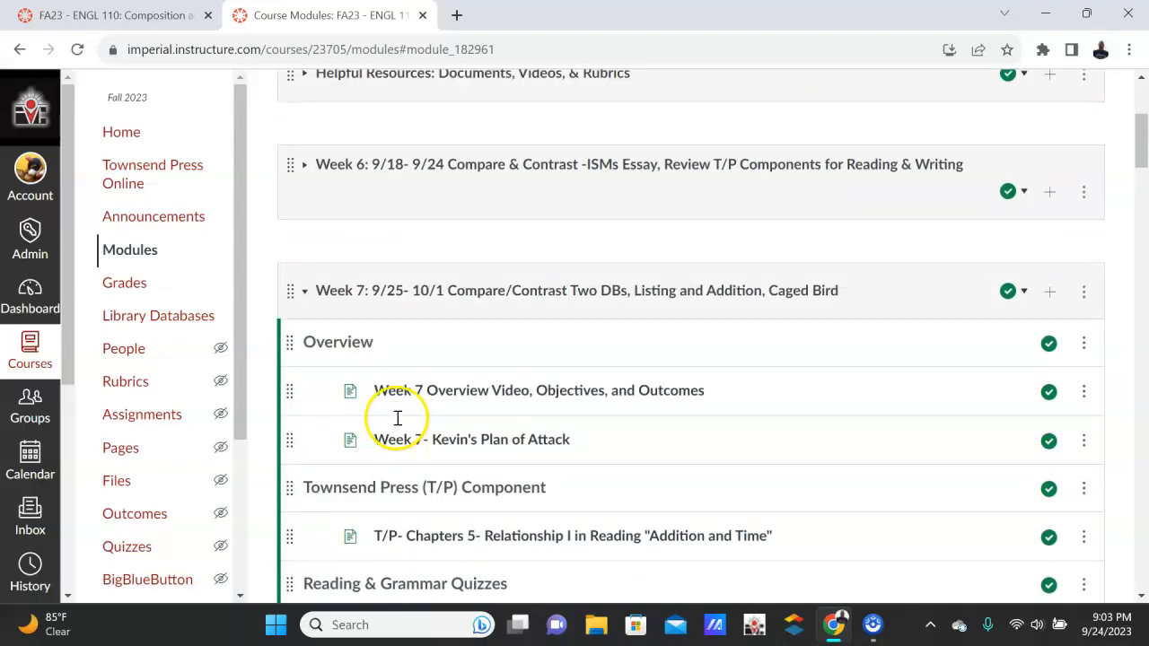